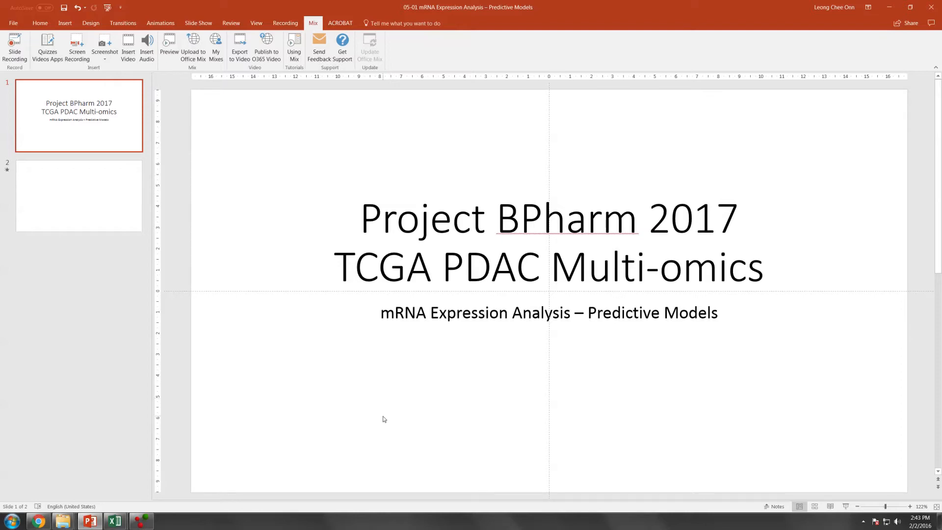
Switch from the PowerPoint title slide to the open PAAD mRNA expression workbook.
left_click(114, 520)
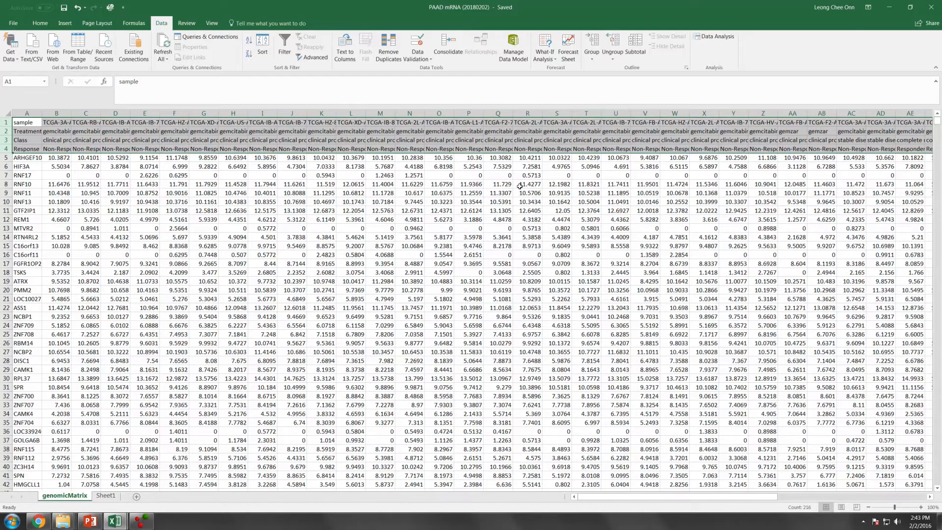
mouse_move(511, 198)
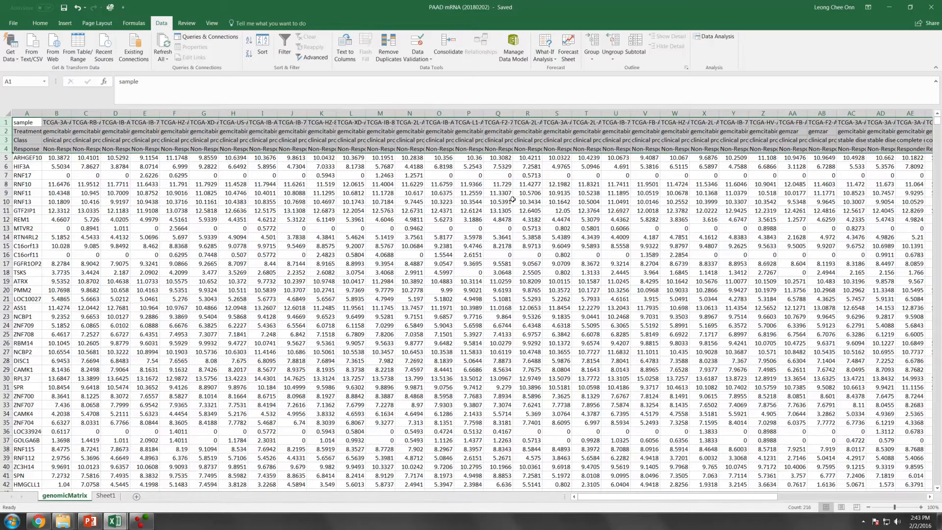
left_click(352, 210)
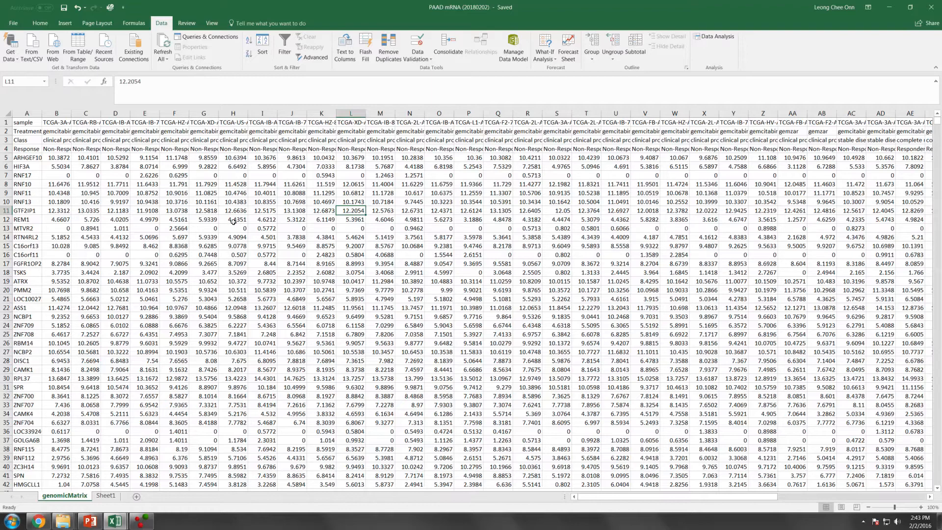
mouse_move(237, 227)
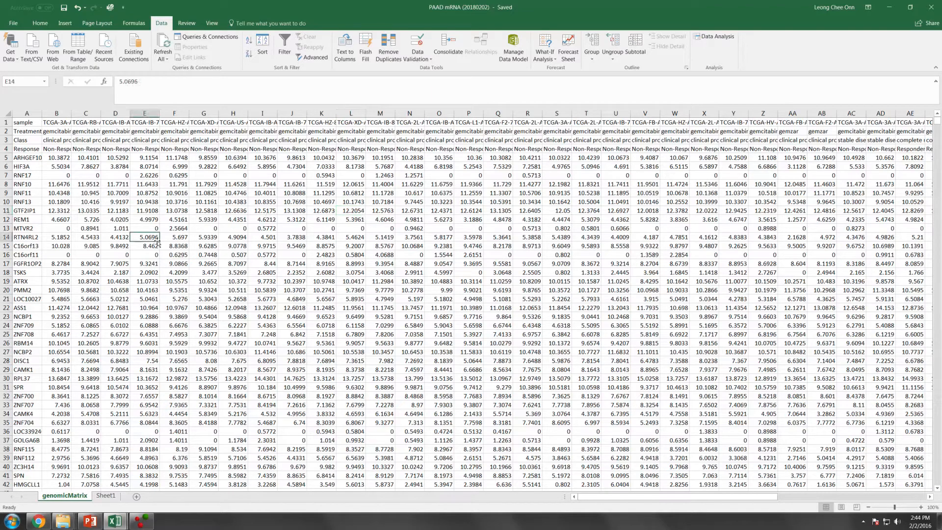
left_click(26, 175)
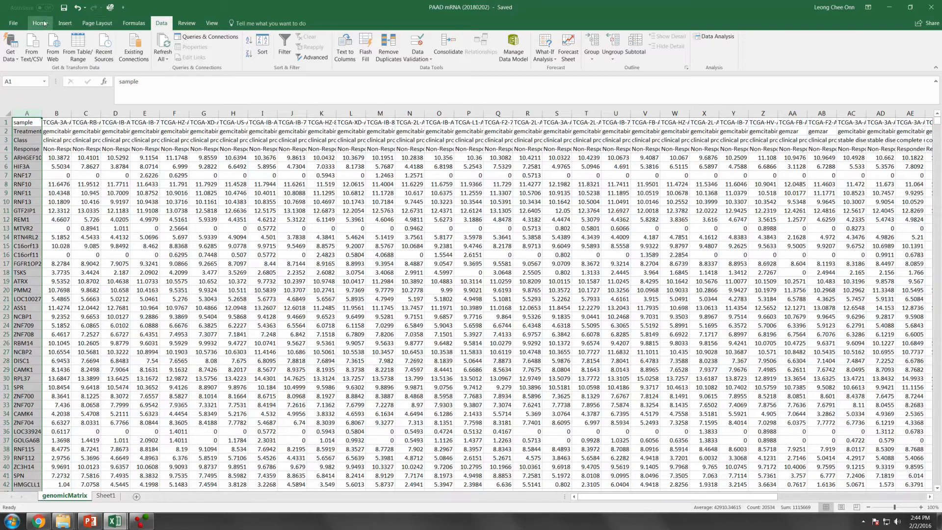
Create a conditional formatting rule that fills duplicate values with orange.
left_click(348, 48)
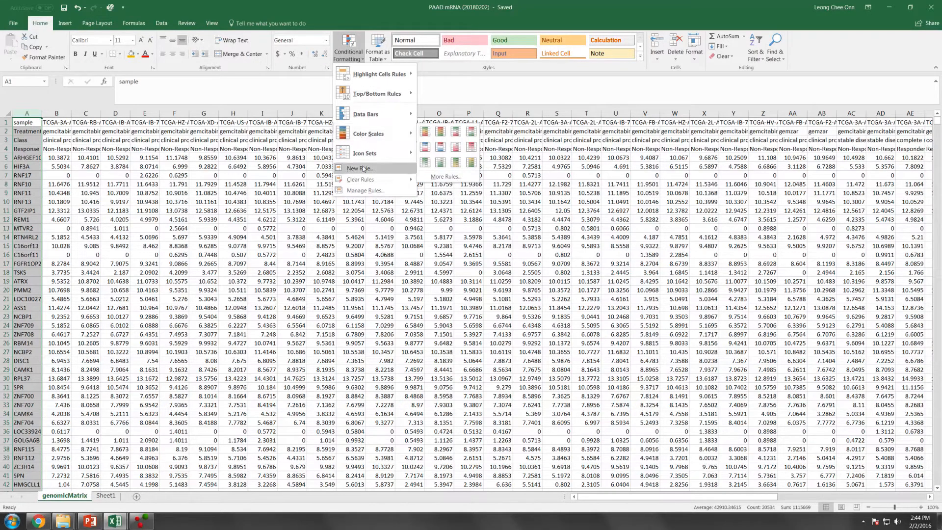
left_click(359, 167)
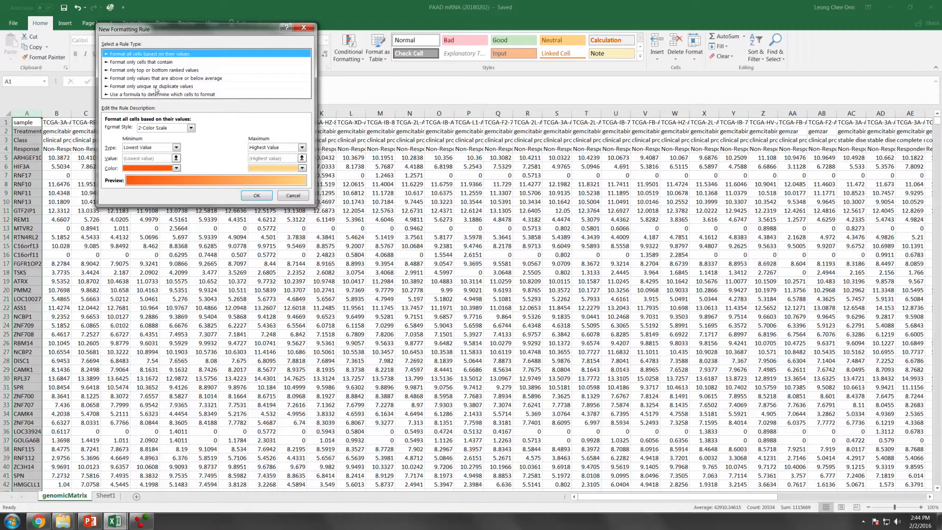
left_click(153, 86)
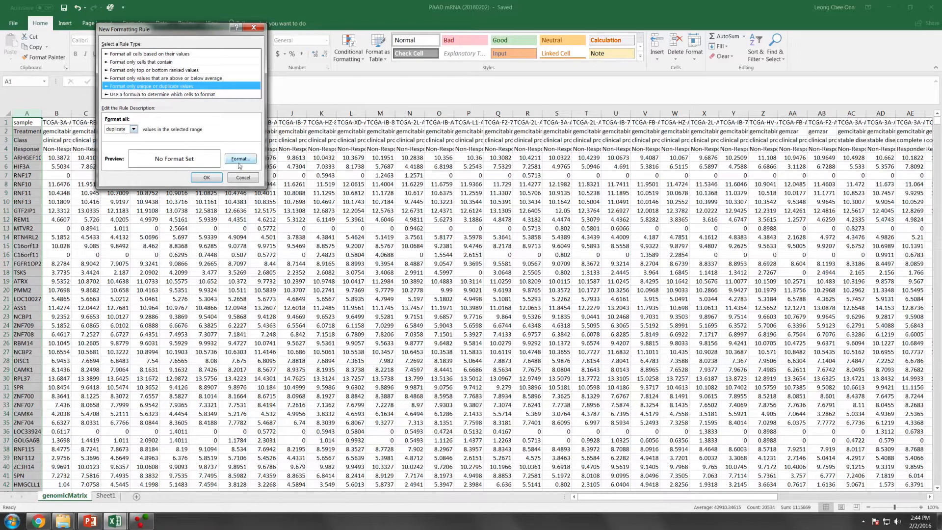
left_click(241, 158)
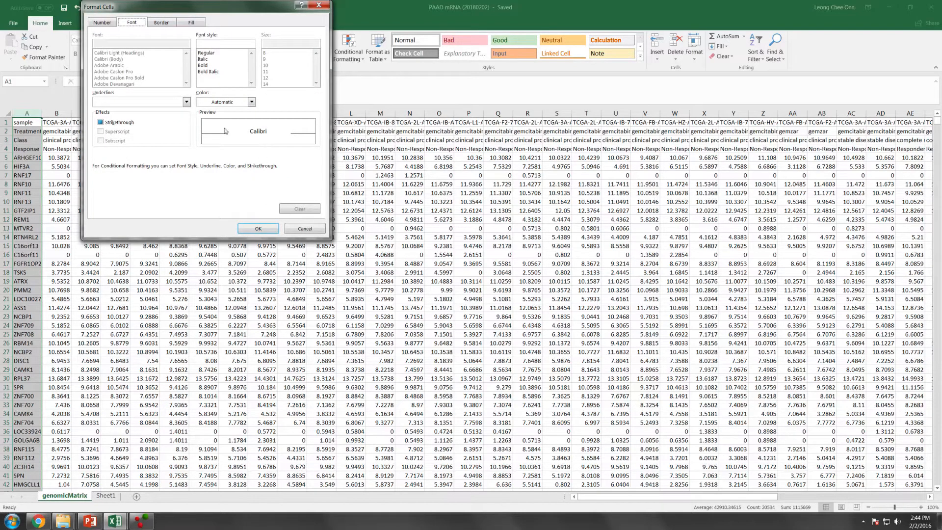
left_click(191, 22)
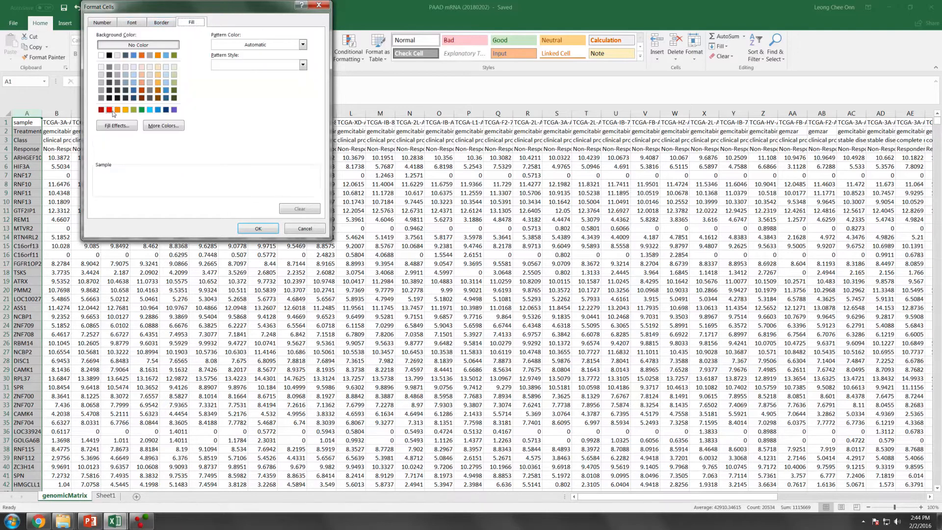
left_click(117, 109)
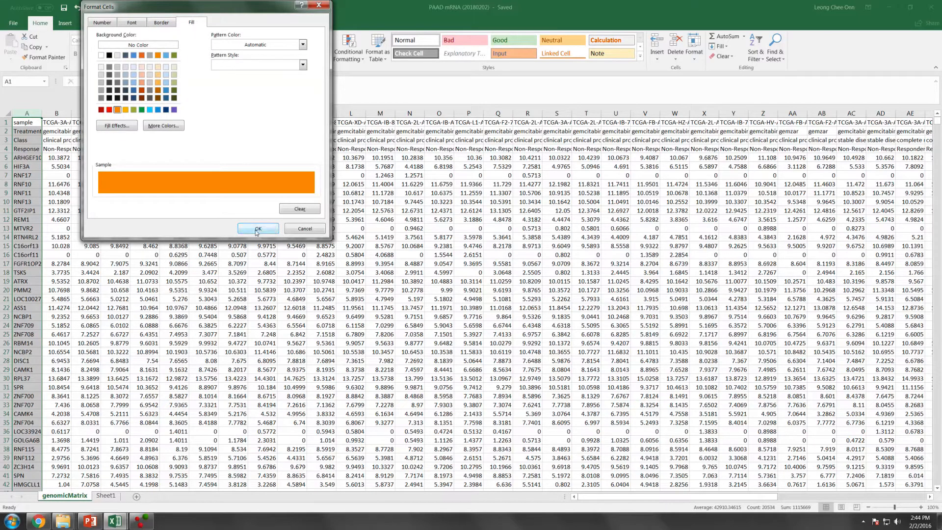
left_click(257, 228)
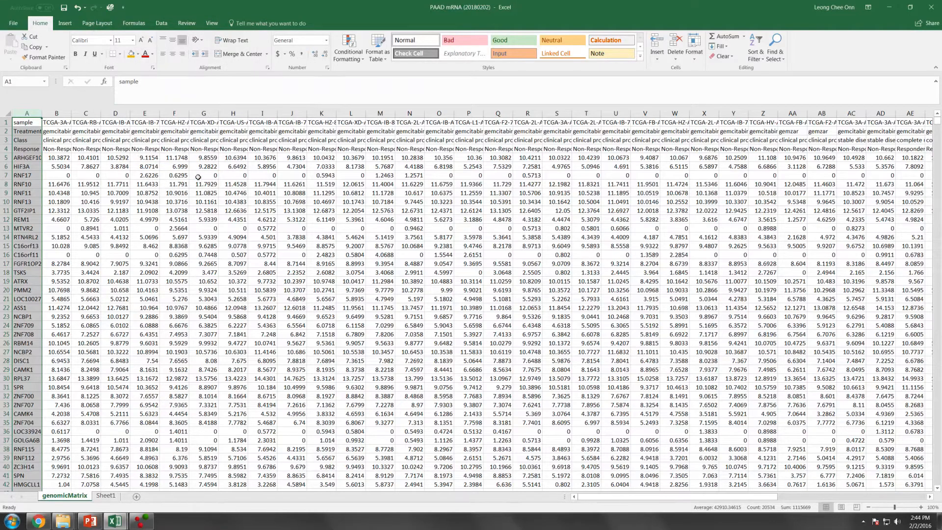
left_click(203, 219)
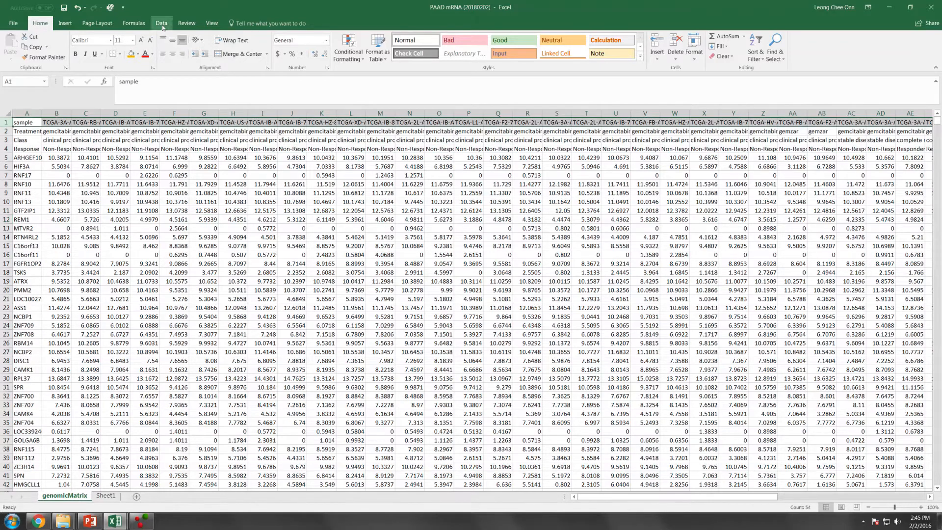
left_click(160, 22)
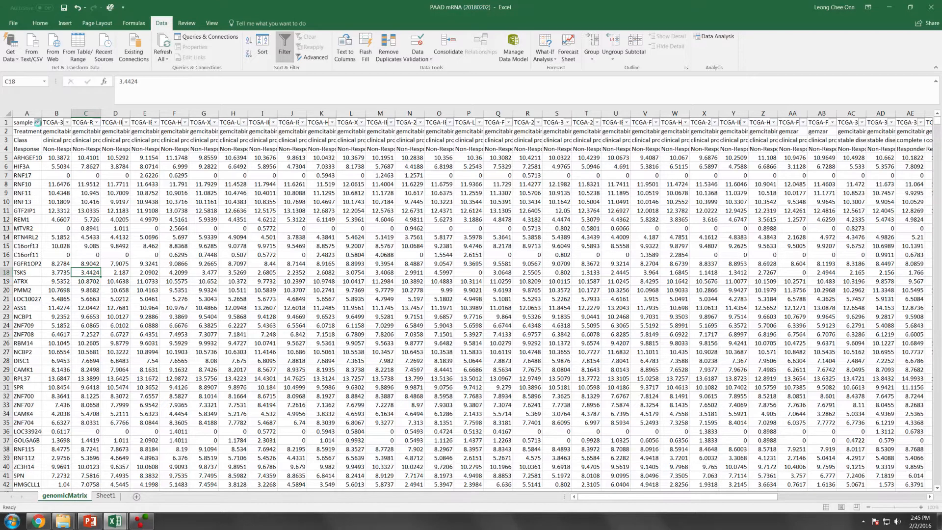
left_click(40, 121)
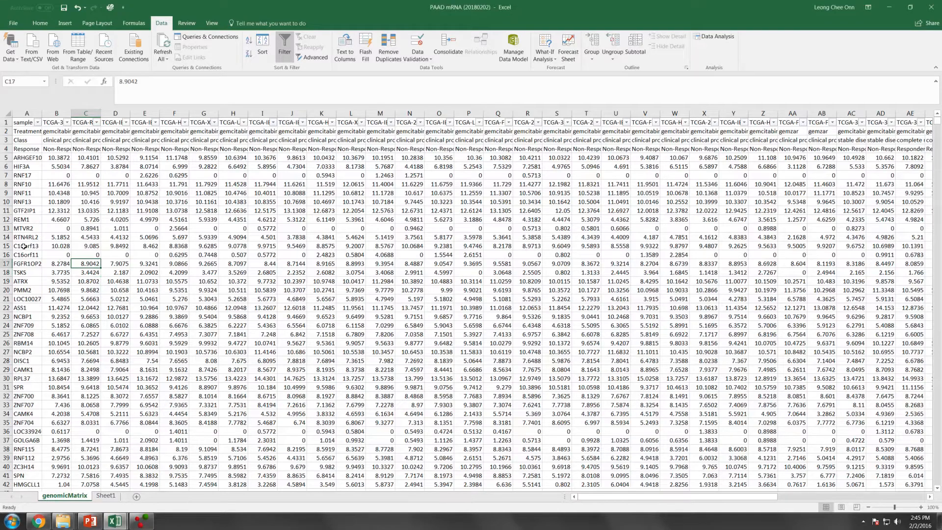
scroll("down", 3)
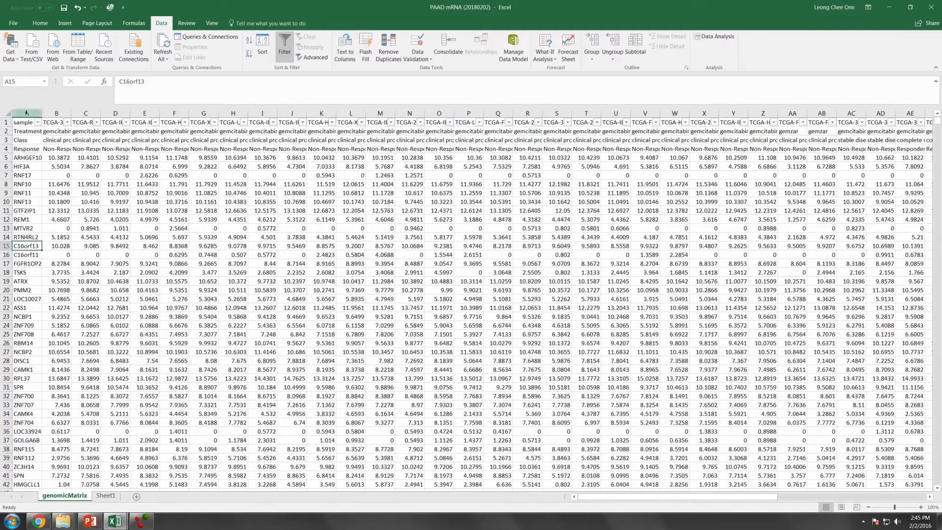
left_click(25, 113)
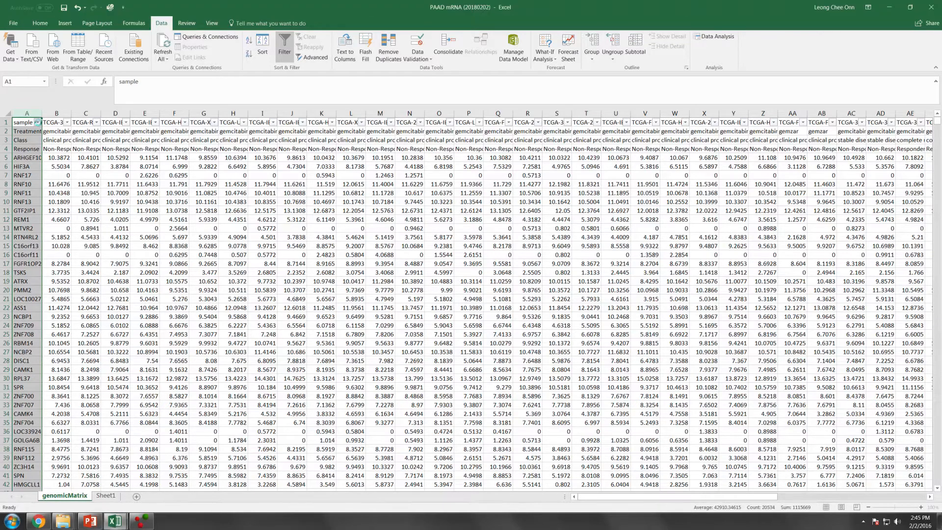
left_click(36, 122)
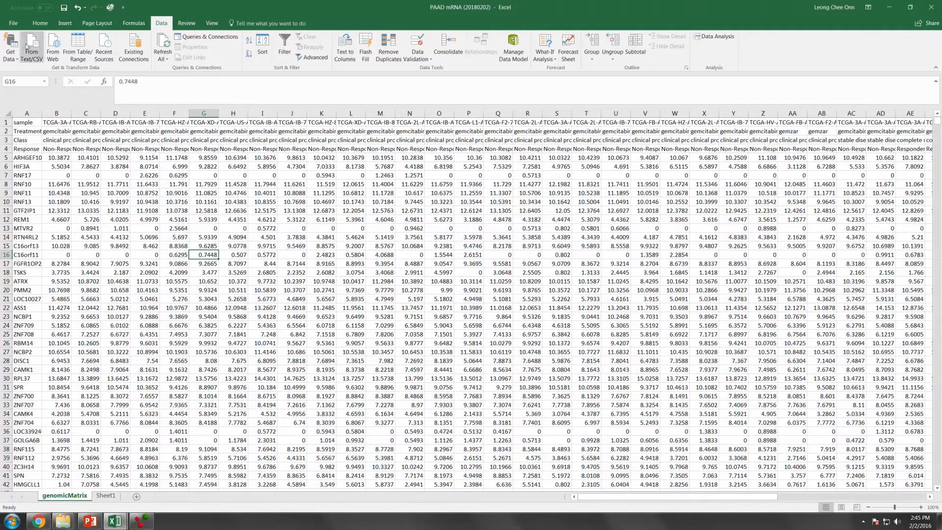
mouse_move(64, 7)
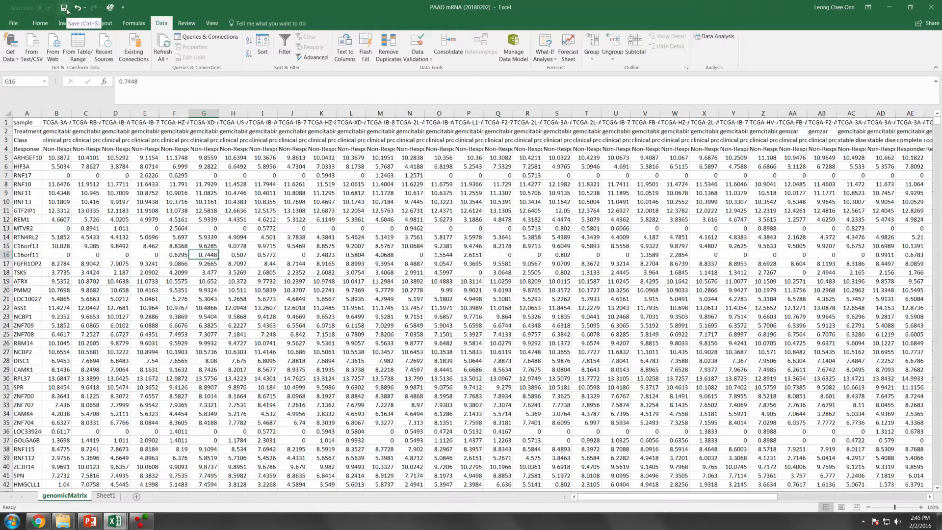
Save the workbook, then insert a row above the gene names and enter the Gene header.
left_click(62, 7)
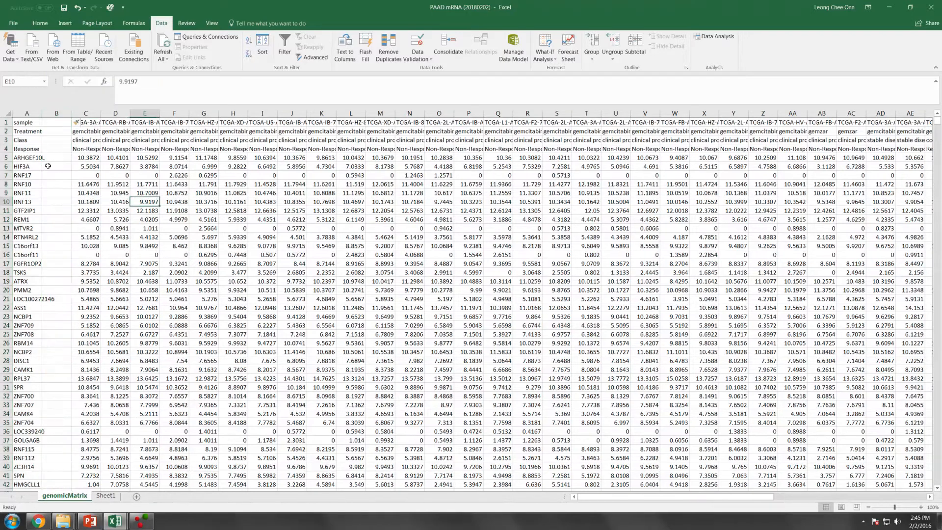
right_click(26, 156)
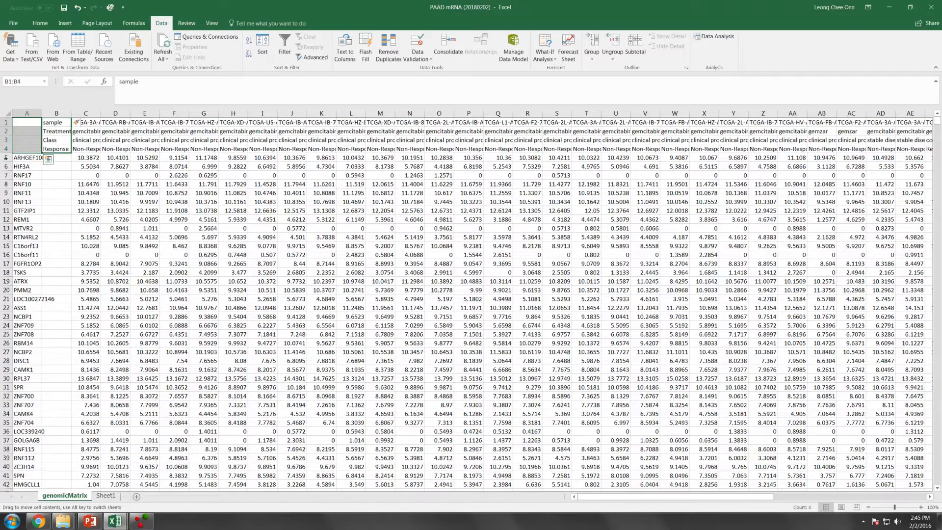
right_click(28, 157)
type("Gene")
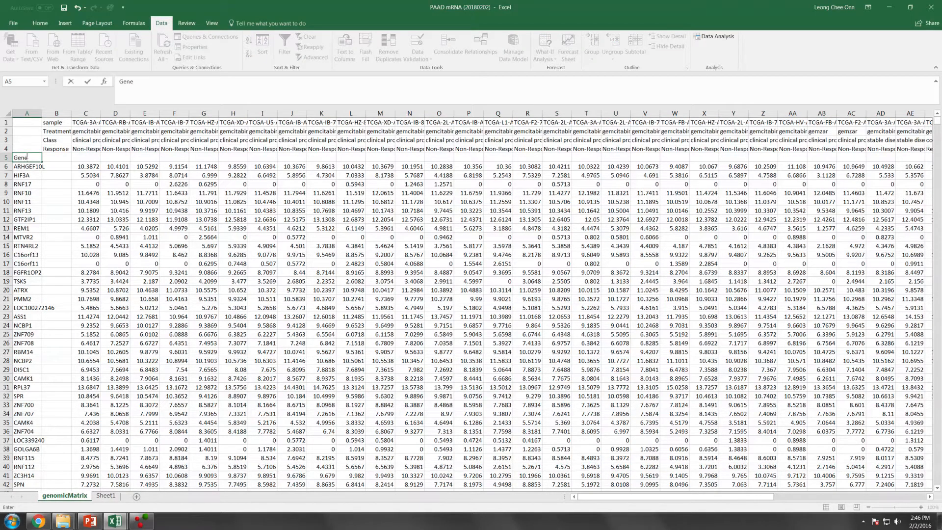
left_click(86, 201)
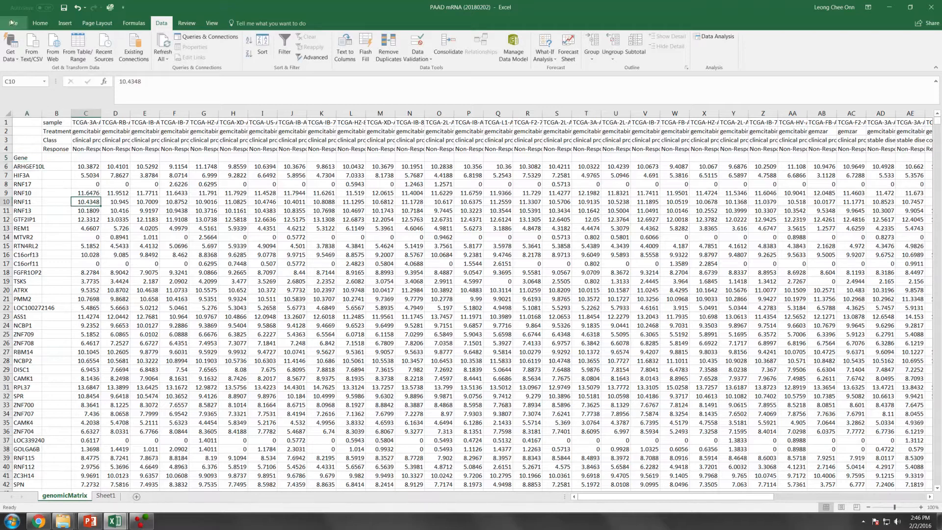
Save the active sheet as comma-delimited CSV 'PAAD mRNA (20180202)'.
left_click(11, 22)
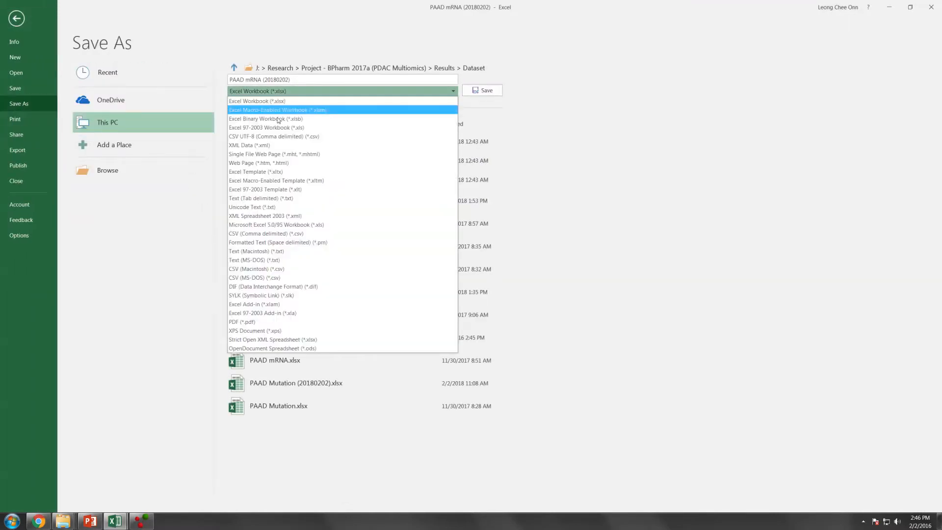
left_click(265, 233)
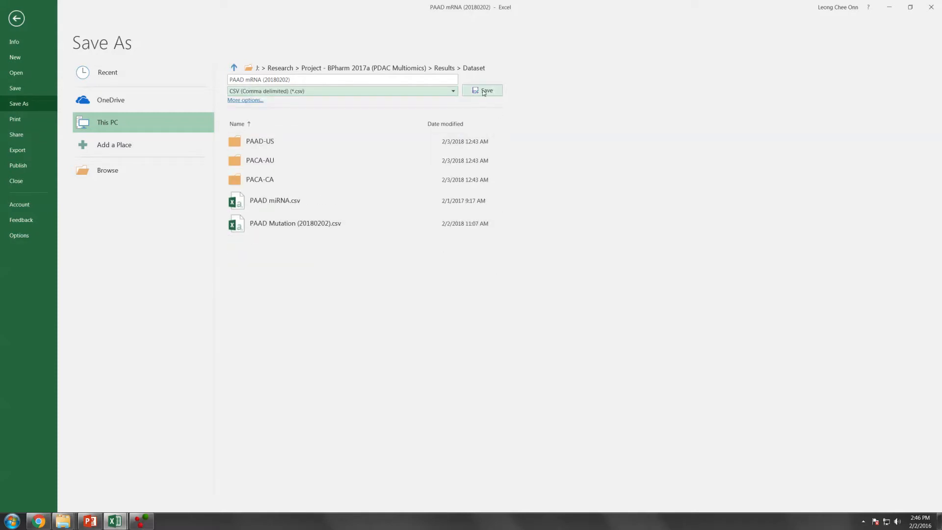
left_click(484, 91)
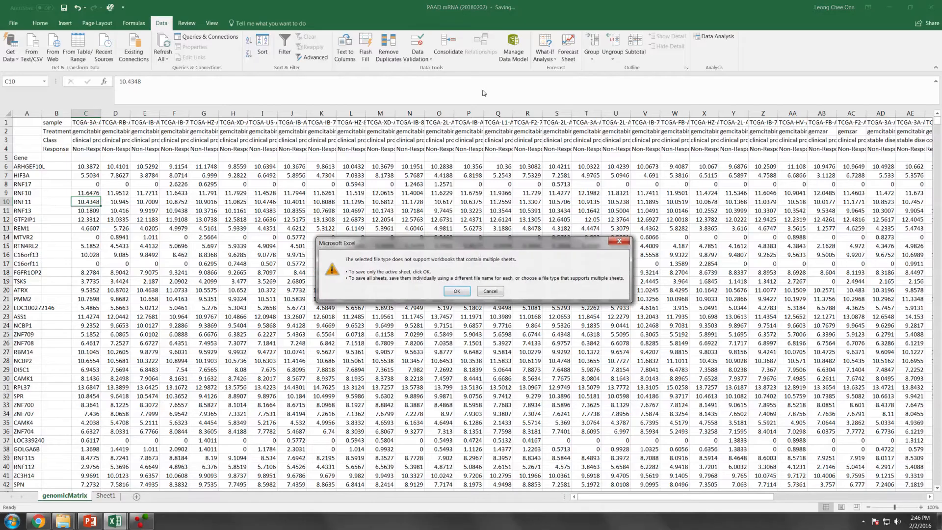
left_click(456, 291)
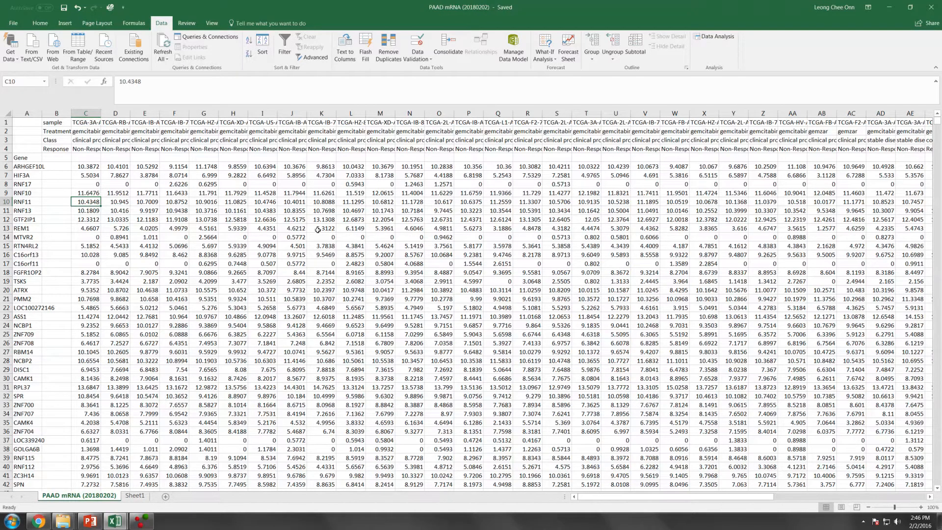
left_click(351, 210)
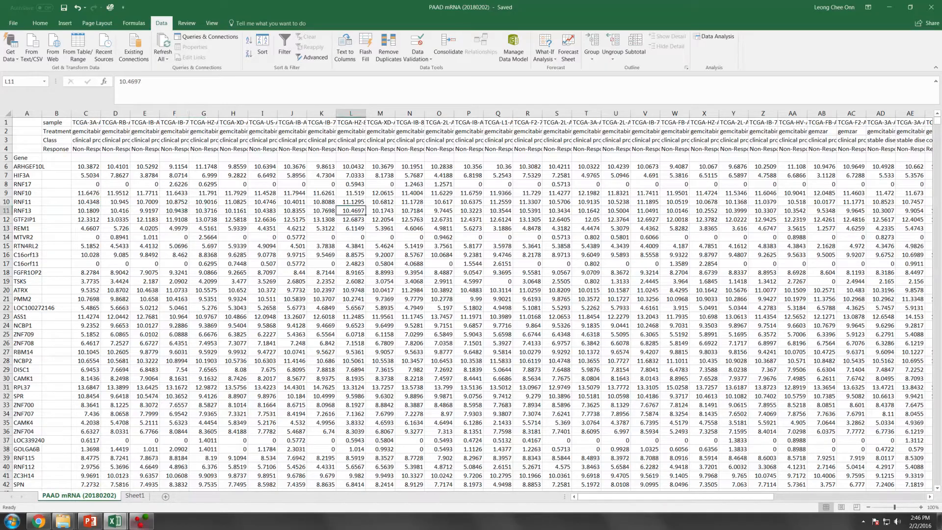
Switch to Qlucore Omics Explorer and begin opening the PAAD mRNA (20180202).csv file.
left_click(141, 520)
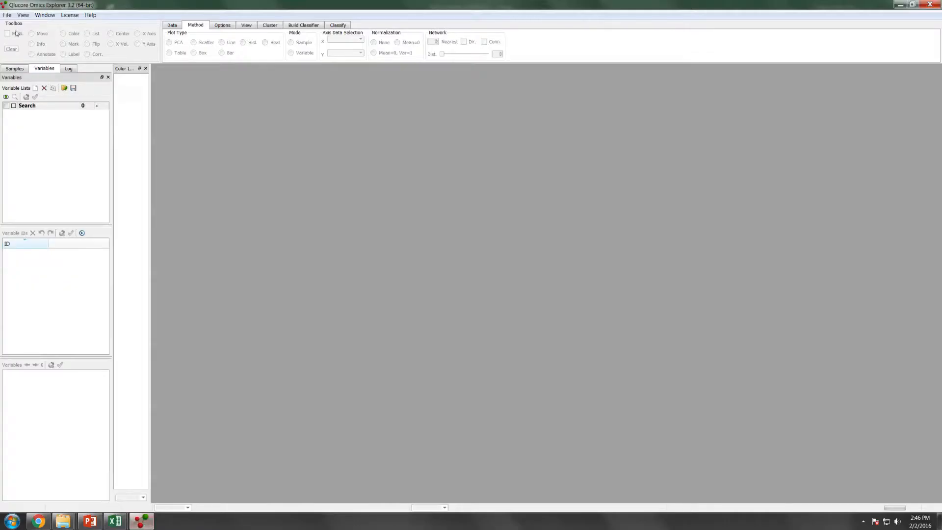
left_click(7, 15)
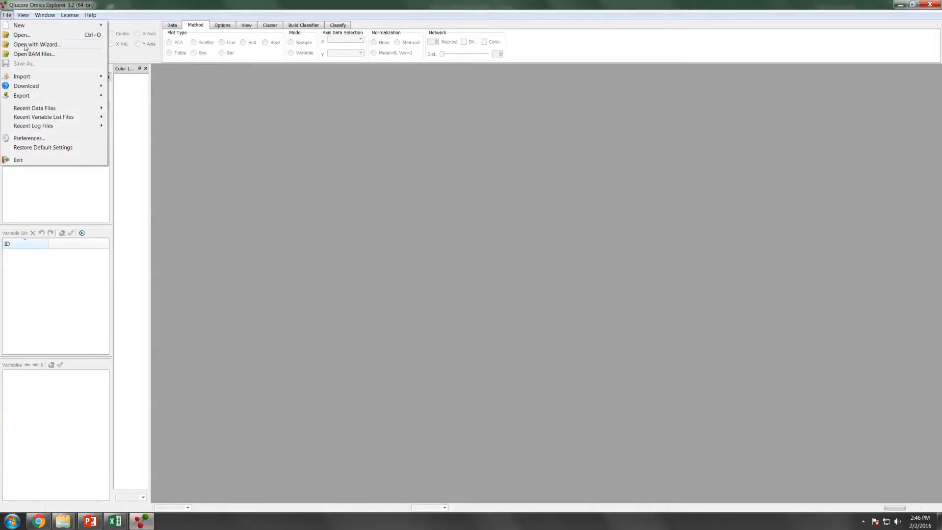
left_click(21, 34)
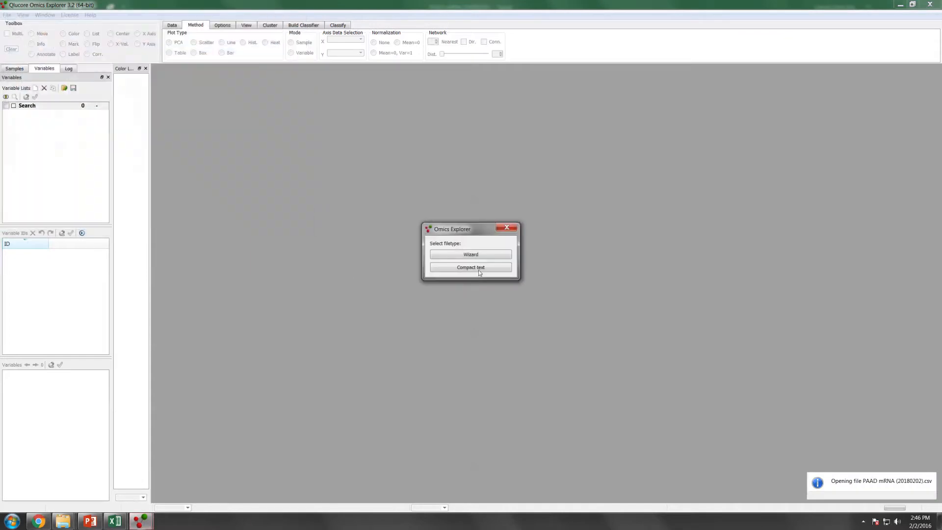
Import via the Wizard with comma separator and the Gene column as variable annotations, showing the PCA plot.
left_click(470, 254)
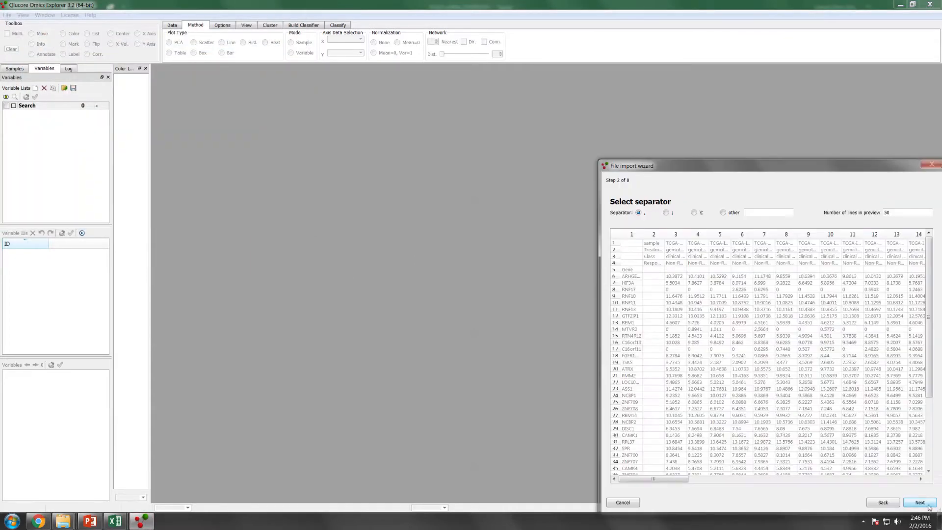
left_click(920, 502)
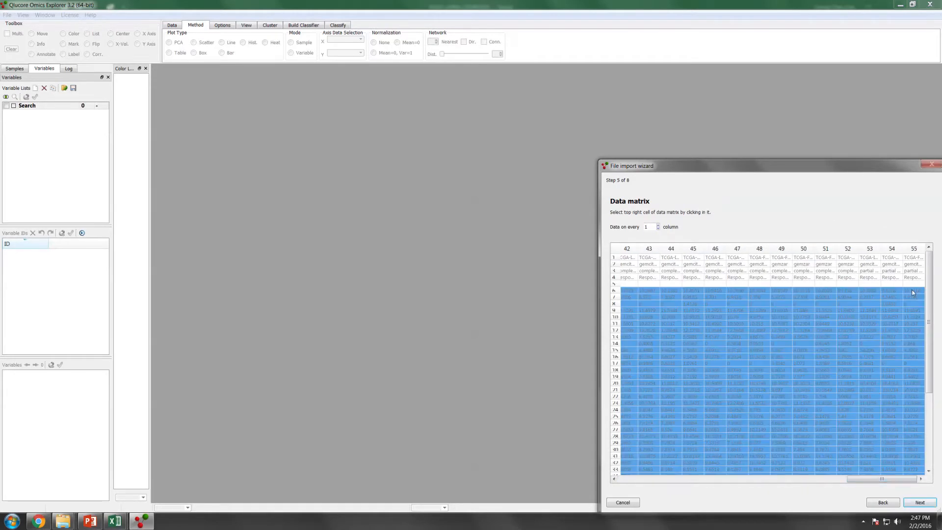
left_click(919, 502)
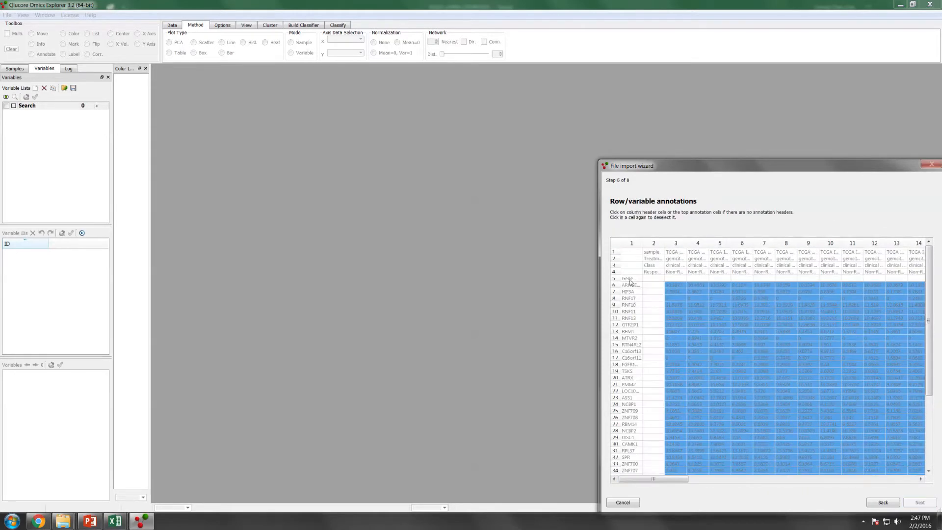
left_click(627, 277)
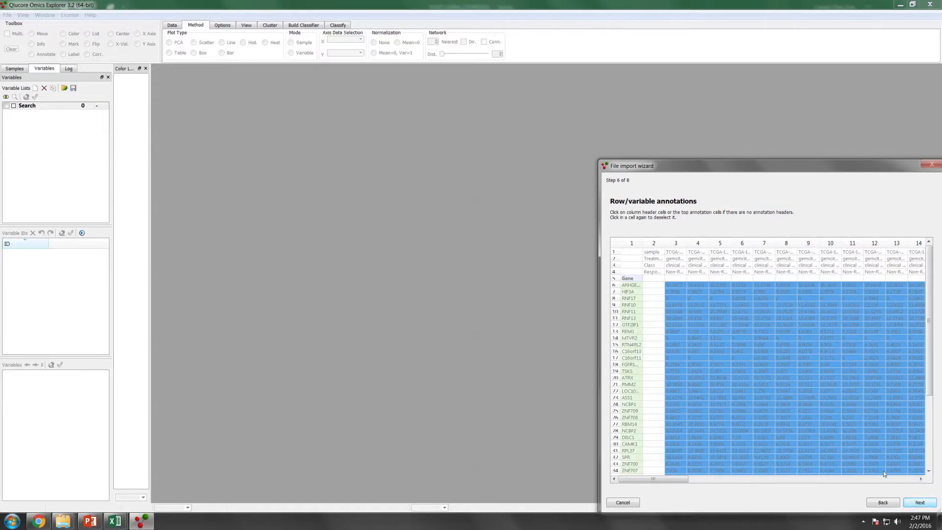
left_click(919, 501)
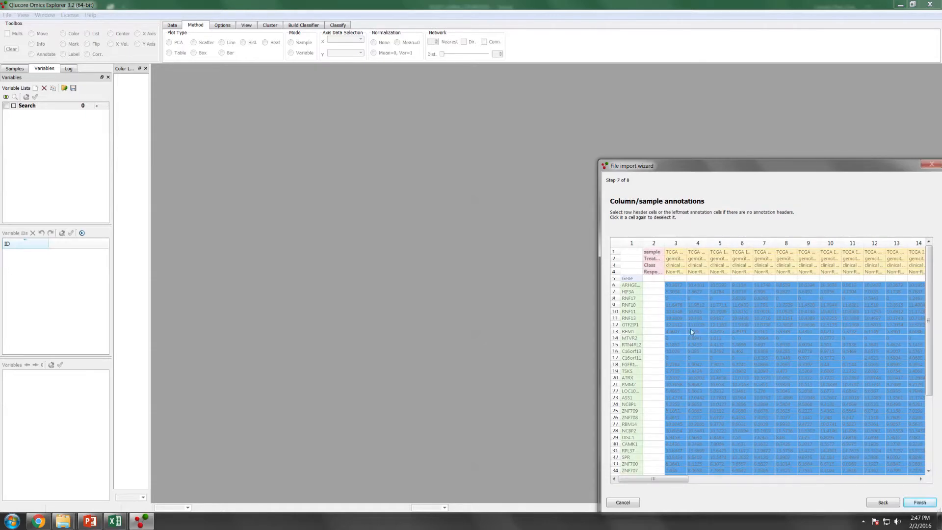
left_click(920, 502)
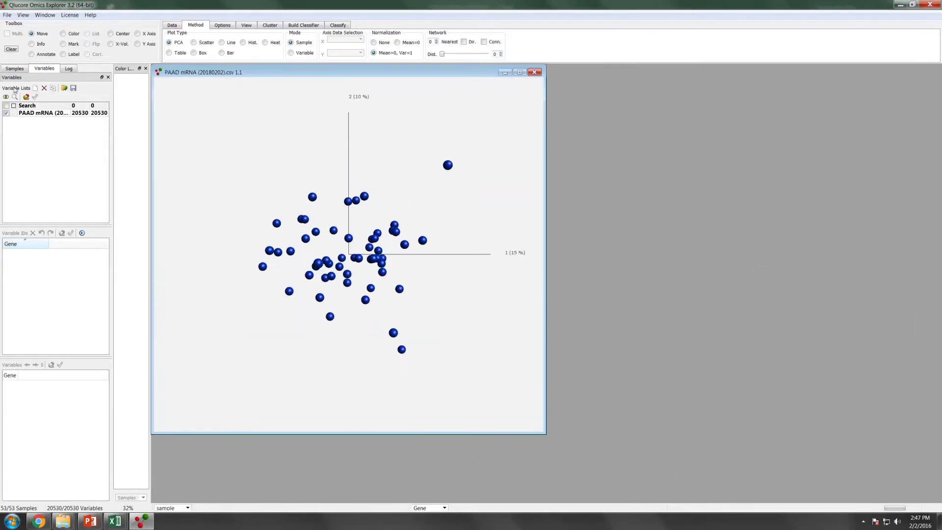
Colour the PCA samples by the Response annotation and rotate the plot to inspect the groups.
left_click(15, 68)
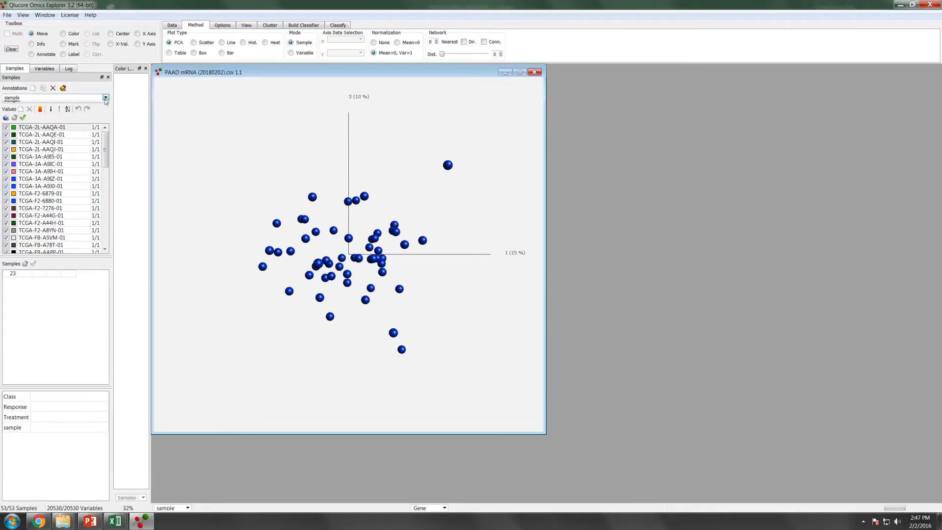
left_click(105, 97)
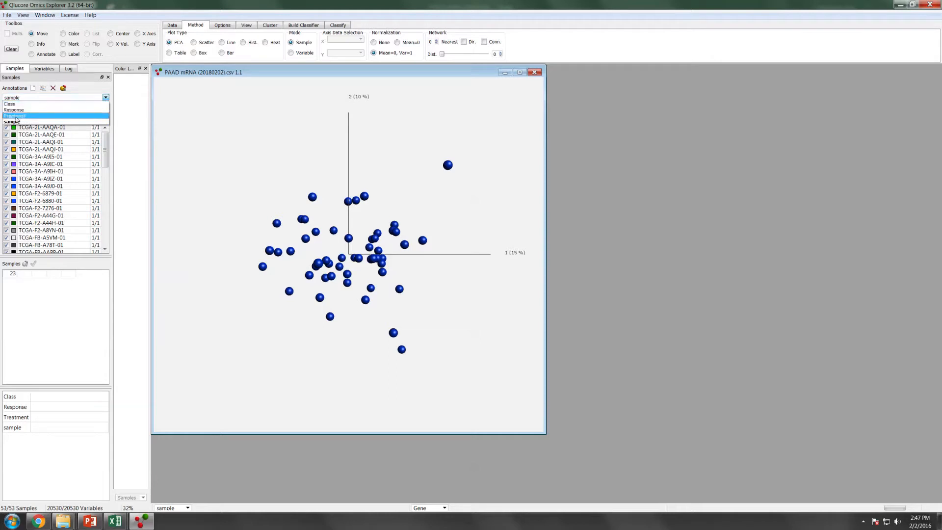
left_click(13, 109)
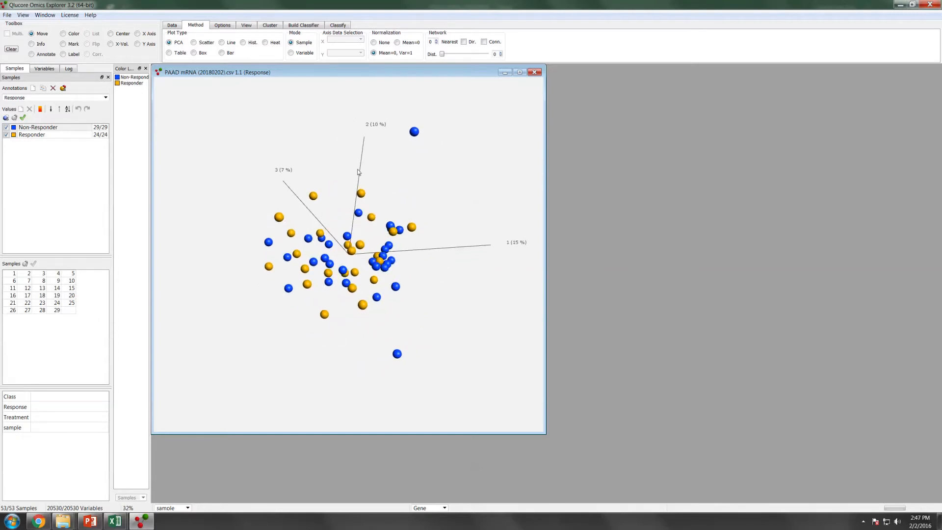
left_click_drag(357, 172, 350, 255)
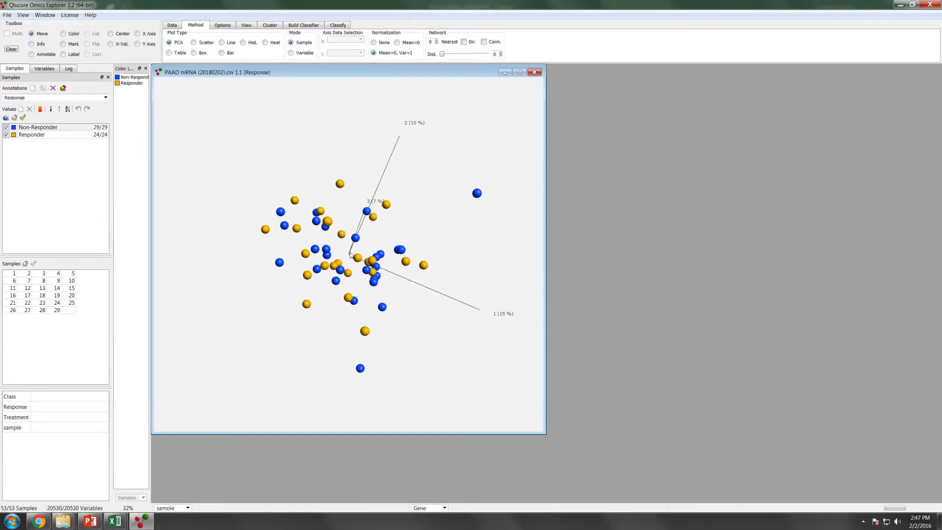
left_click_drag(349, 256, 357, 195)
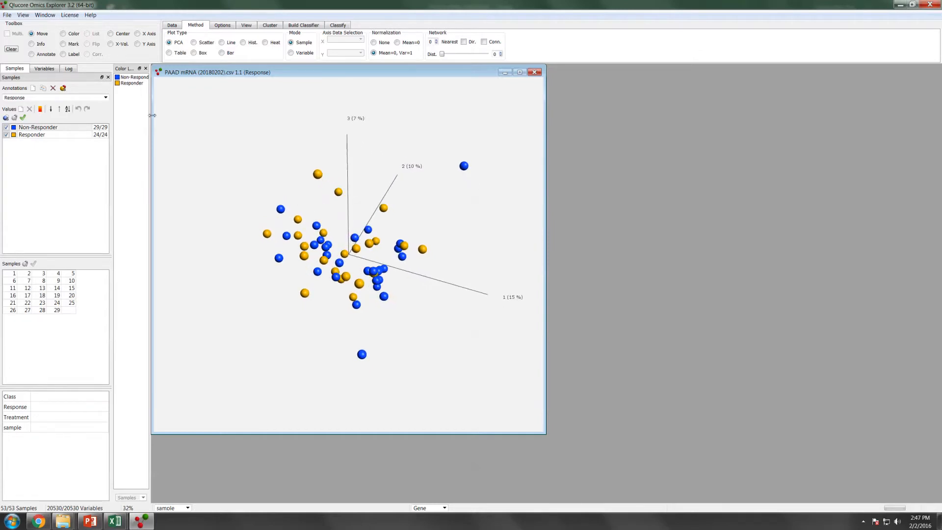
left_click(23, 15)
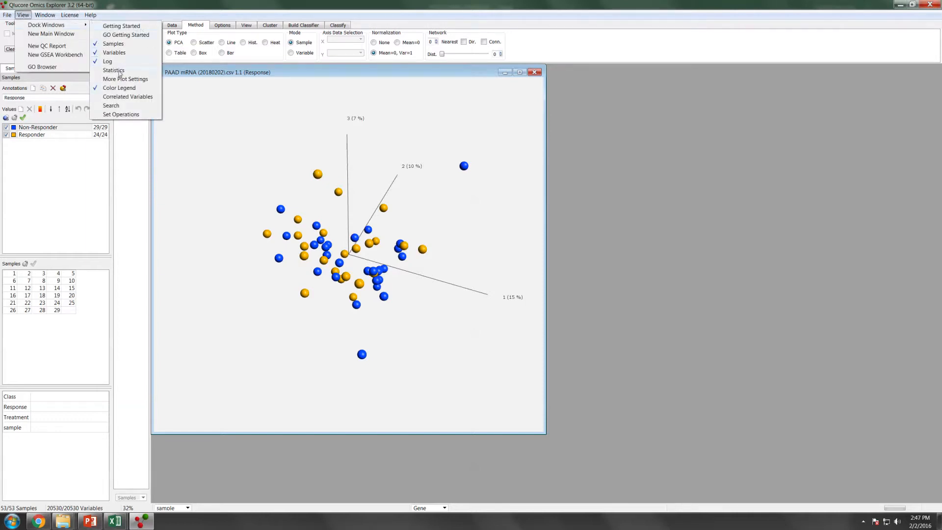
Open the Statistics panel beside the plot and set Filter by to Two Group Comparison.
left_click(114, 71)
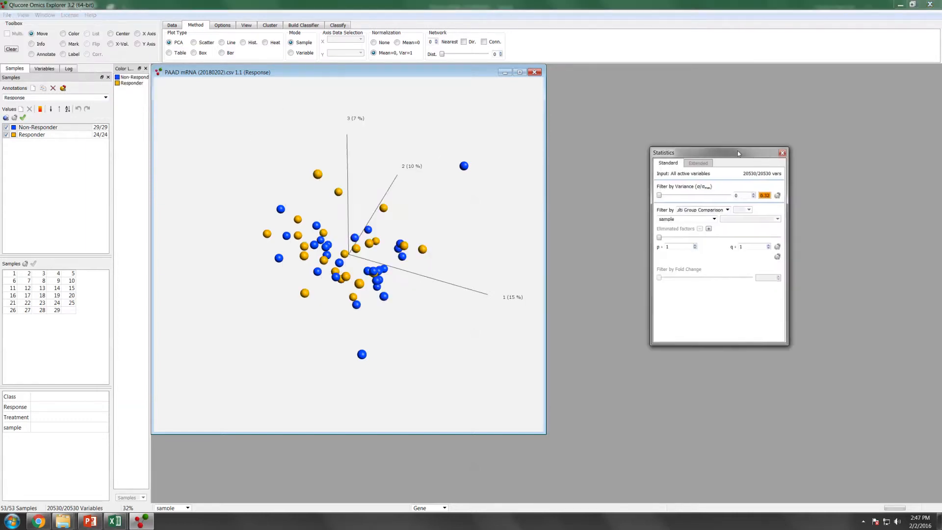
left_click_drag(718, 152, 679, 135)
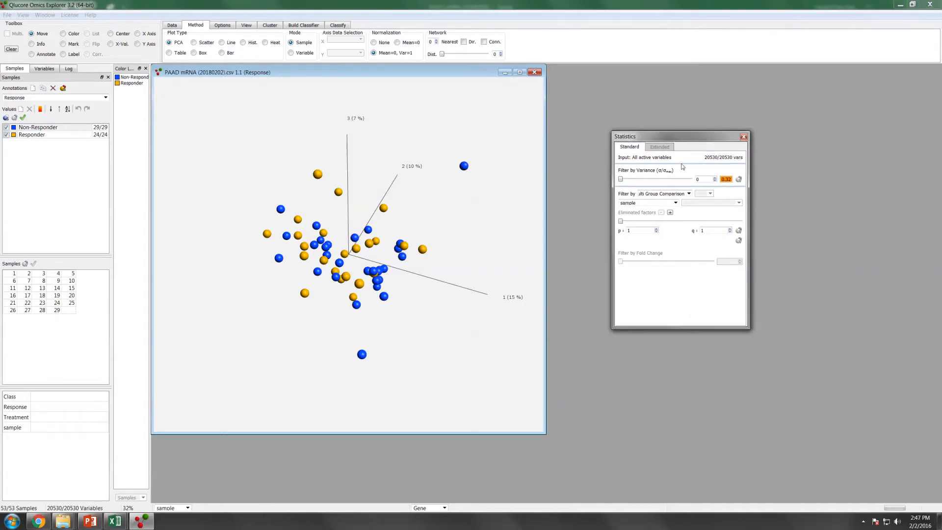
left_click(687, 193)
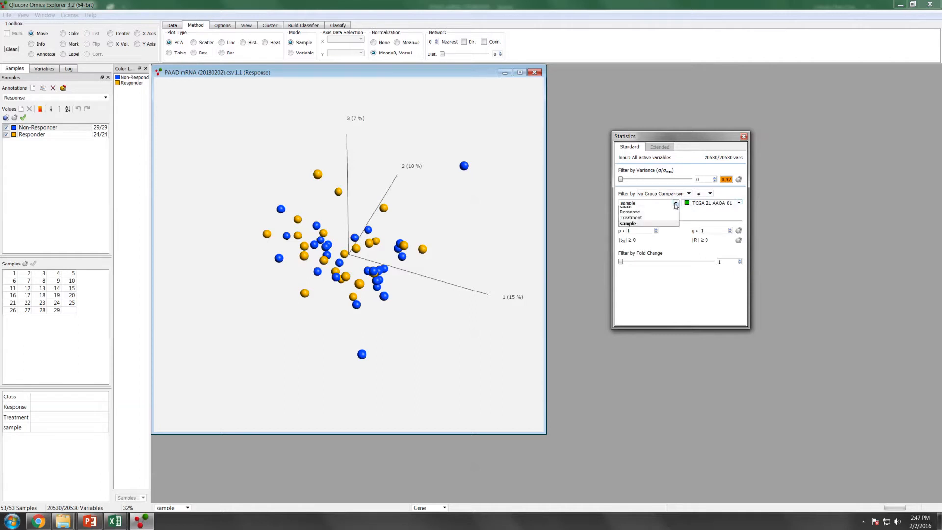
left_click(630, 211)
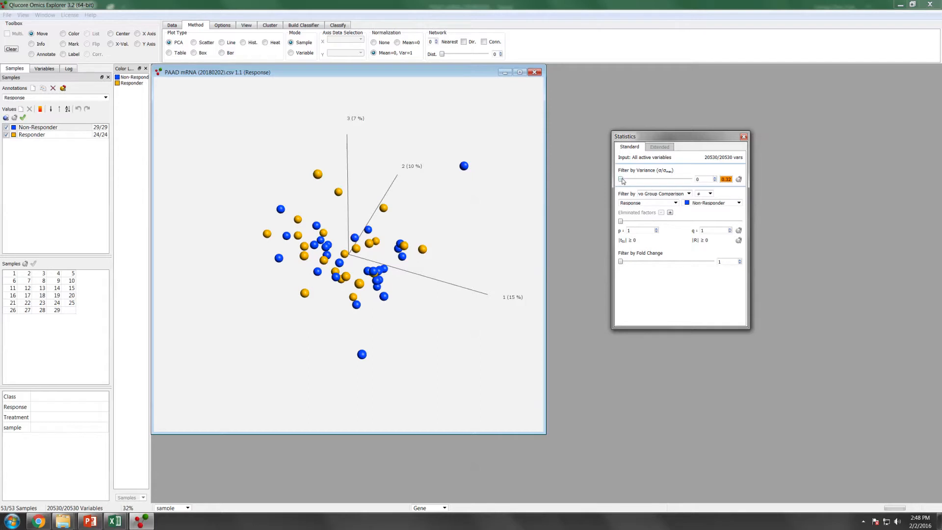
mouse_move(716, 189)
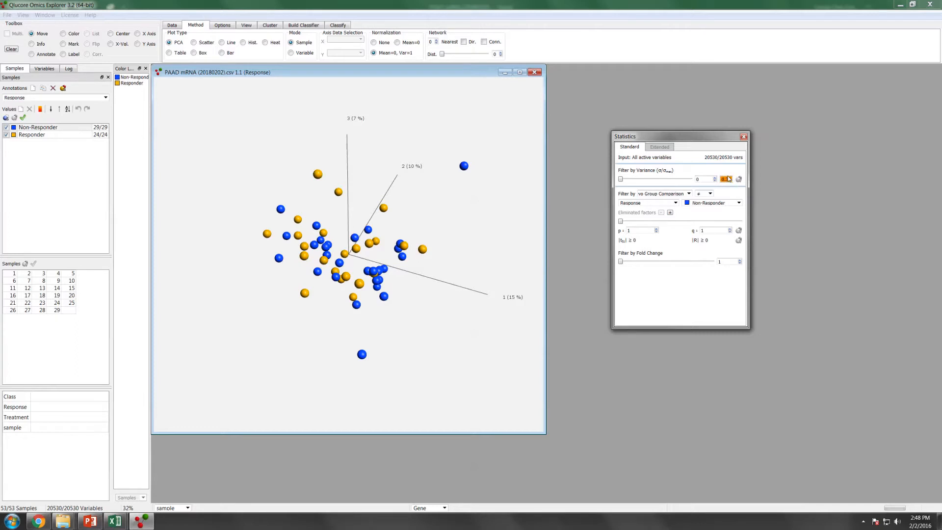
Raise the variance filter threshold to about 0.13, keeping 7422 of 20530 variables.
left_click(726, 179)
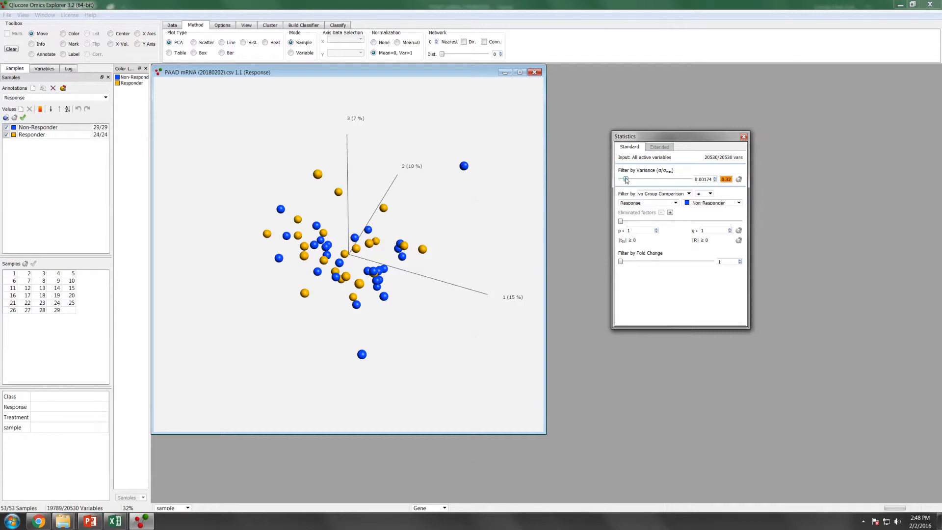
left_click_drag(625, 178, 639, 178)
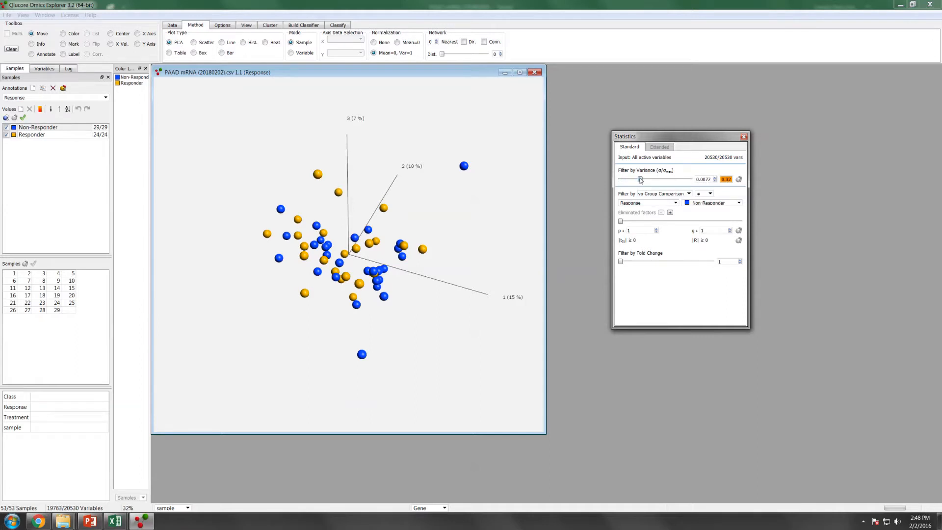
left_click_drag(639, 180, 649, 180)
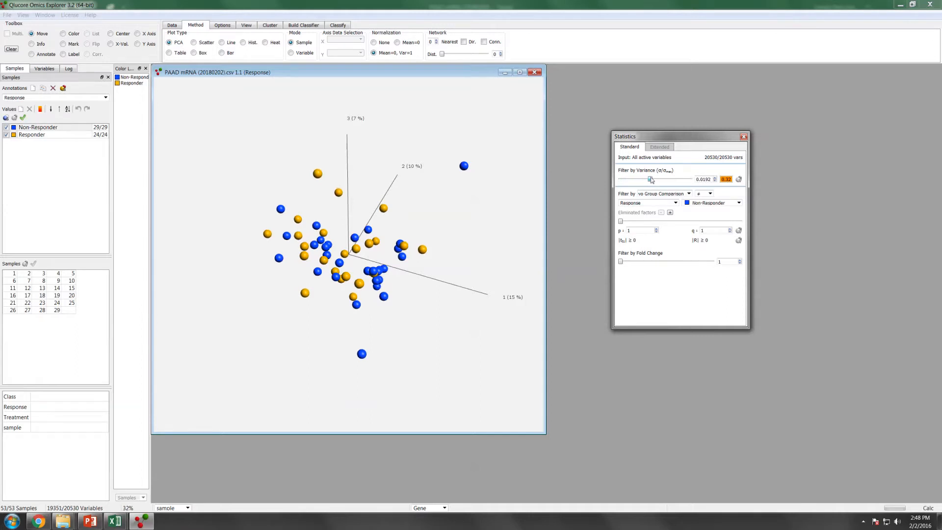
left_click_drag(649, 179, 654, 178)
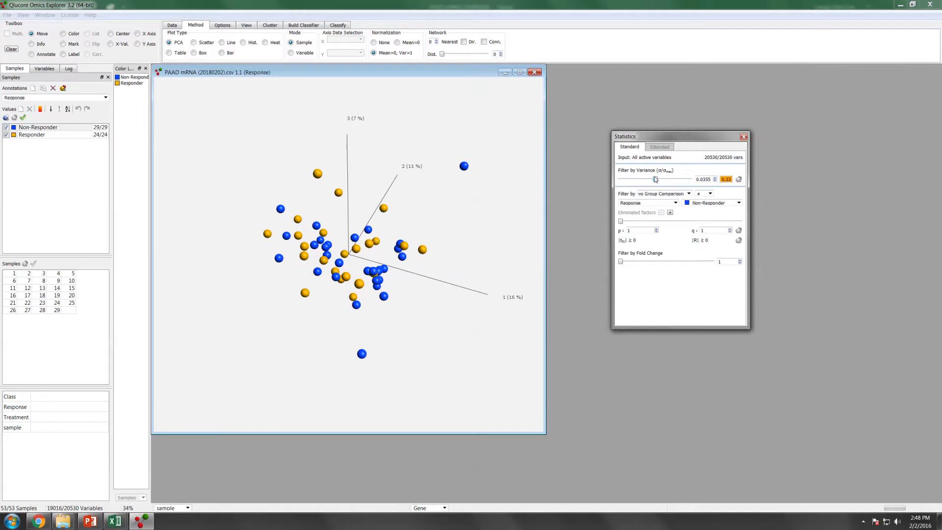
left_click_drag(653, 179, 665, 178)
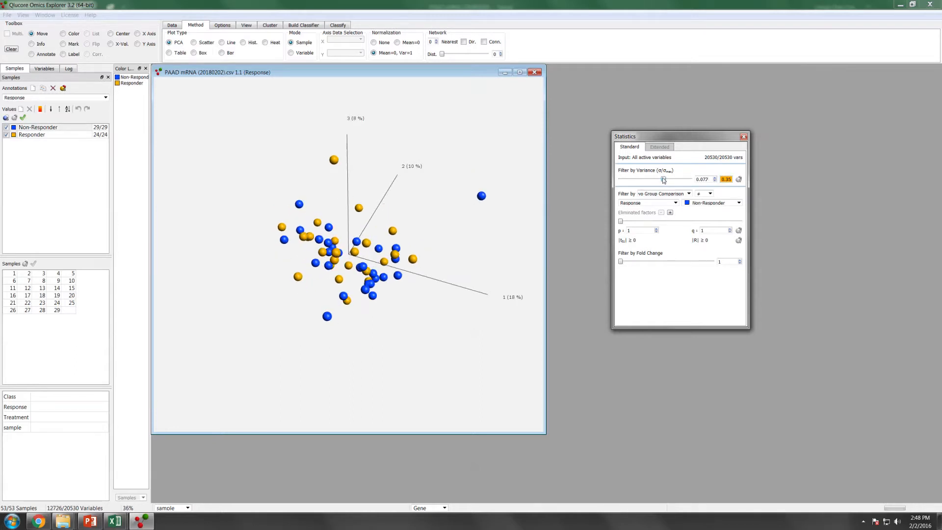
left_click_drag(662, 179, 667, 178)
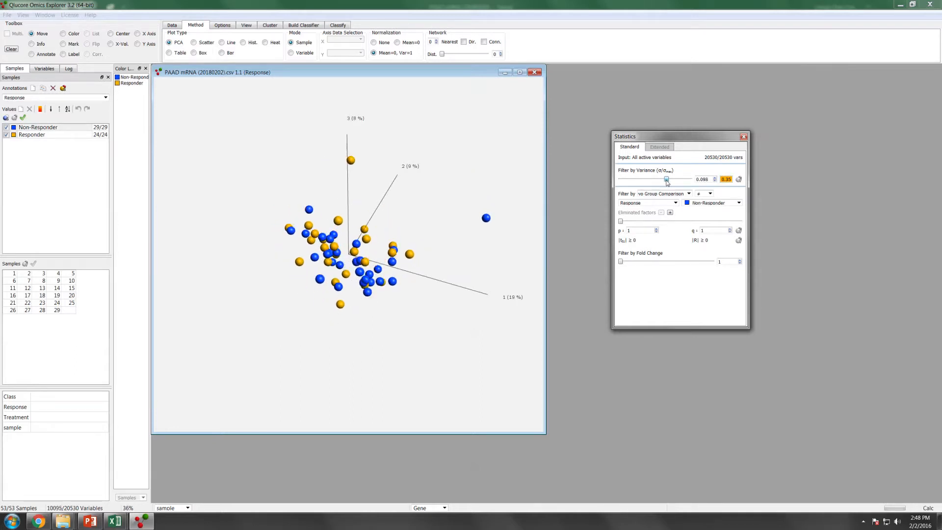
left_click_drag(665, 179, 671, 178)
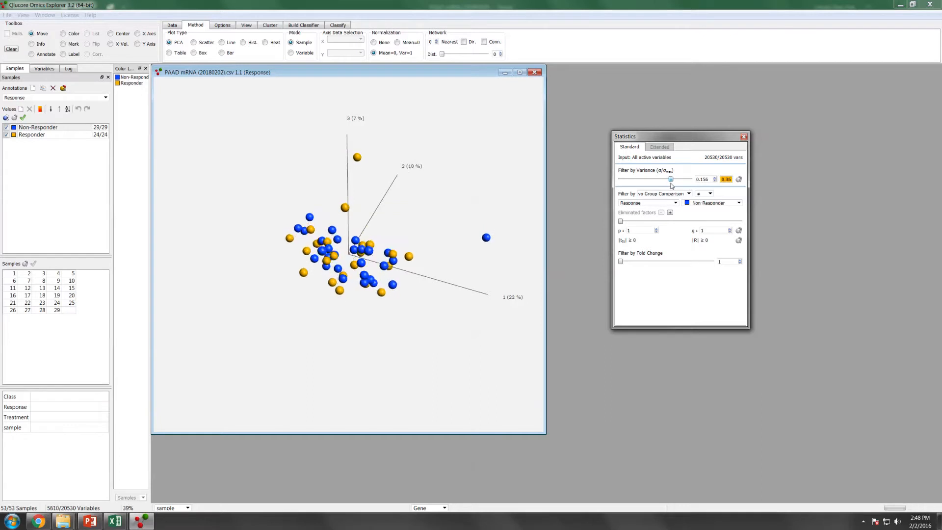
left_click_drag(670, 179, 673, 178)
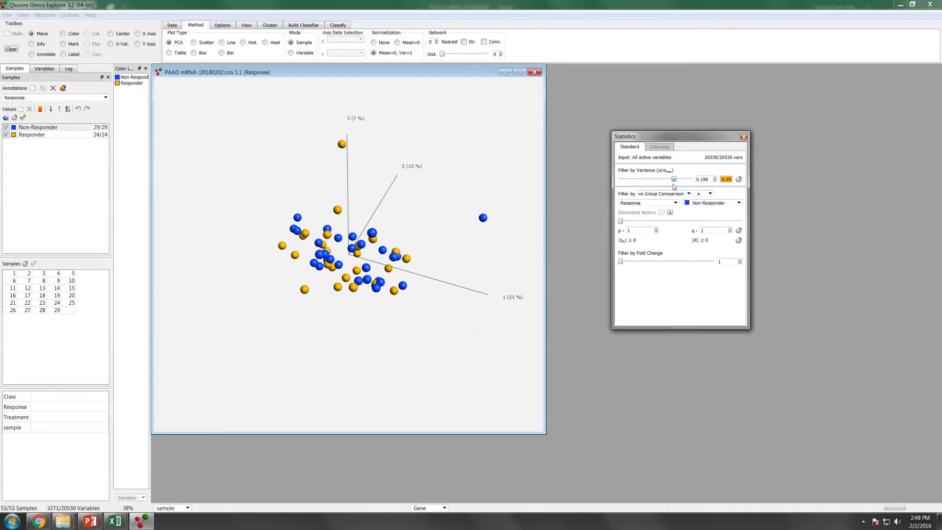
left_click_drag(673, 179, 668, 179)
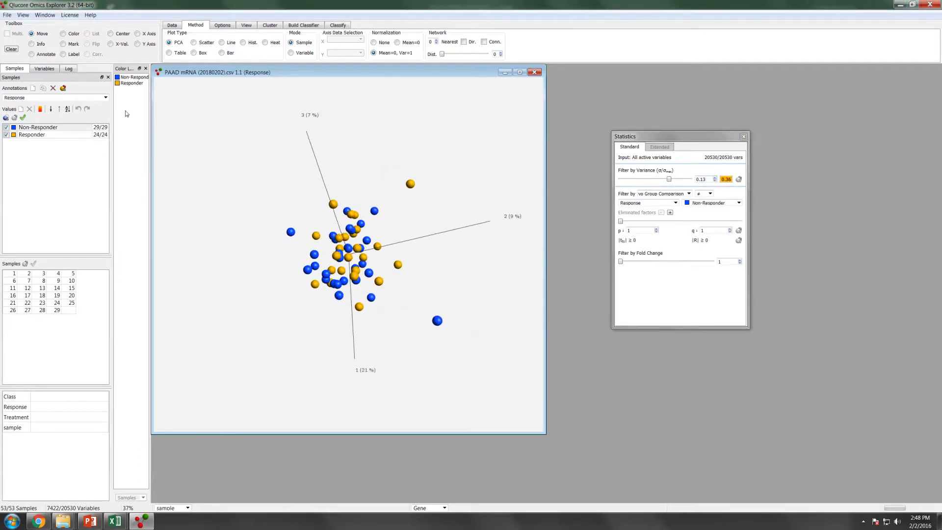
Check the variables panel, return to samples and rotate the filtered PCA plot.
left_click(44, 68)
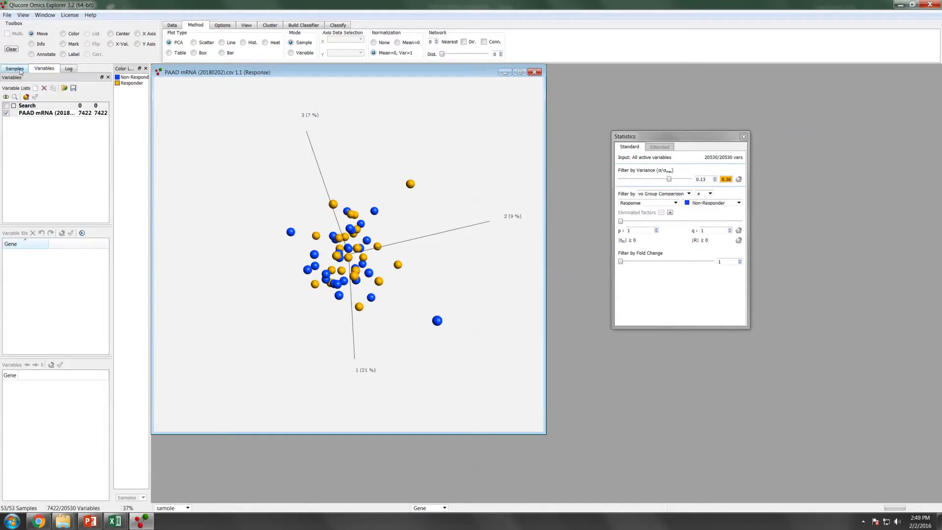
left_click(15, 68)
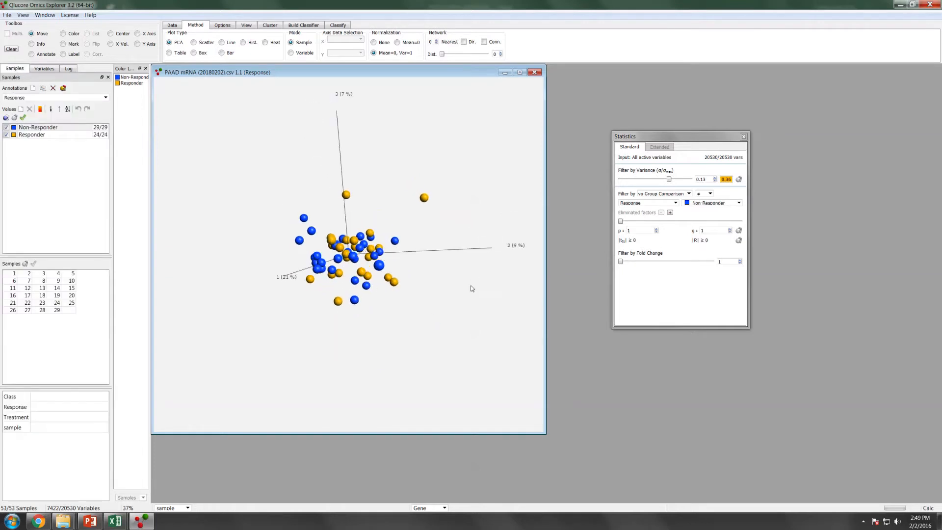
left_click_drag(472, 288, 414, 219)
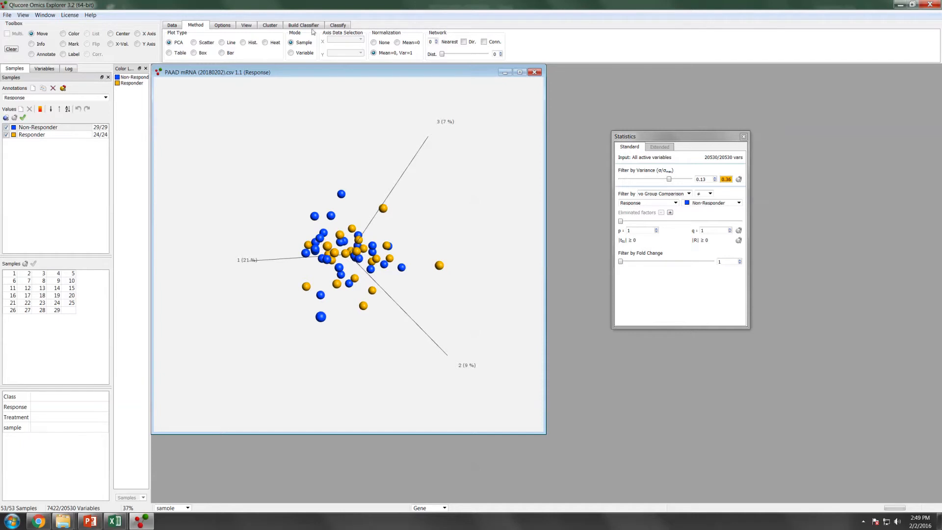
In Build Classifier, set the gene ranking method to Two Group Comparison.
left_click(303, 25)
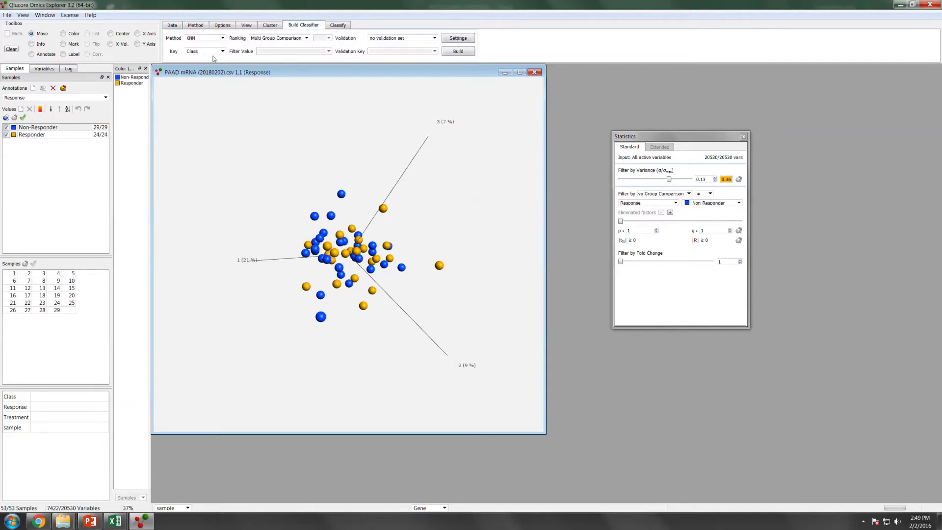
left_click(306, 38)
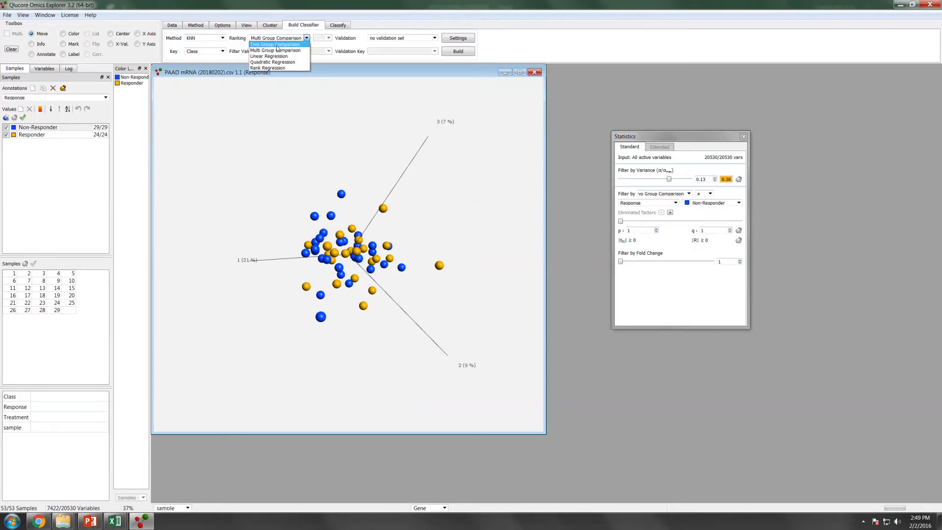
left_click(274, 45)
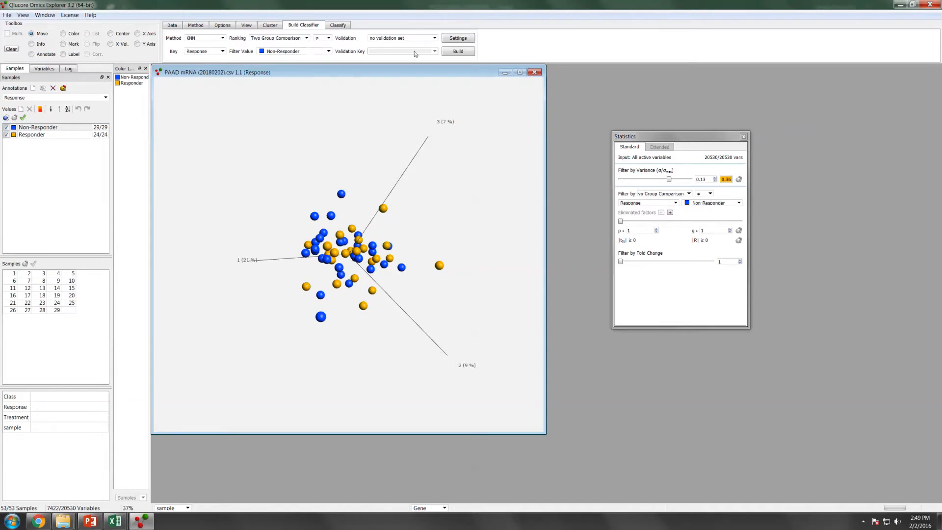
Validate against the PAAD mRNA CSV dataset with Response as the validation key.
left_click(434, 38)
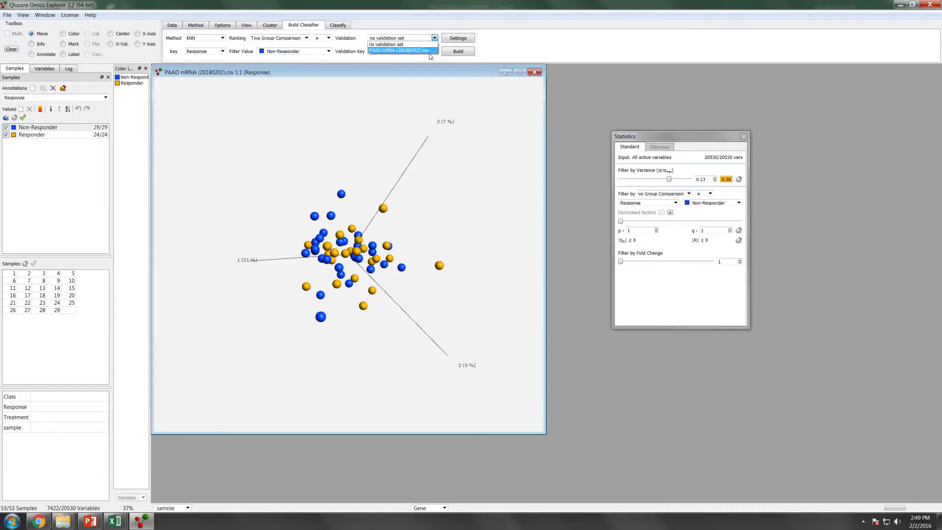
left_click(399, 50)
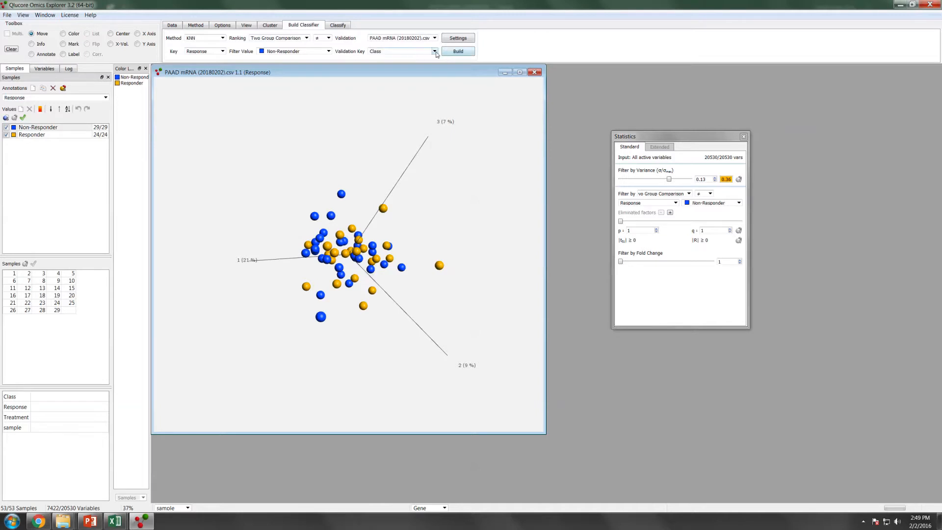
left_click(434, 51)
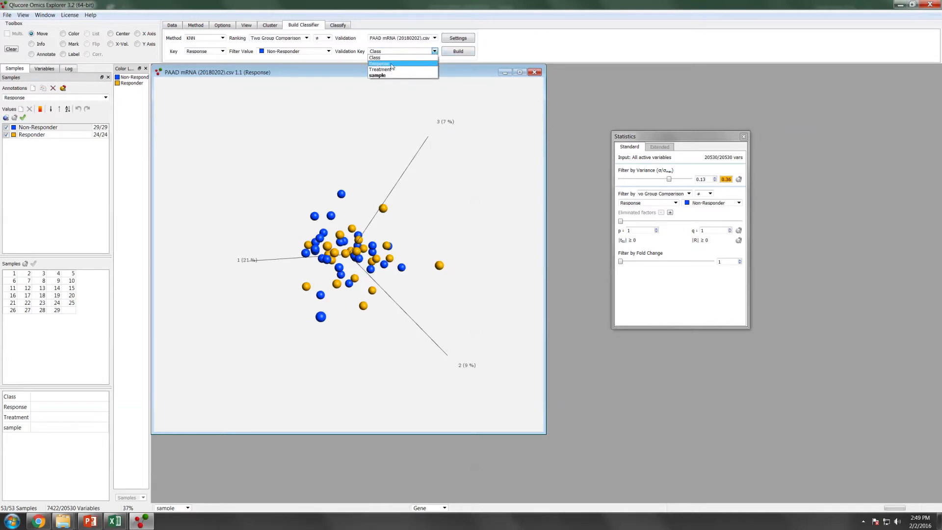
left_click(394, 63)
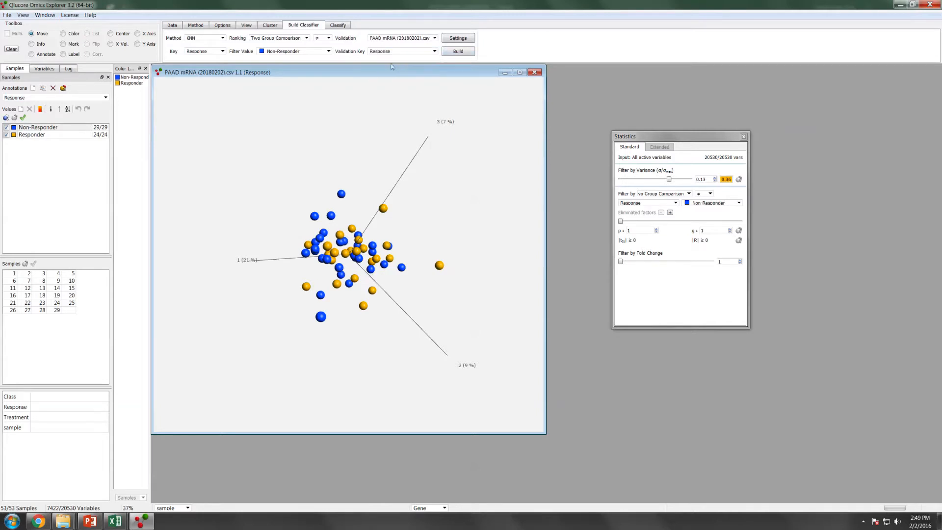
In the classifier settings, give KNN a custom k of 3, then bring Excel forward.
left_click(458, 39)
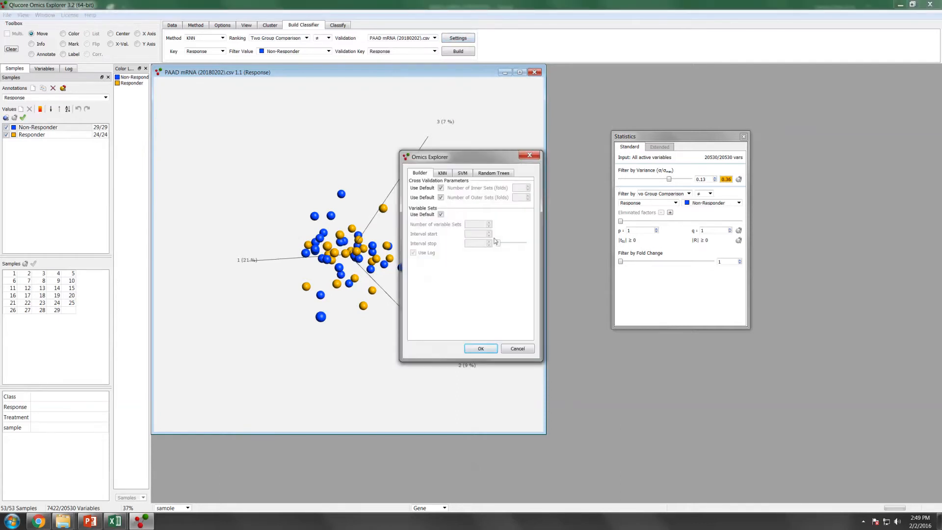
left_click(443, 173)
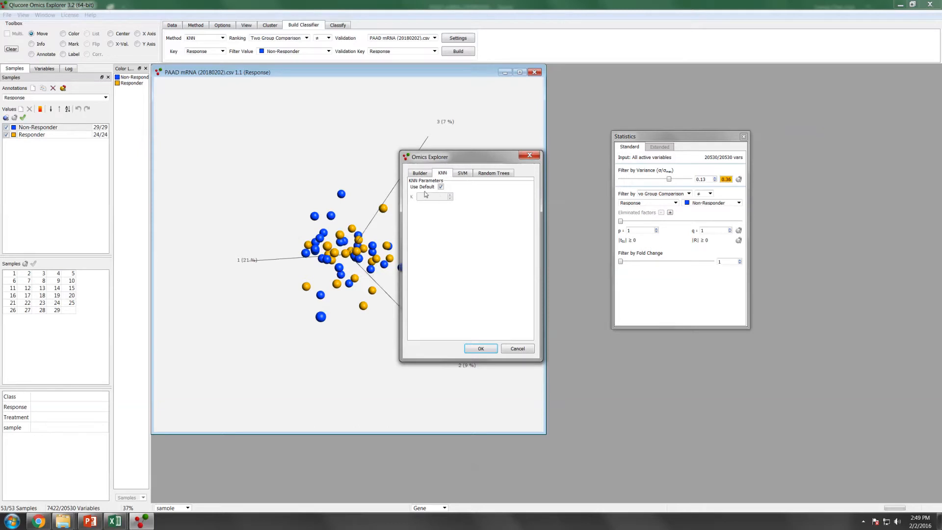
left_click(441, 187)
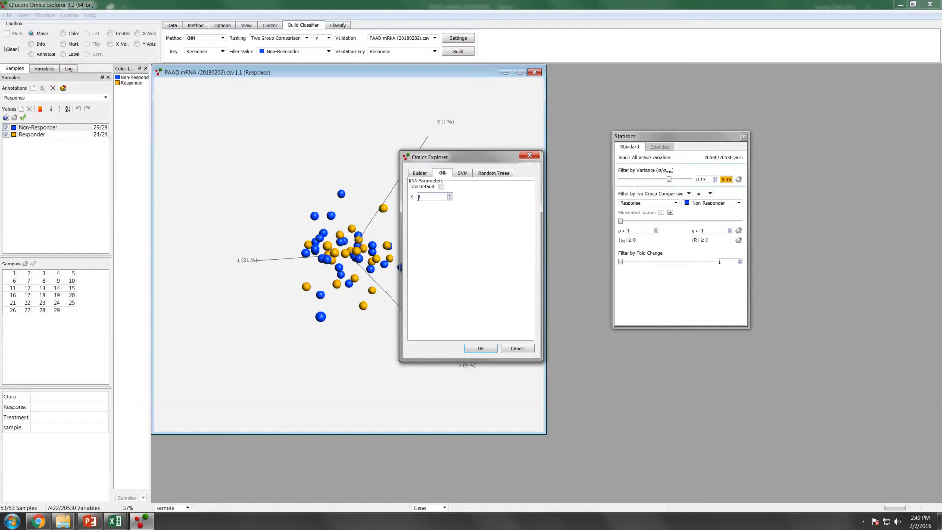
type("3")
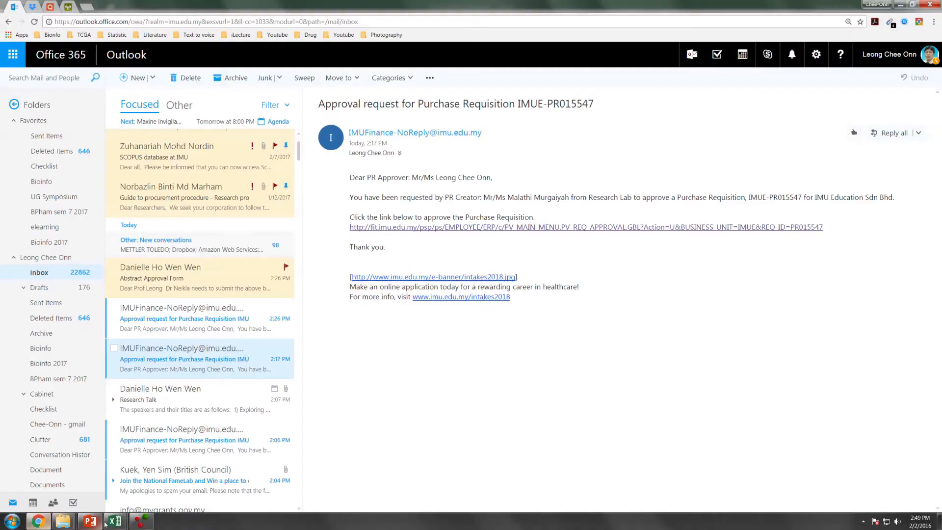
left_click(114, 520)
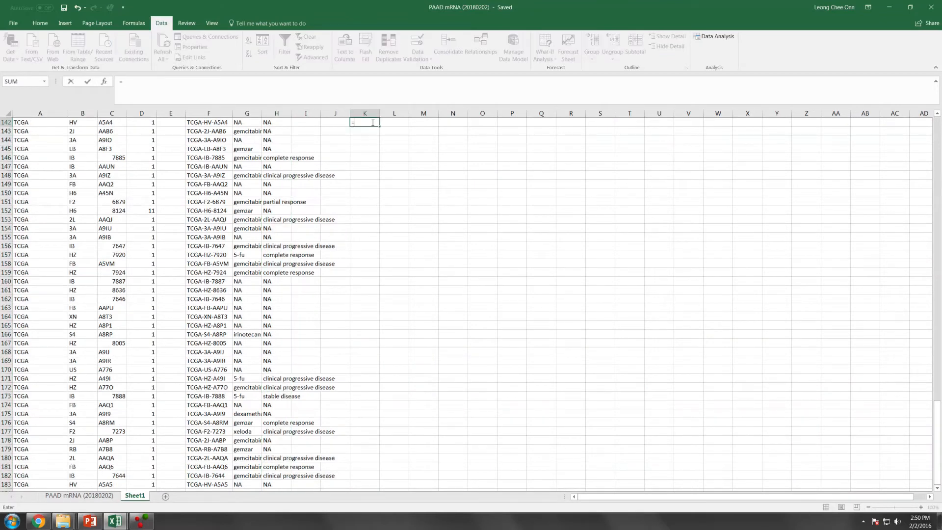
Enter the sample total 29+2 in K142, giving 53.
left_click(142, 519)
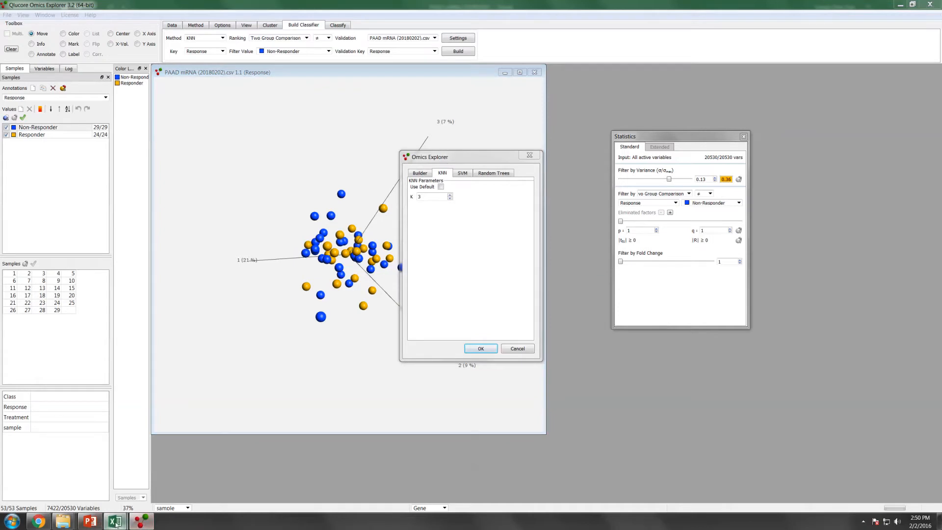
left_click(114, 520)
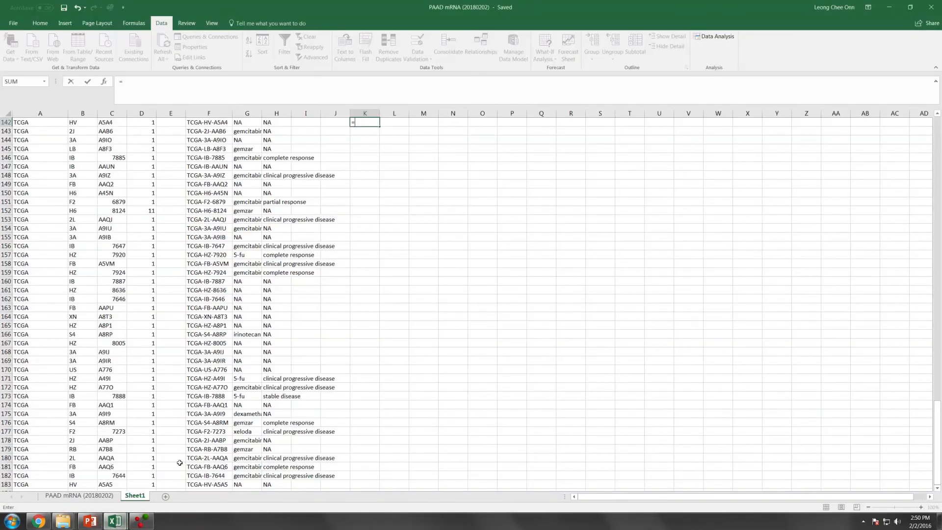
type("29+2")
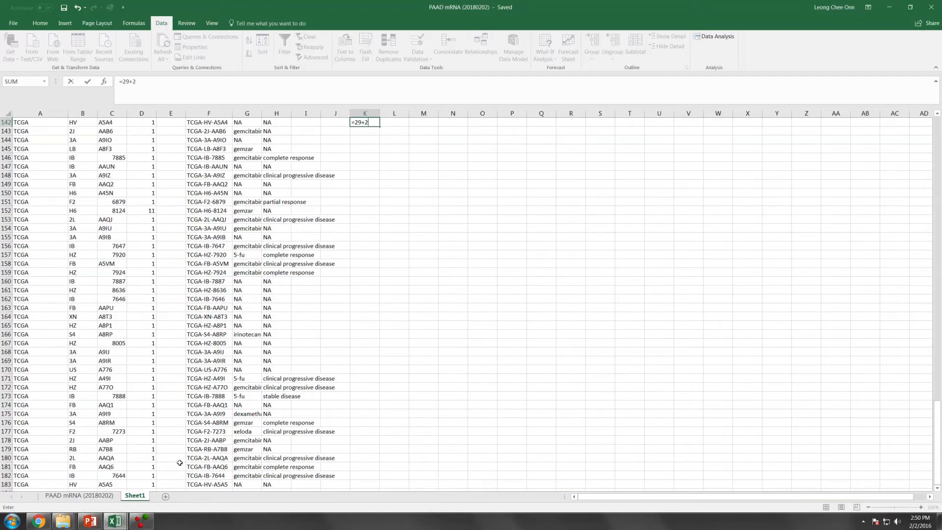
left_click(142, 520)
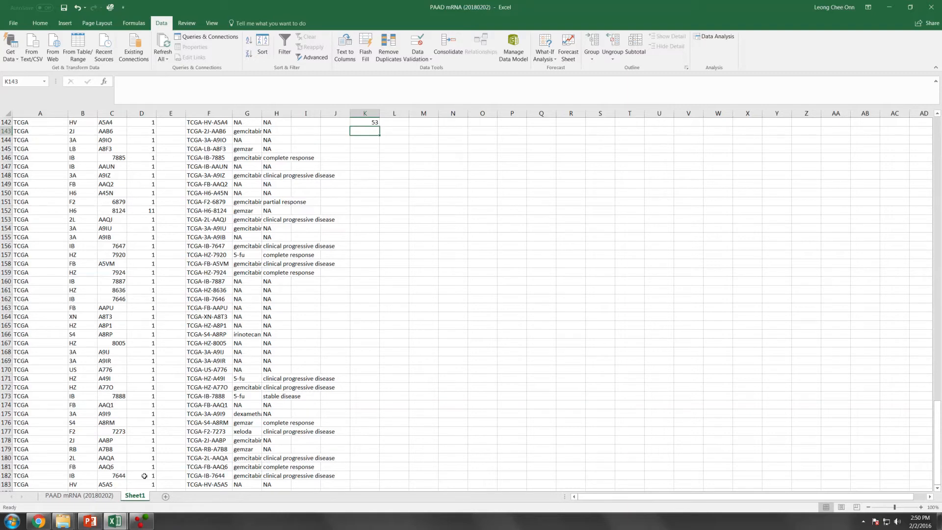
Start the square-root formula =K142^0.5 in K143, giving 7.28011.
type("=")
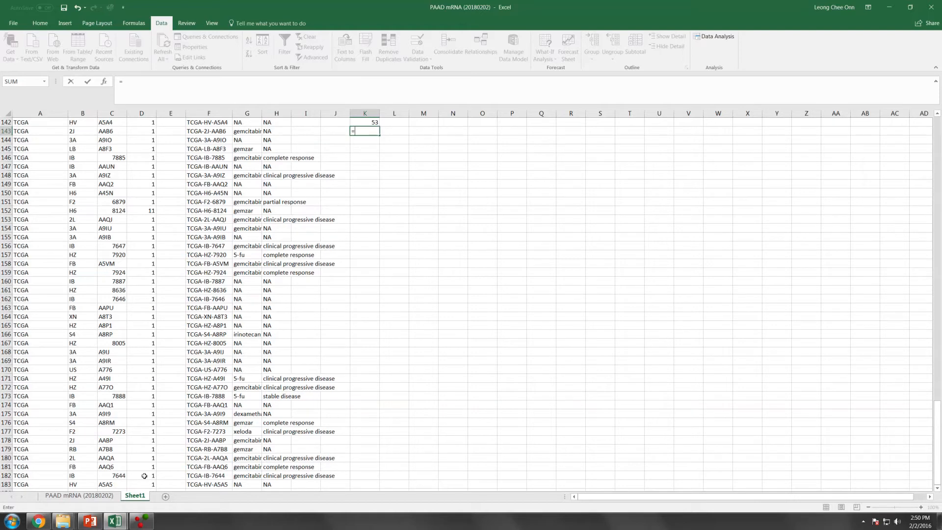
type("K142^")
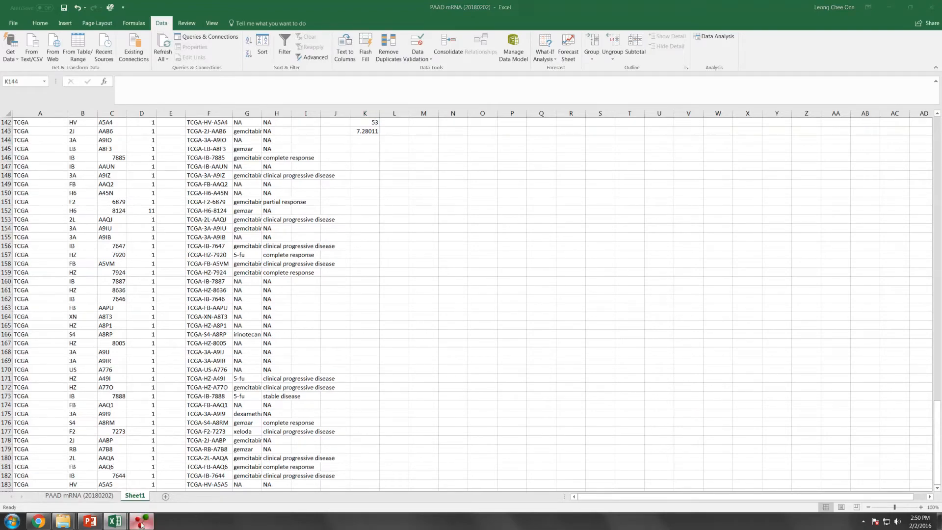
Set the KNN k value to 7 in the classifier settings.
left_click(142, 520)
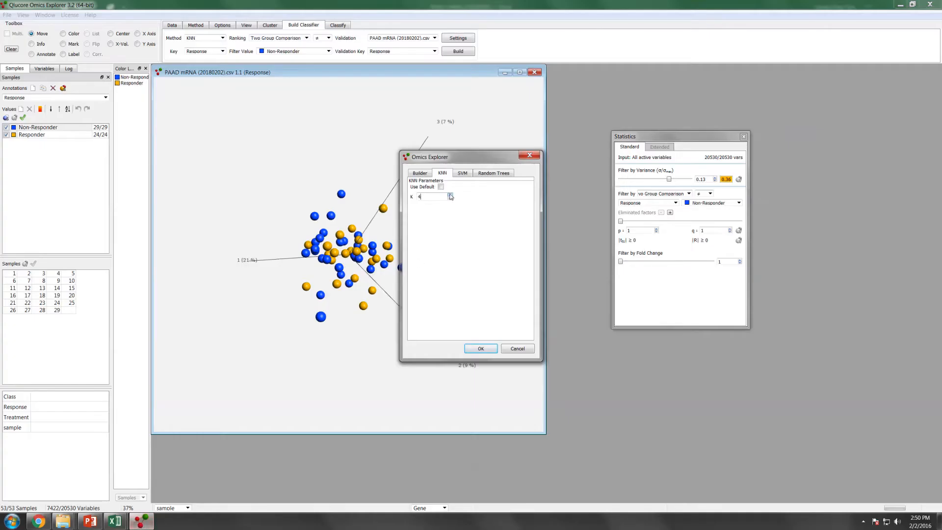
type("7")
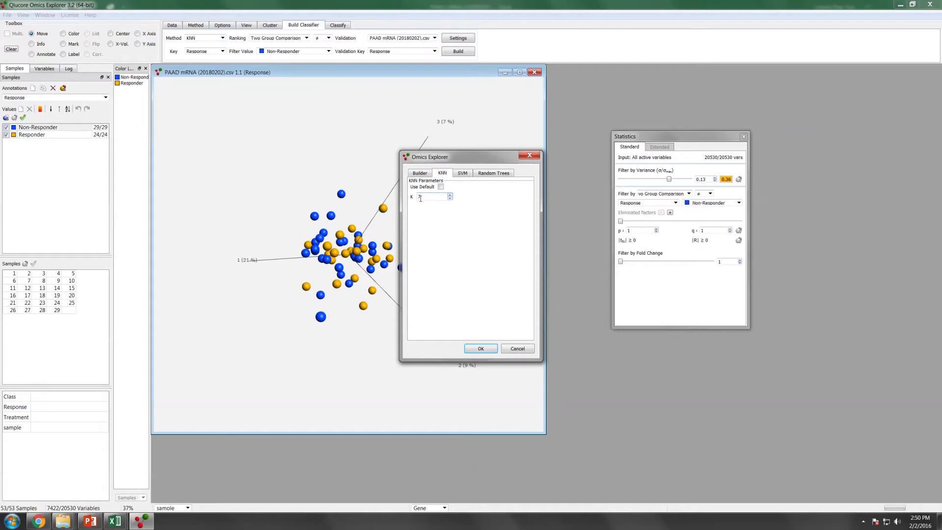
In the Builder settings, try a manual Inner Sets count of 5, then revert to the default.
left_click(419, 173)
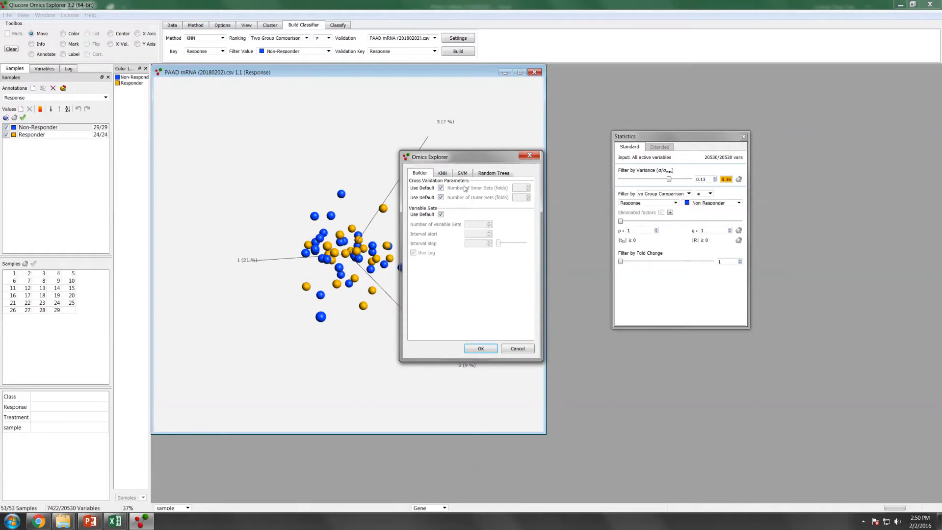
left_click(441, 187)
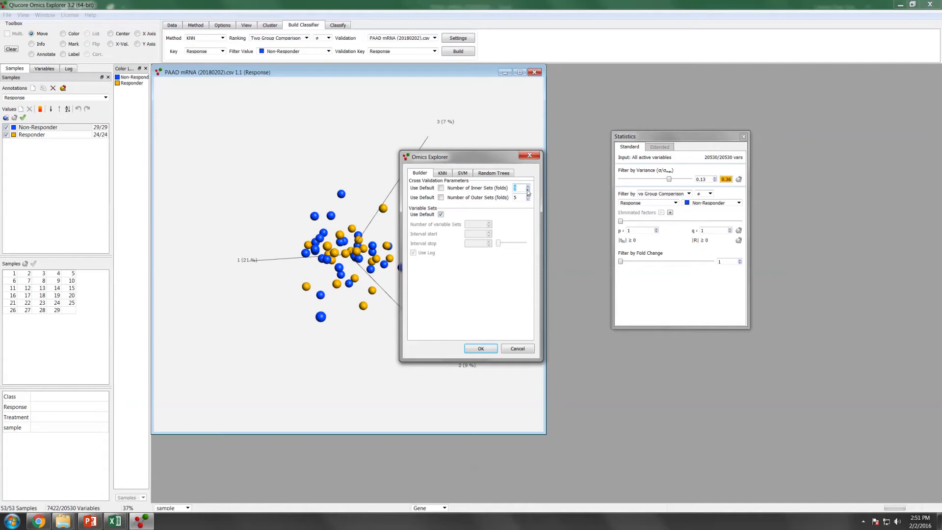
left_click(528, 185)
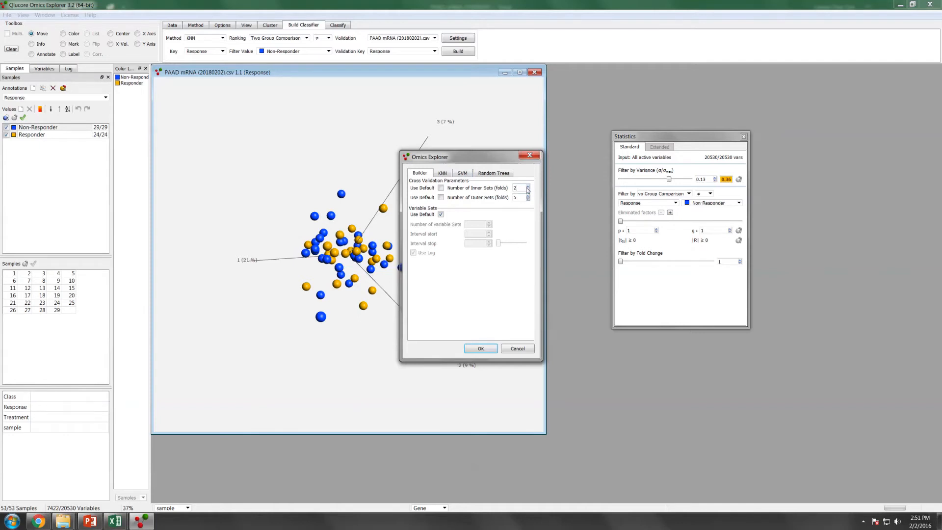
left_click(528, 185)
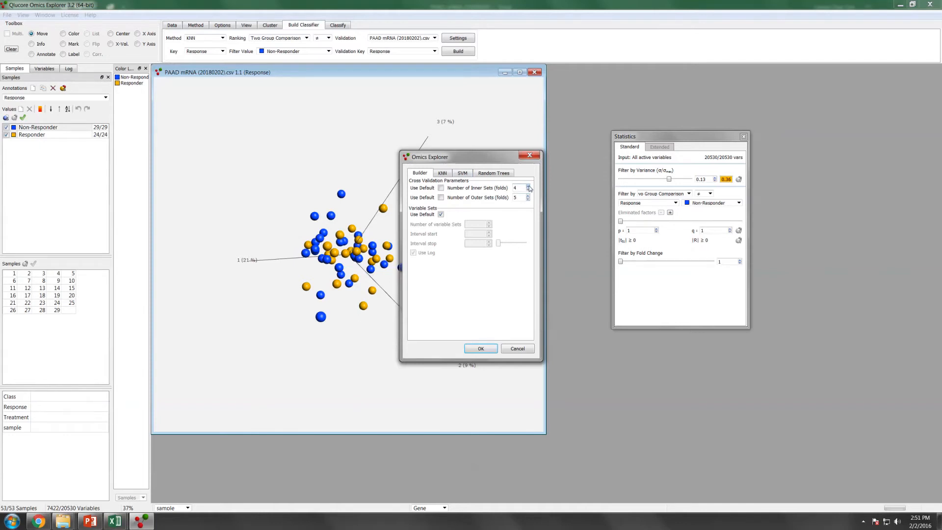
left_click(528, 185)
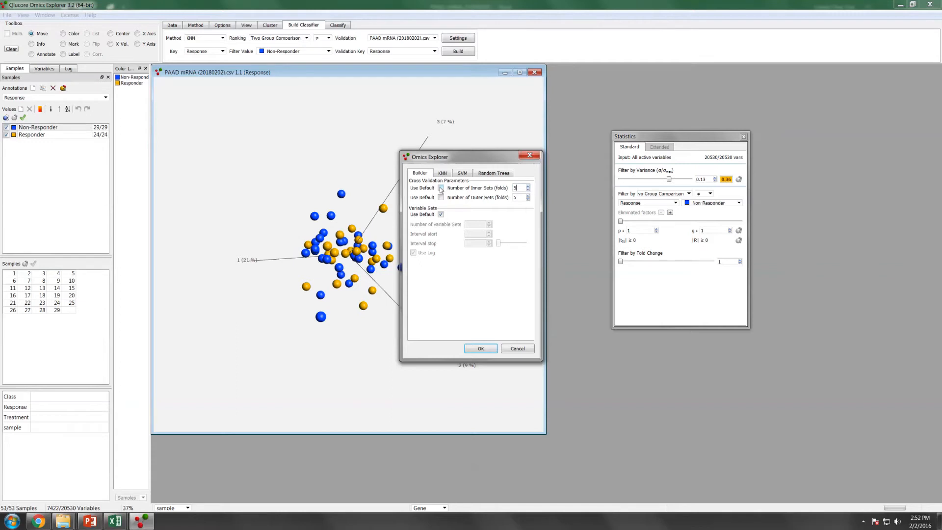
left_click(440, 188)
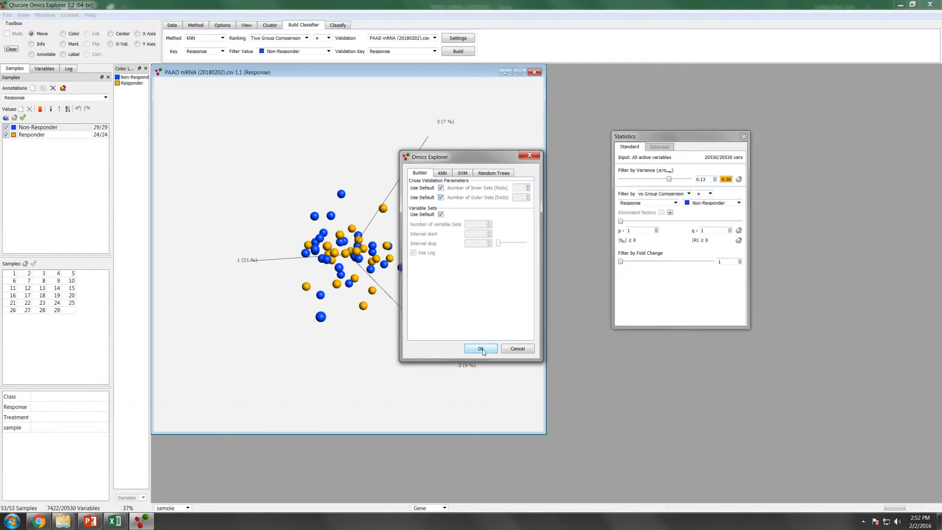
Confirm the settings, build the KNN classifier and save it as mRNA (kNN).
left_click(480, 348)
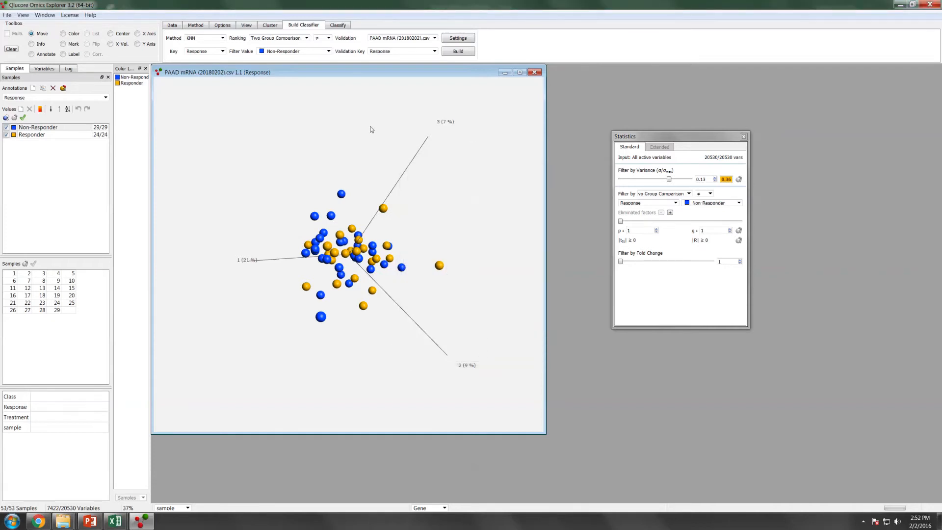
mouse_move(428, 75)
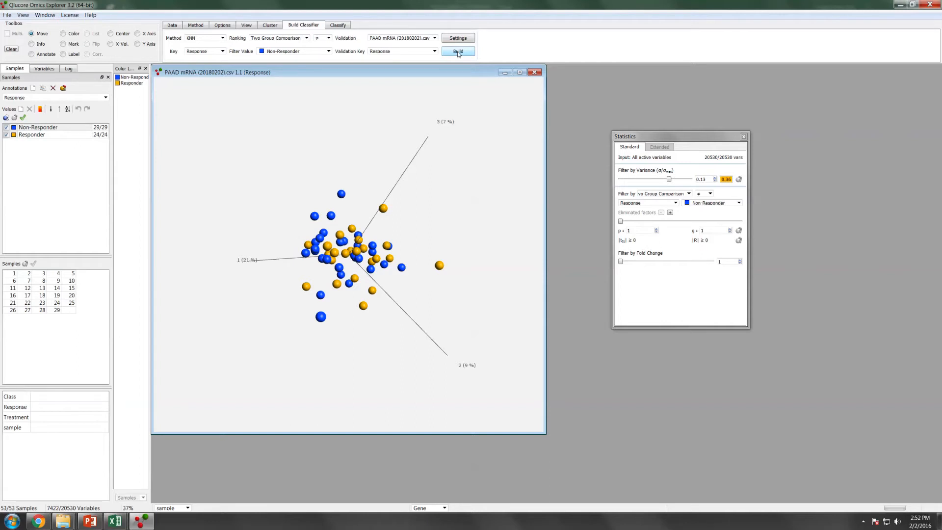
left_click(457, 51)
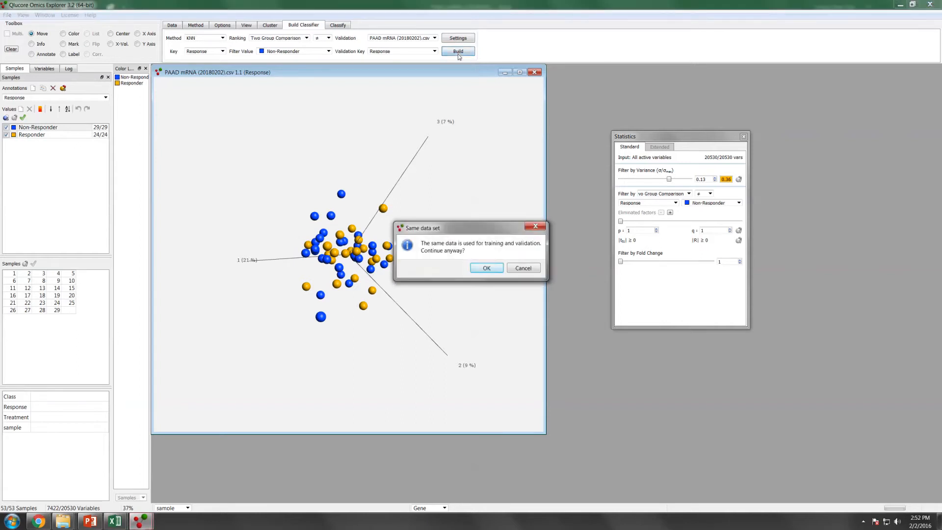
left_click(486, 266)
type("mRNA (kNN")
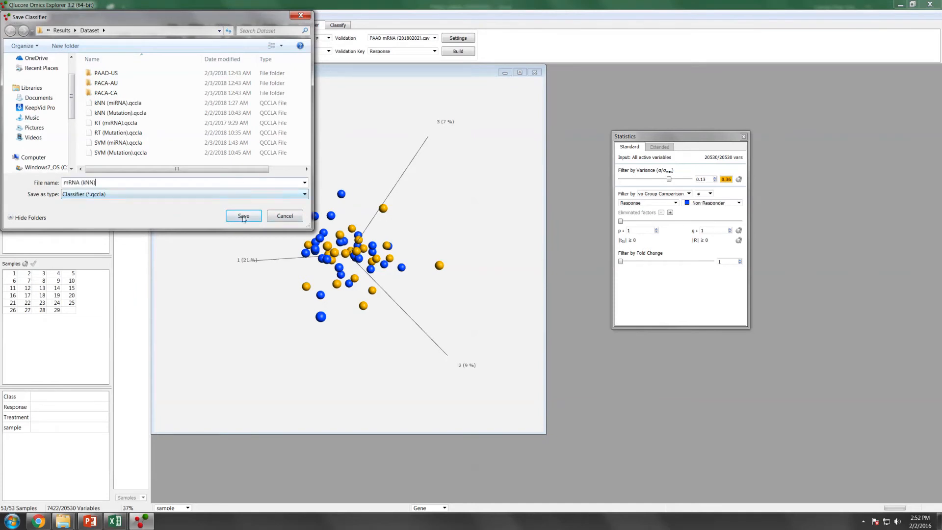
left_click(244, 216)
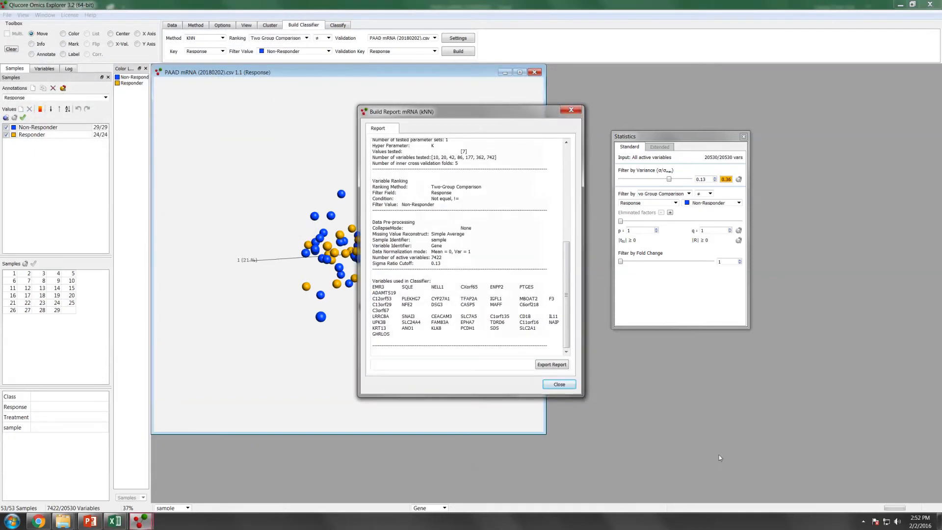
Export the kNN build report (about 90% accuracy, 42 genes) as mRNA (kNN) and close it.
scroll("down", 3)
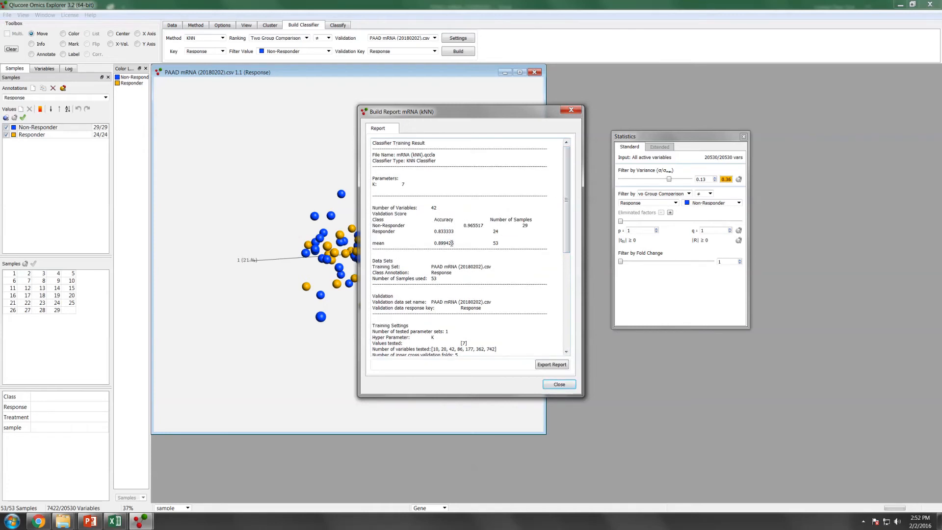
scroll("down", 3)
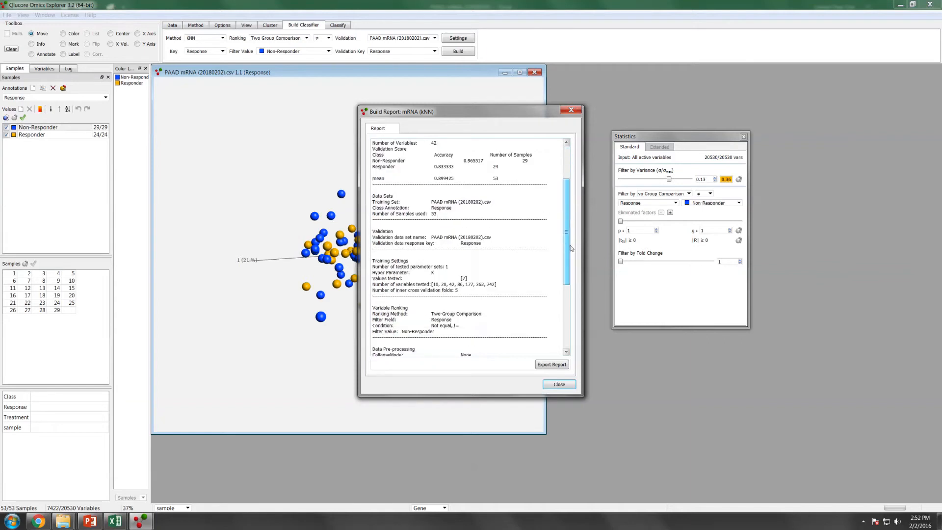
scroll("down", 3)
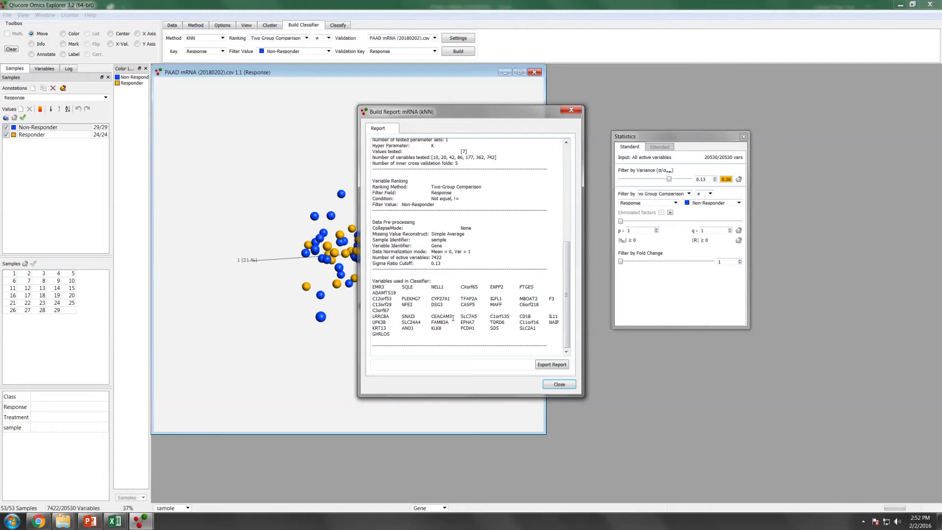
left_click(550, 364)
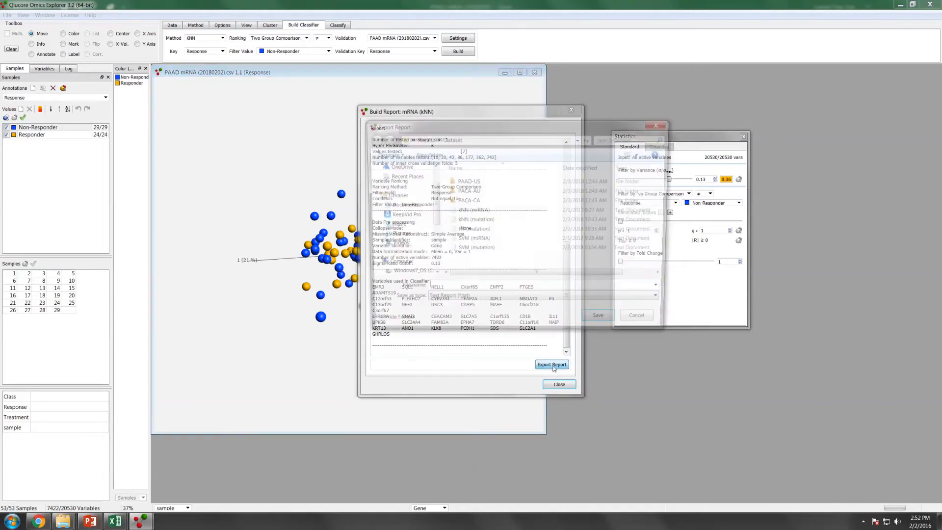
left_click(551, 364)
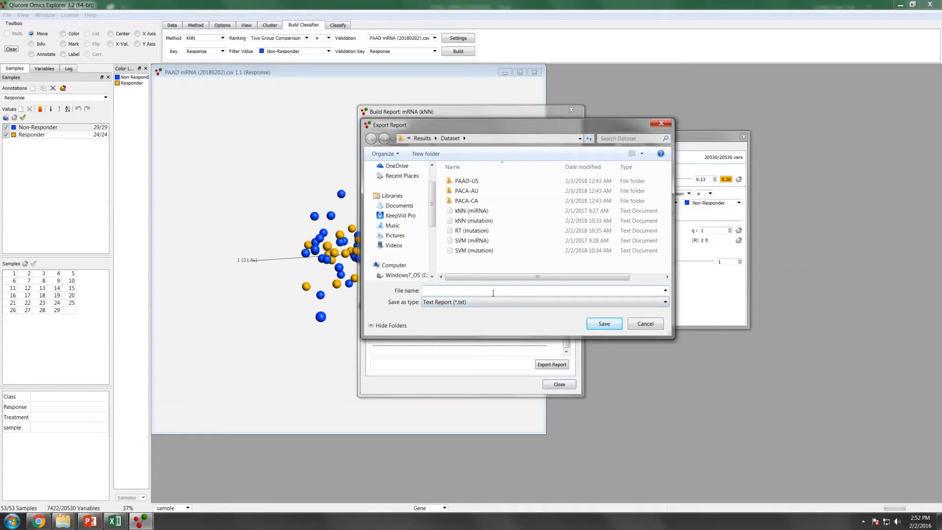
type("mRNA (k")
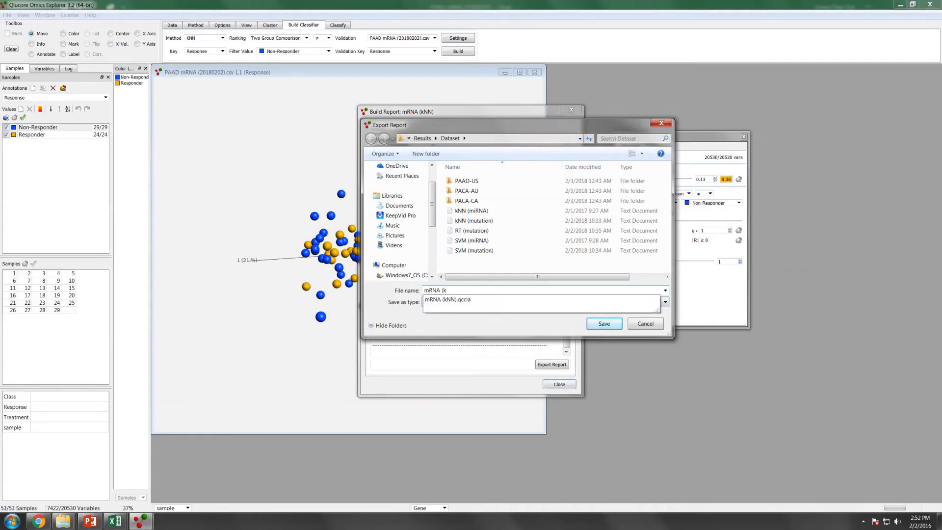
left_click(645, 323)
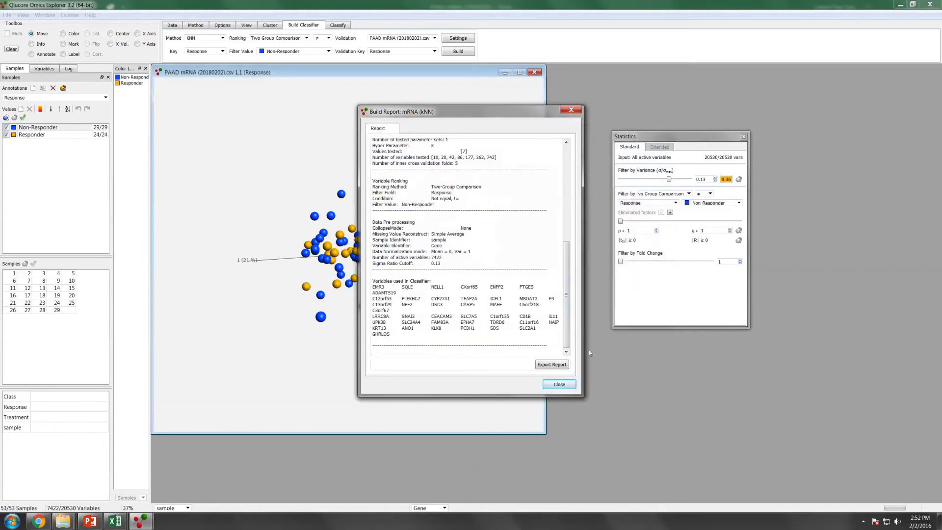
left_click(558, 384)
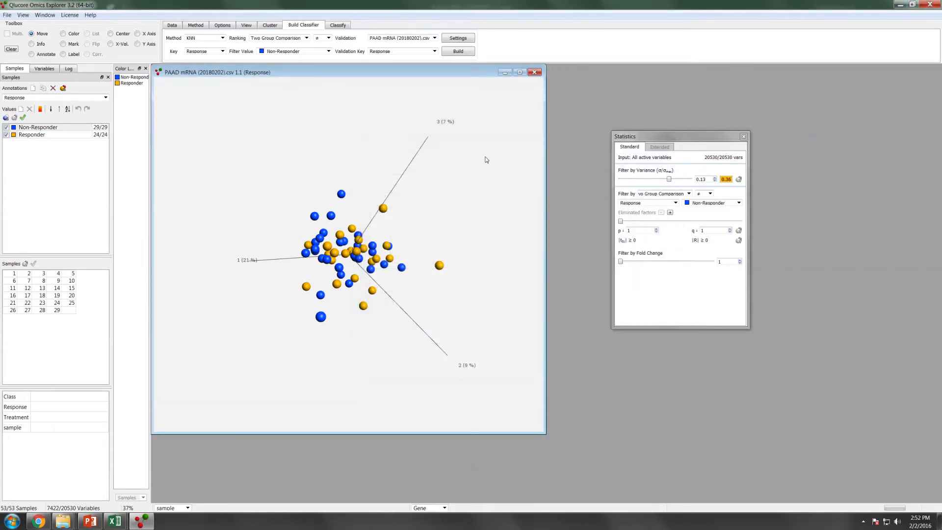
Check the new kNN variable list, switch the method to SVM, build it and save as mRNA (SVM).
left_click(44, 68)
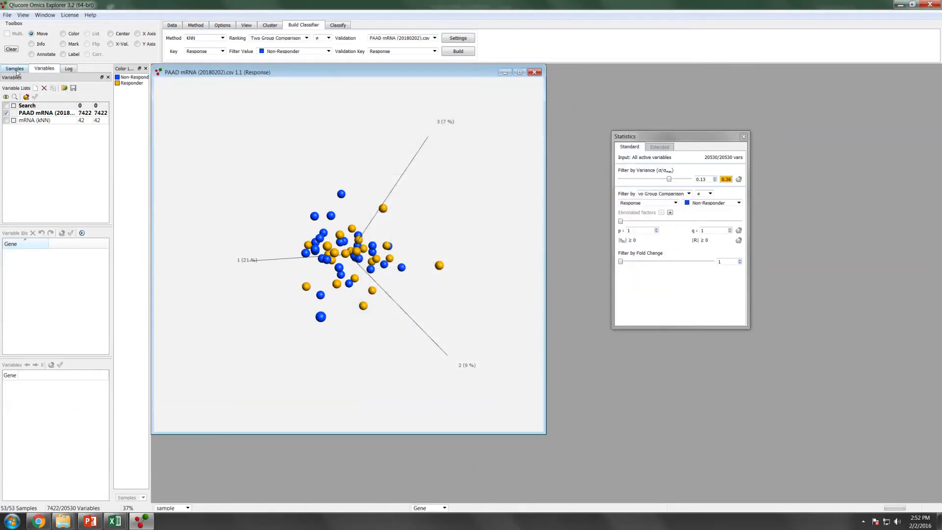
left_click(15, 67)
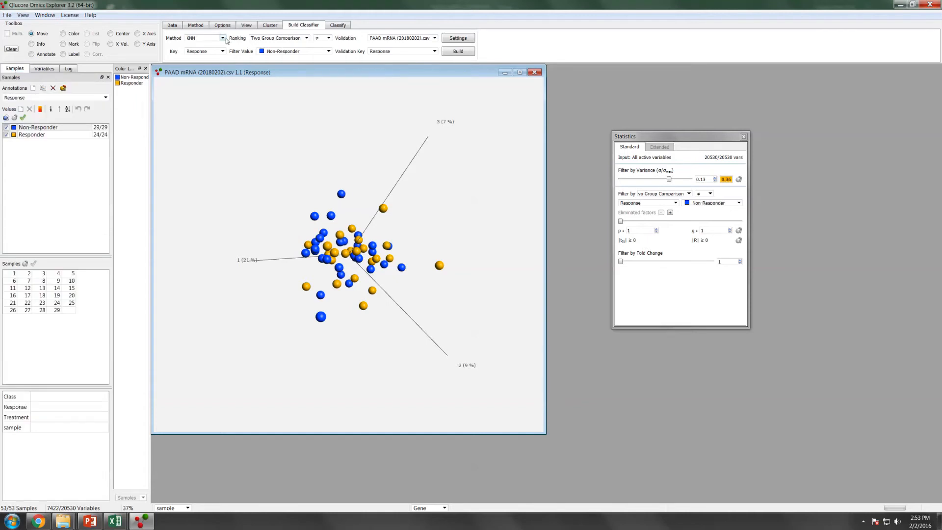
left_click(204, 38)
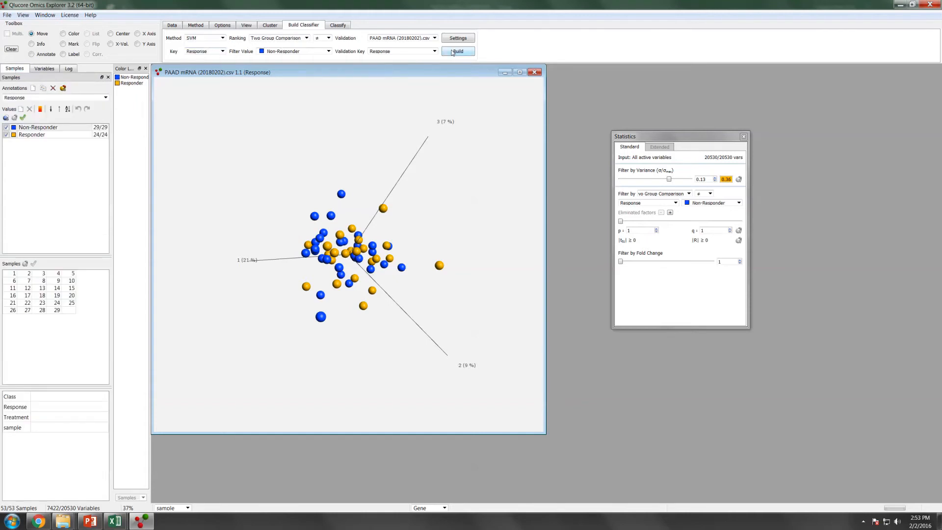
left_click(457, 51)
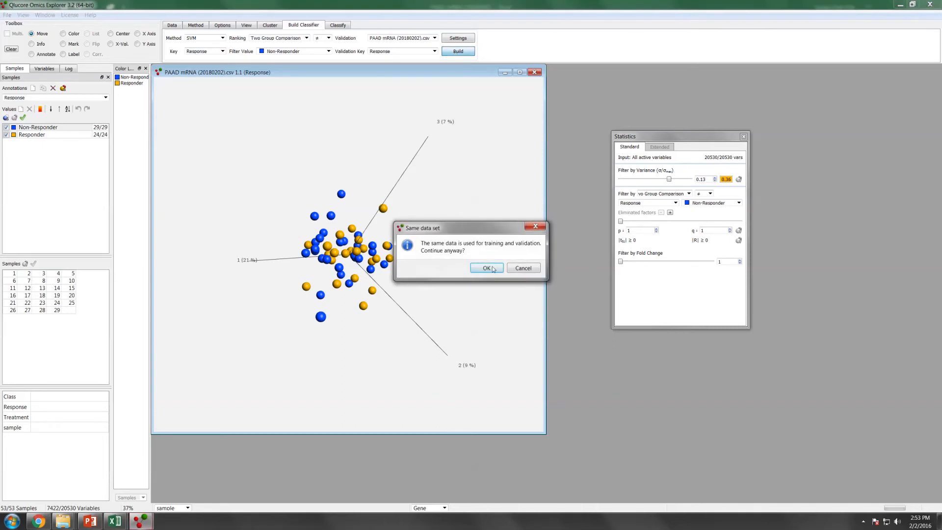
left_click(487, 267)
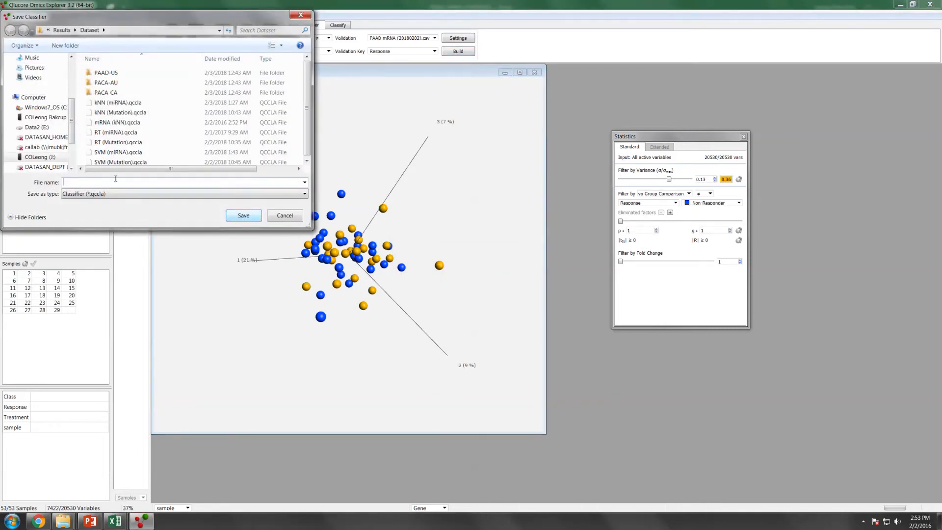
type("mRNA")
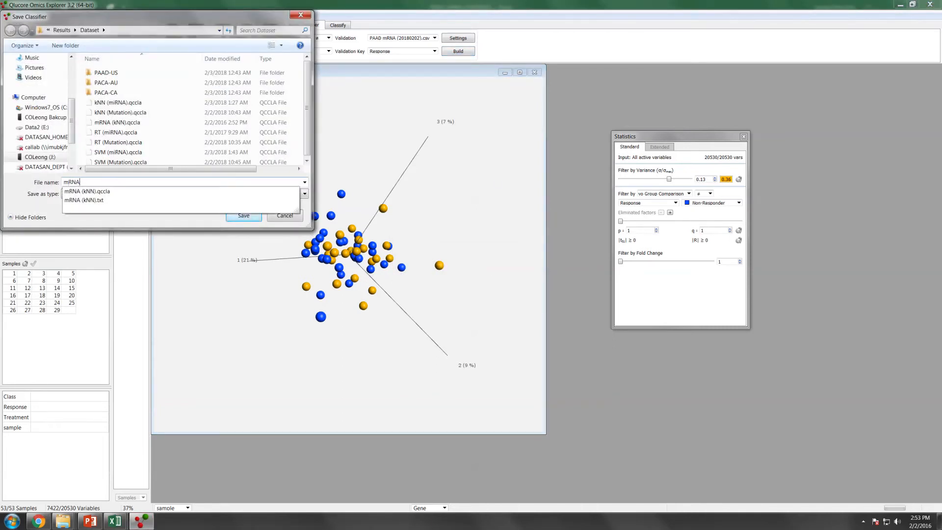
type("(SVM")
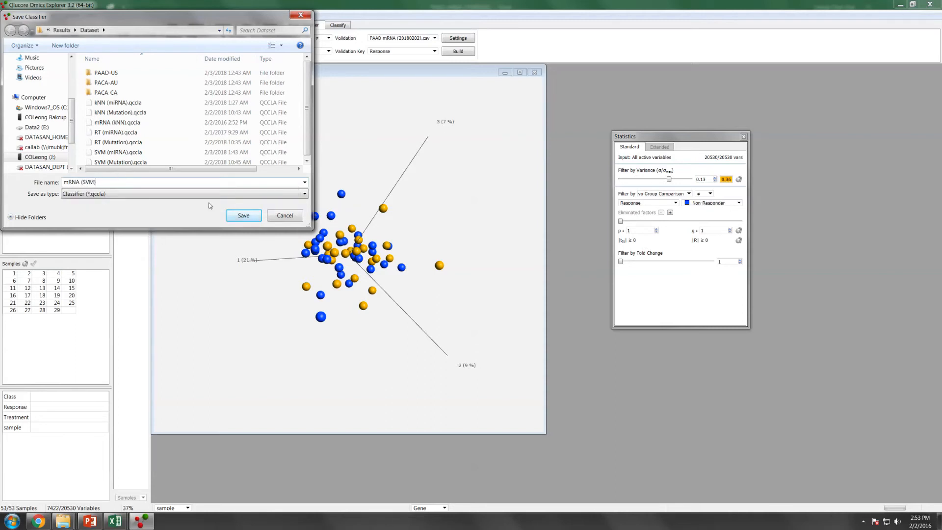
left_click(243, 215)
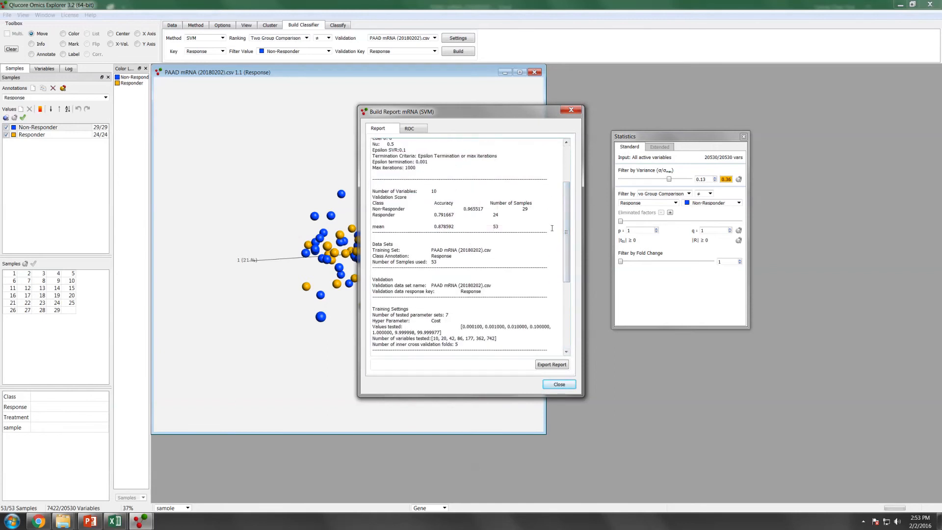
Export the SVM build report as mRNA (SVM) and close the report.
scroll("down", 3)
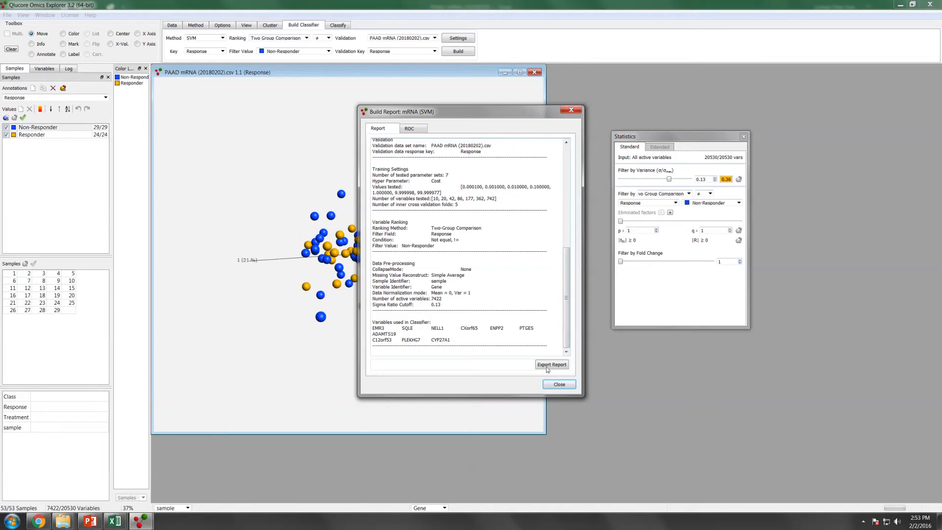
left_click(550, 364)
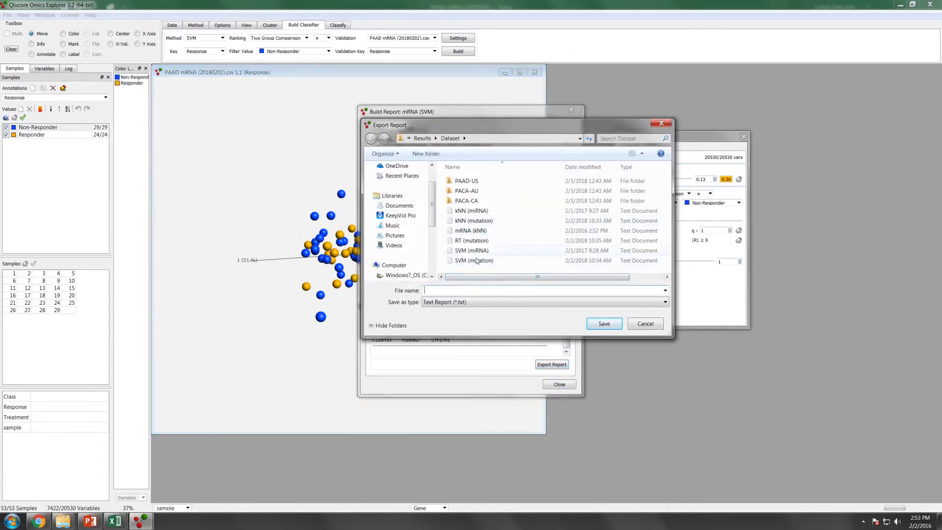
type("m")
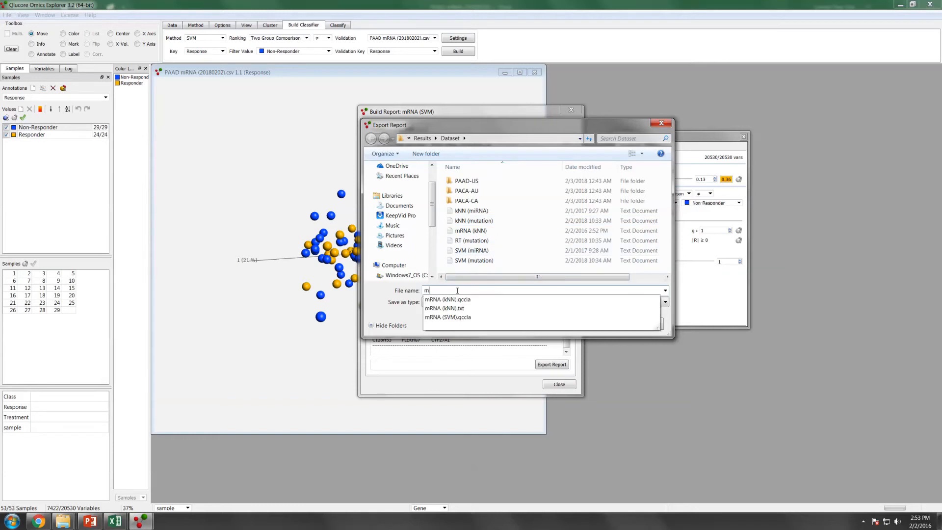
type("mRNA (SVM")
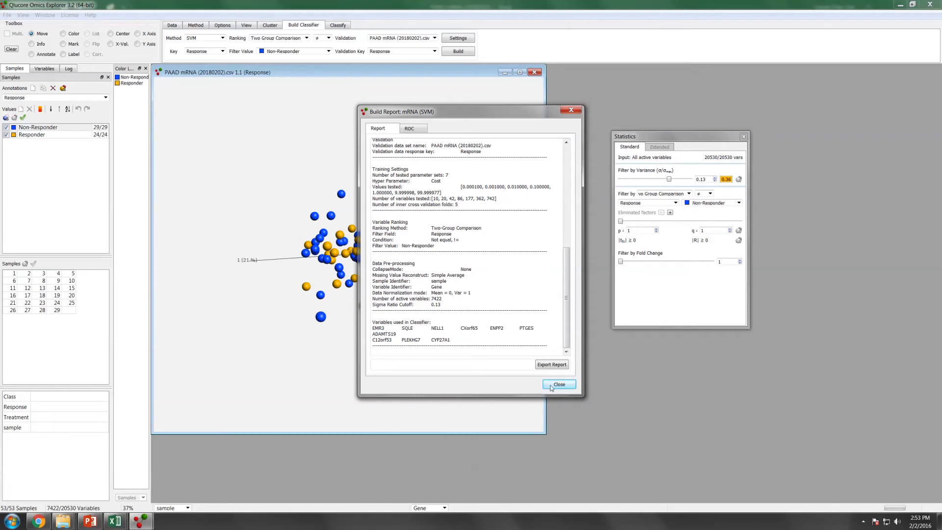
left_click(558, 384)
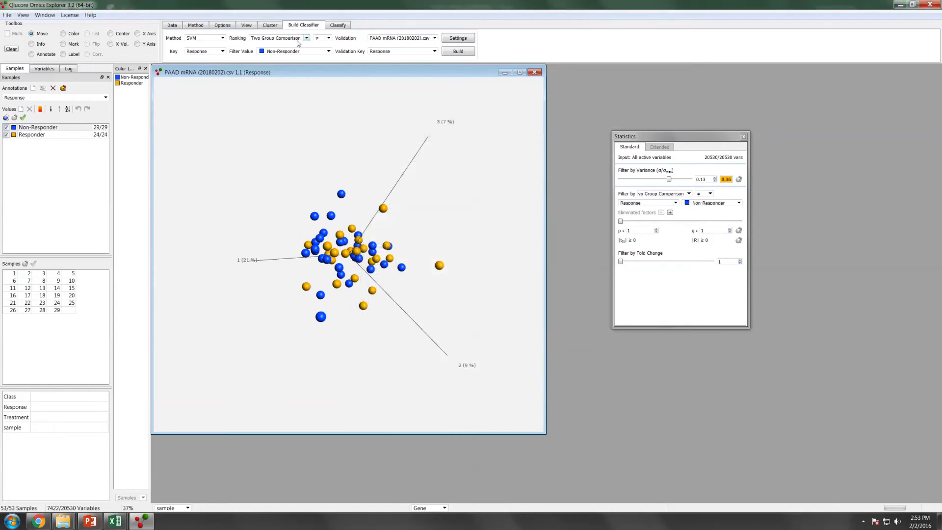
Switch the method to Random Trees, build it and save the classifier as mRNA (RT).
left_click(223, 39)
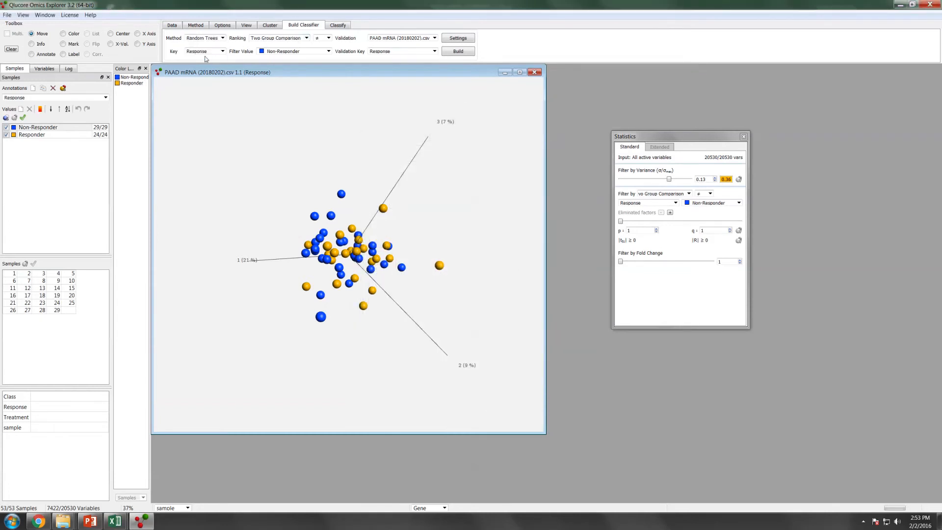
left_click(458, 50)
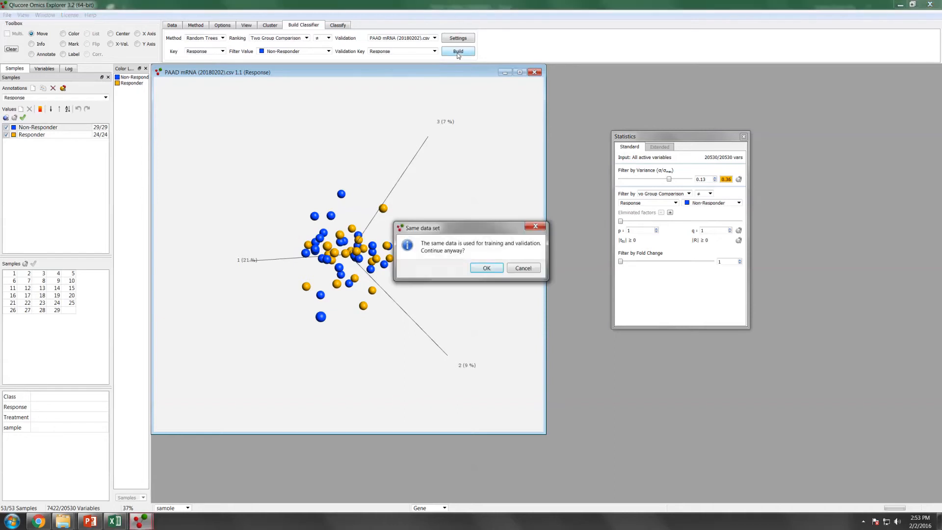
left_click(487, 267)
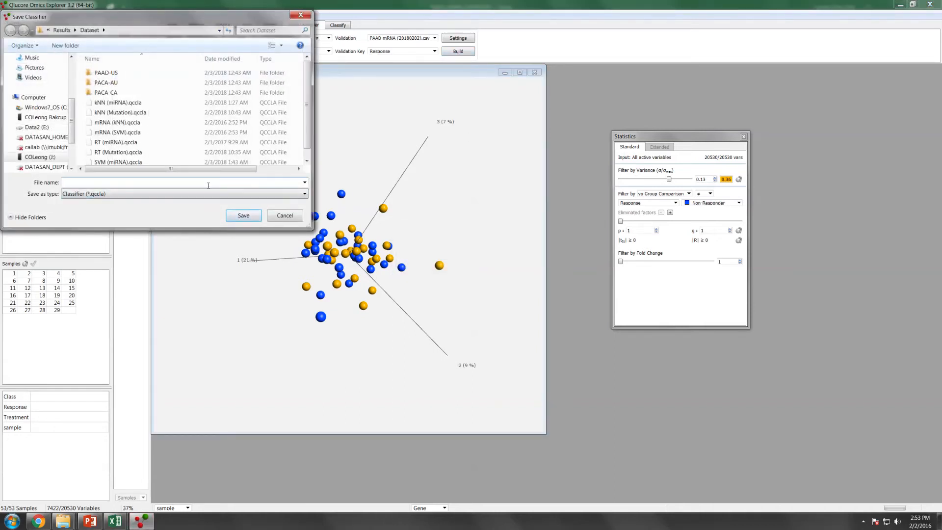
type("mRNA (RT)")
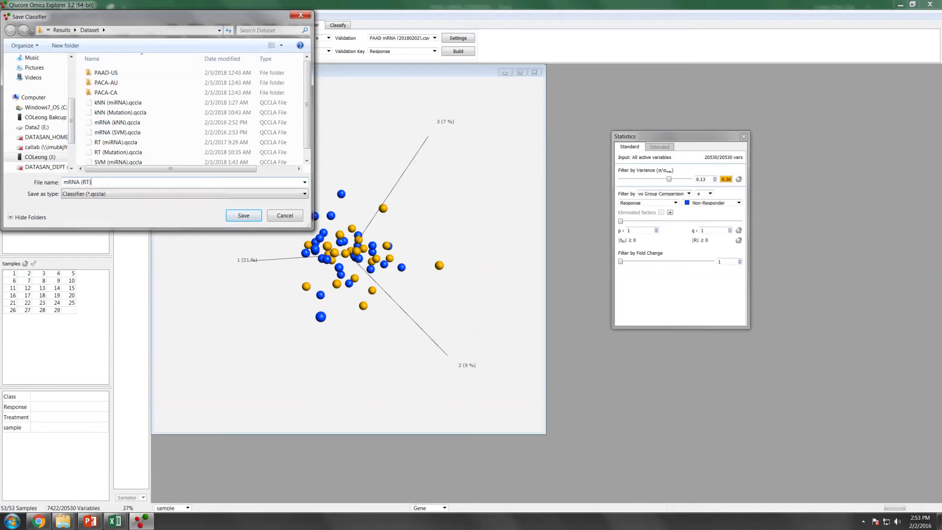
left_click(243, 214)
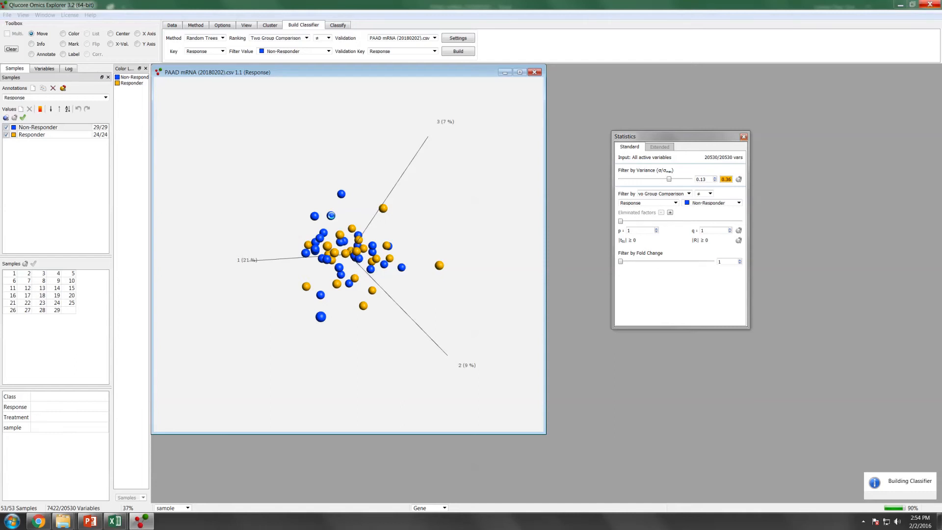
Export the Random Trees build report as mRNA and close the report.
left_click(457, 51)
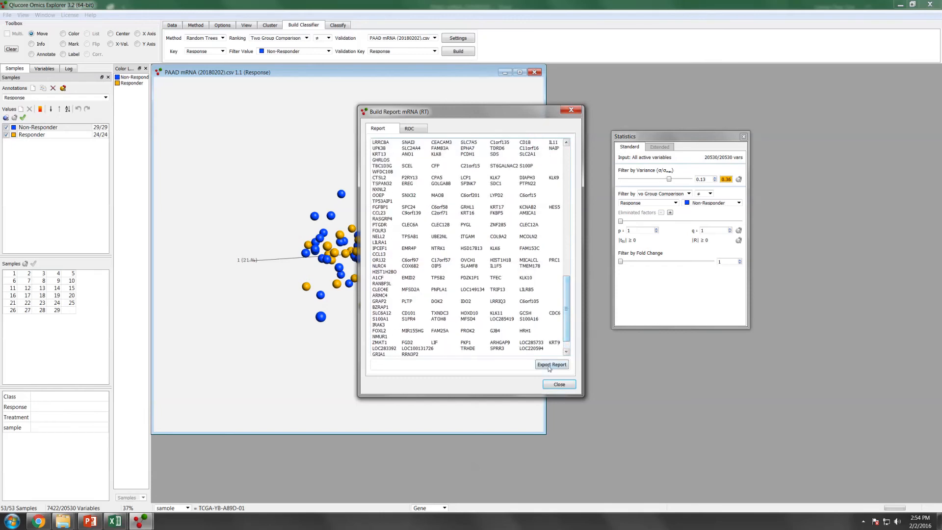
left_click(551, 364)
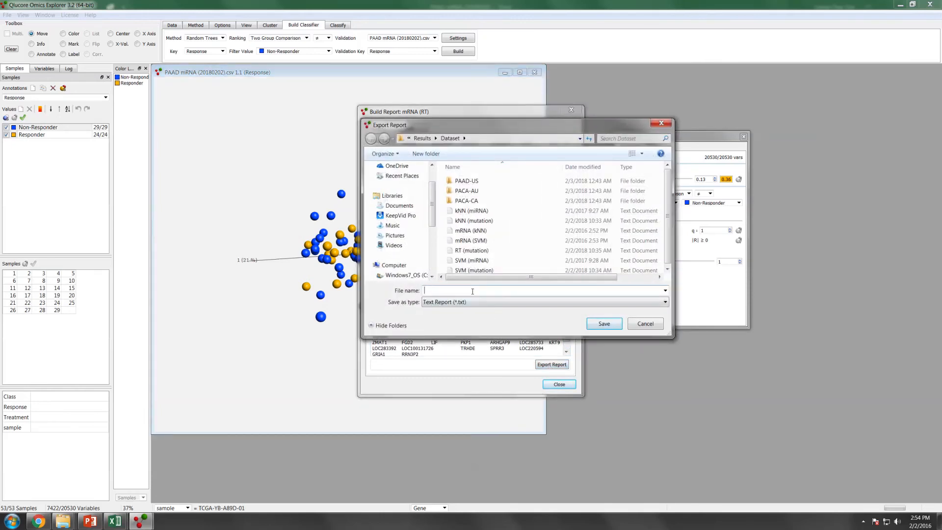
type("mRNA")
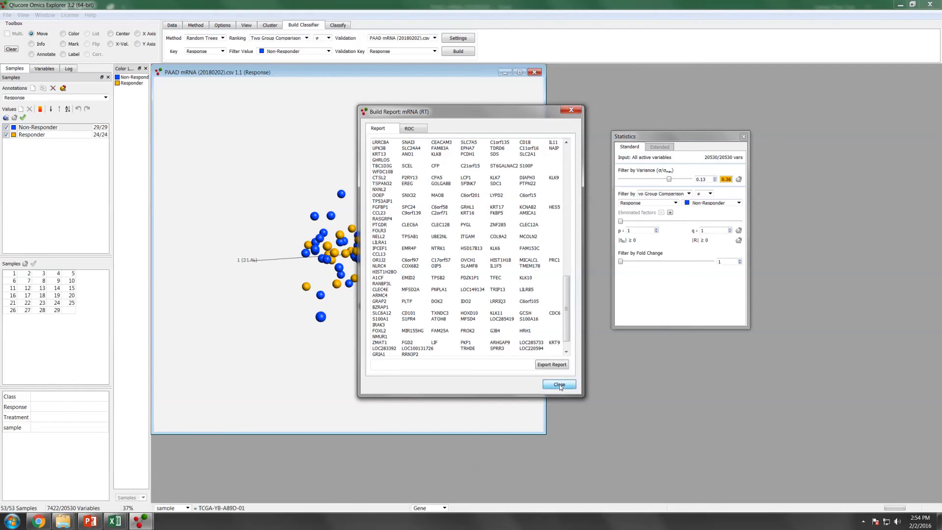
left_click(559, 385)
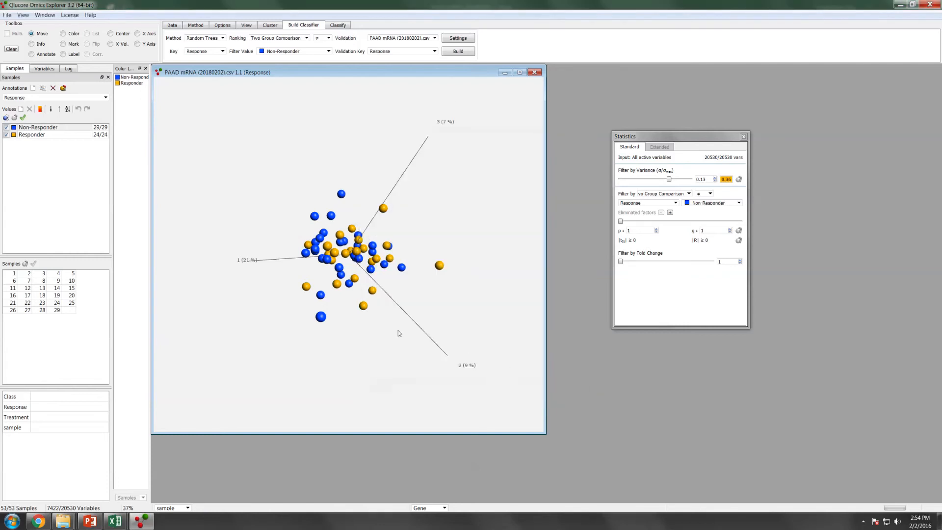
Tick the mRNA (kNN) 42-gene list as the active variable set for the PCA plot.
left_click(44, 68)
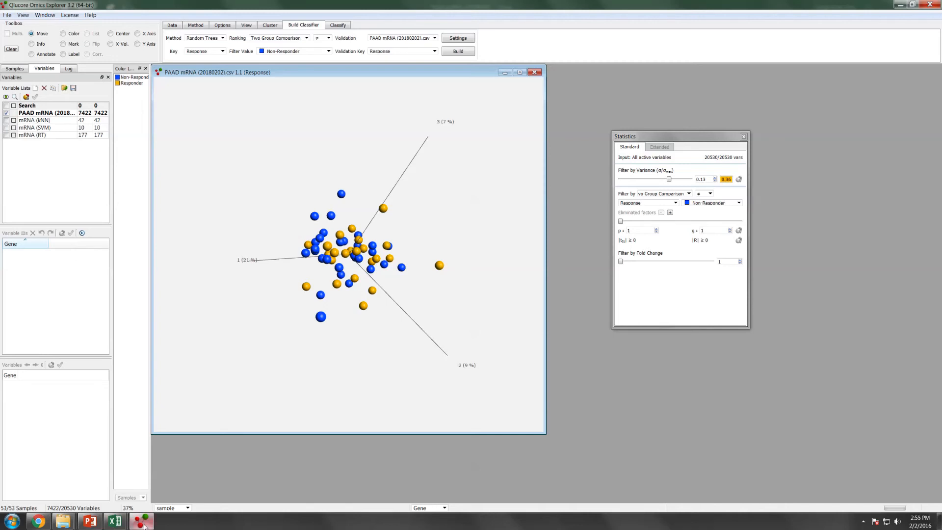
mouse_move(7, 124)
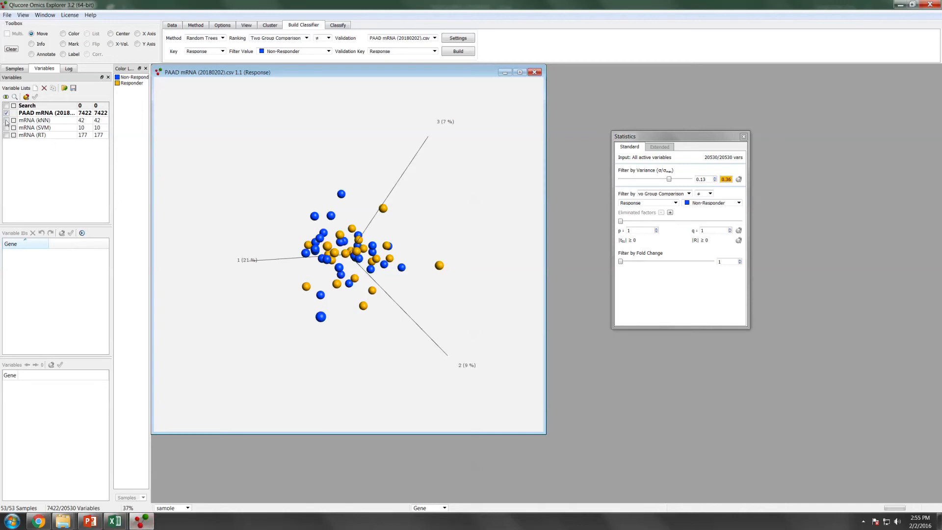
mouse_move(6, 124)
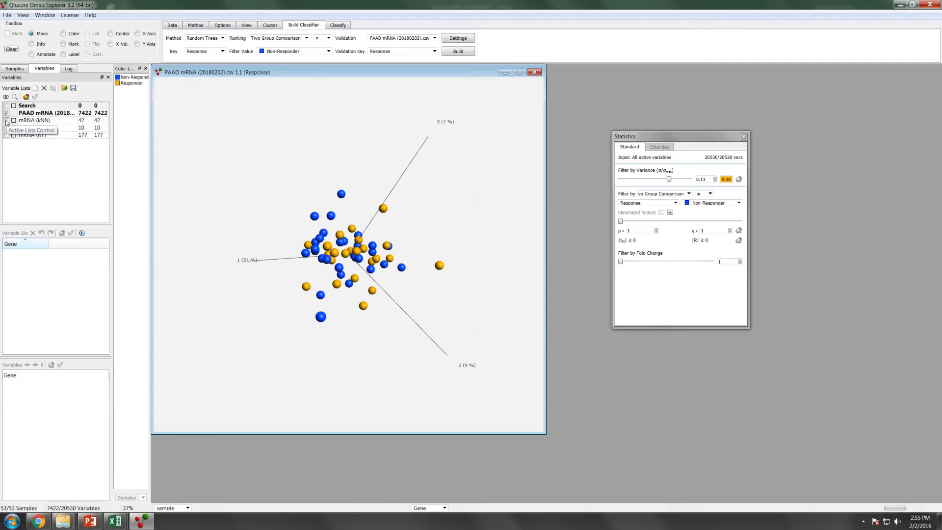
left_click(34, 119)
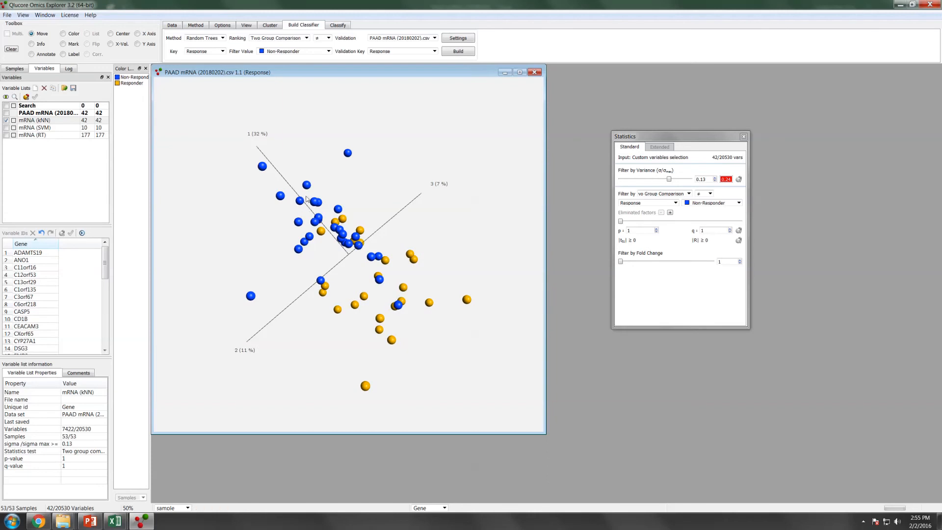
left_click(15, 68)
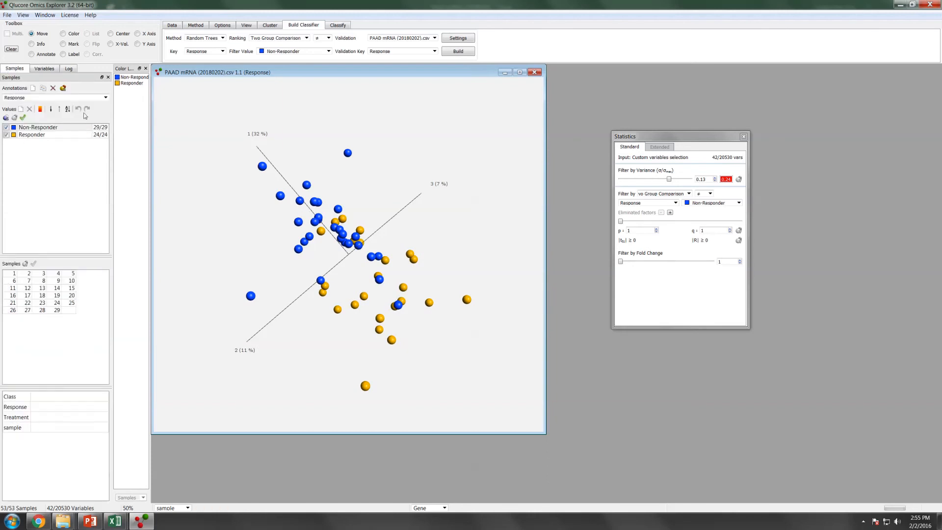
left_click(44, 68)
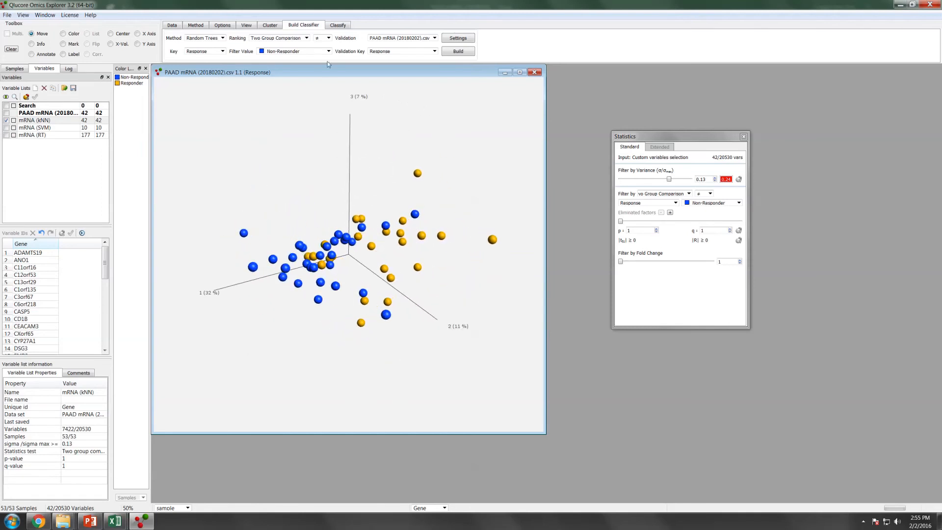
left_click(246, 24)
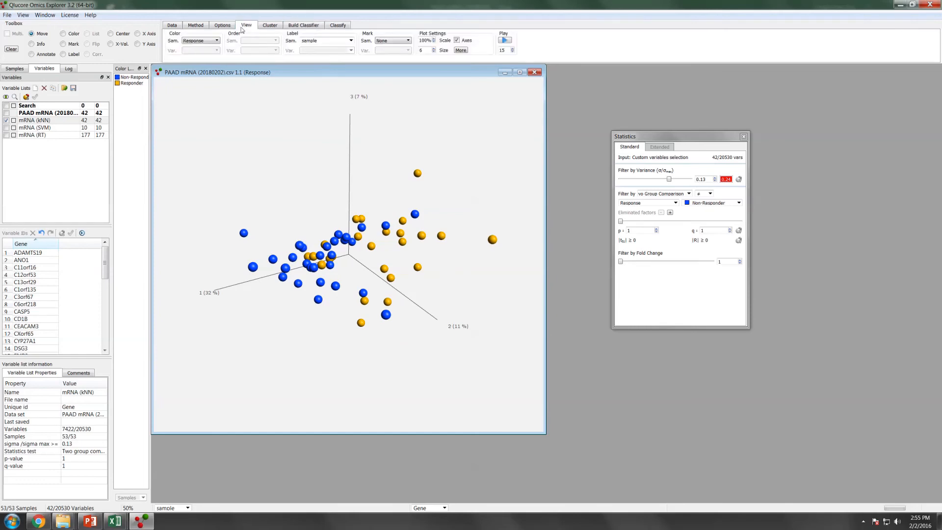
Switch to a heat map with genes hierarchically clustered and samples ordered by Response.
left_click(195, 25)
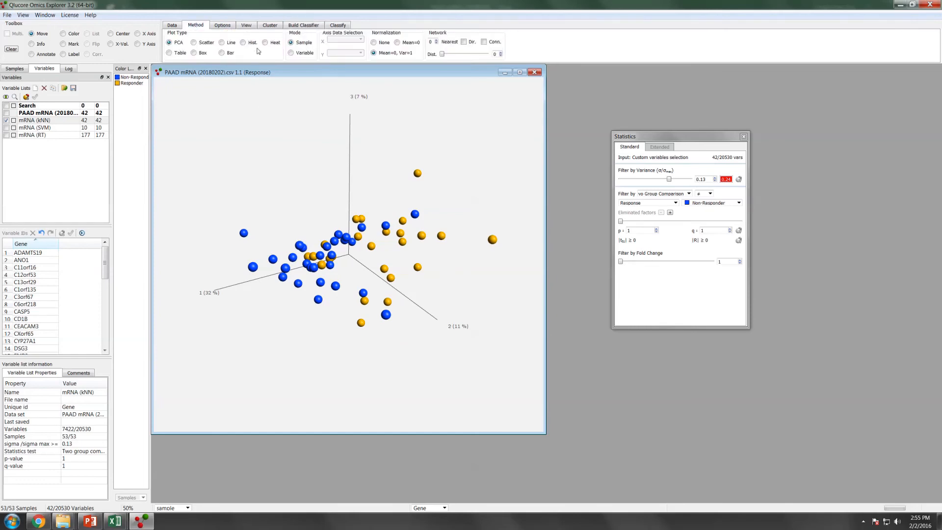
left_click(265, 43)
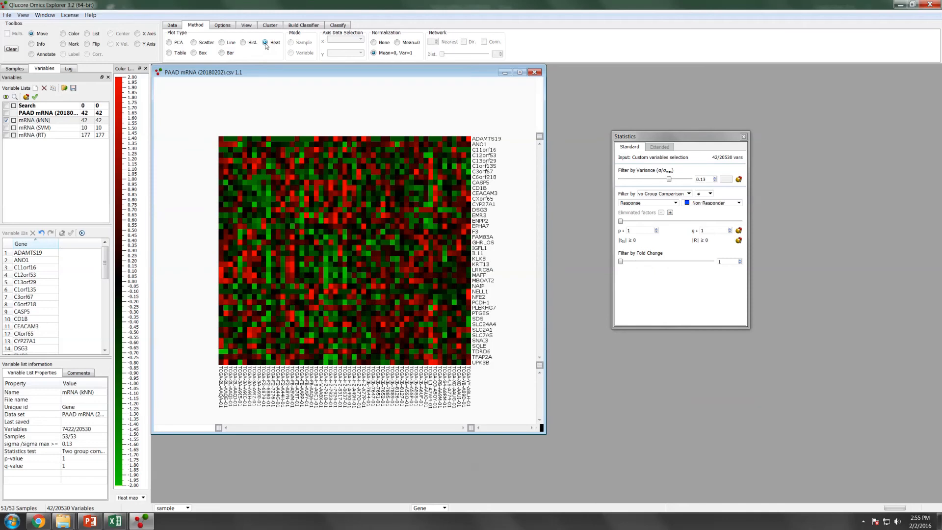
left_click(245, 24)
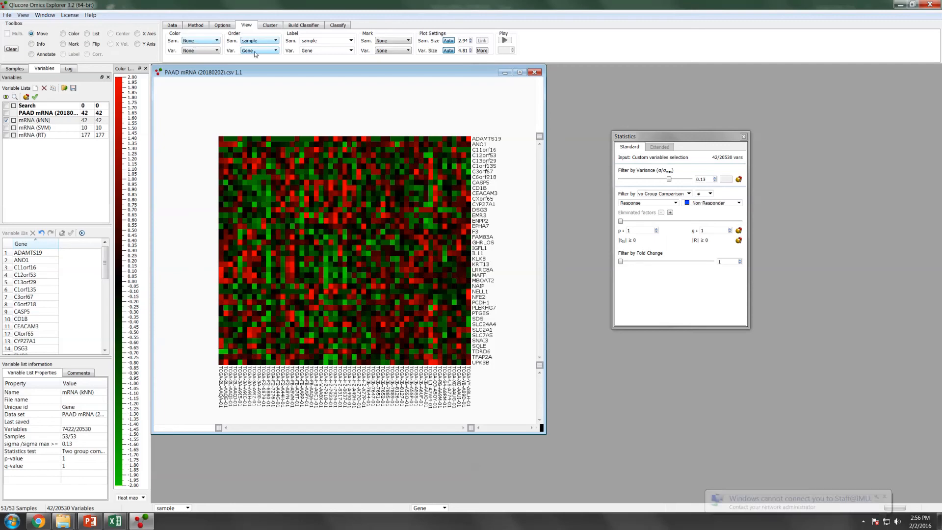
left_click(258, 50)
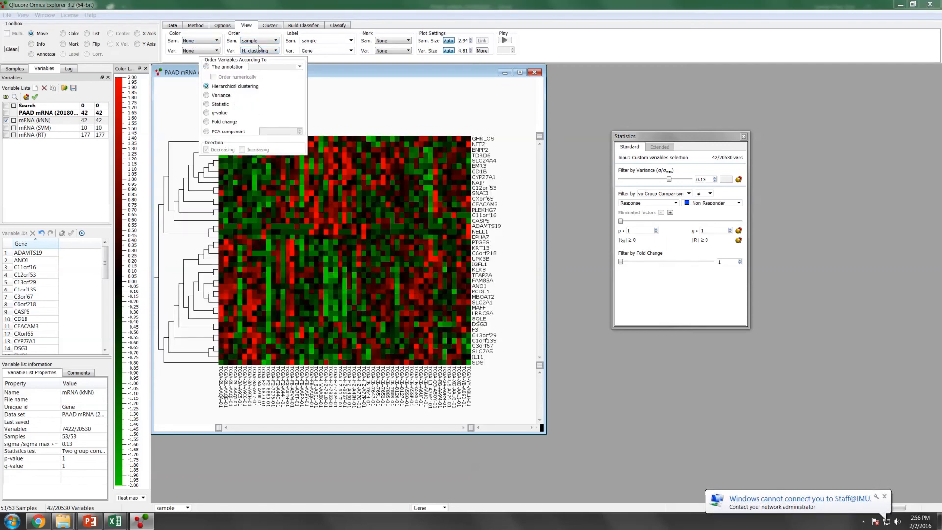
left_click(258, 40)
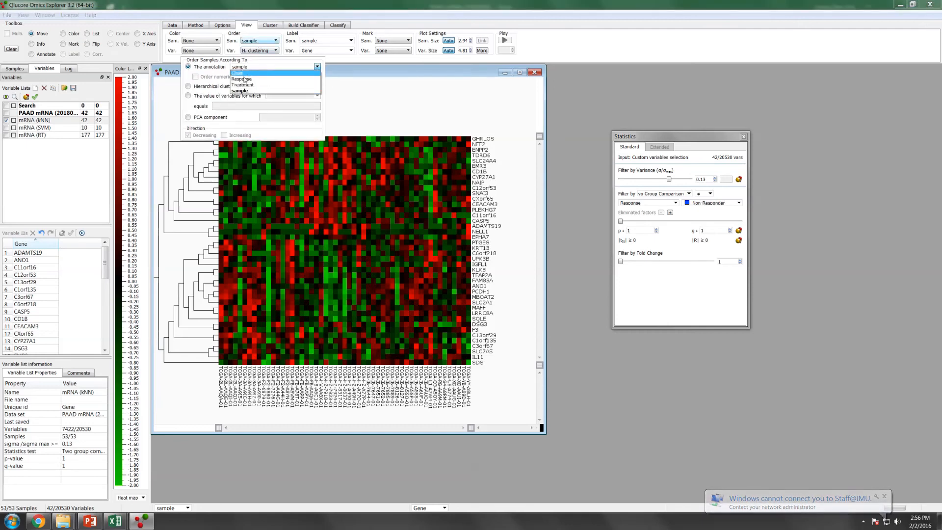
left_click(241, 79)
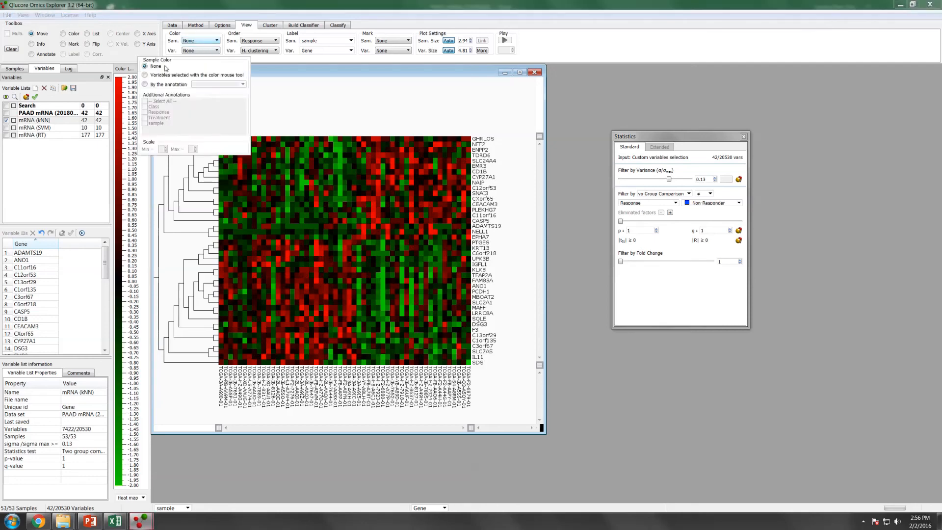
Colour the heat-map samples by the Response annotation.
left_click(145, 85)
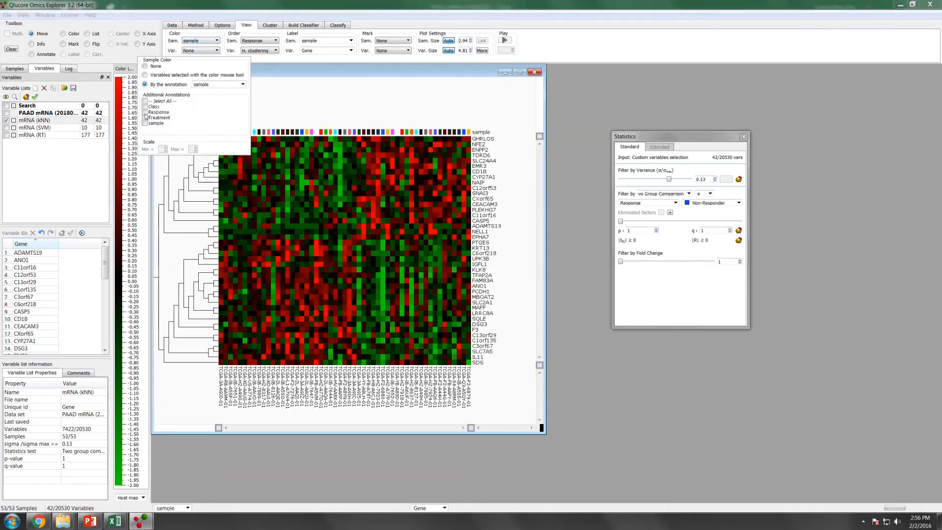
left_click(146, 112)
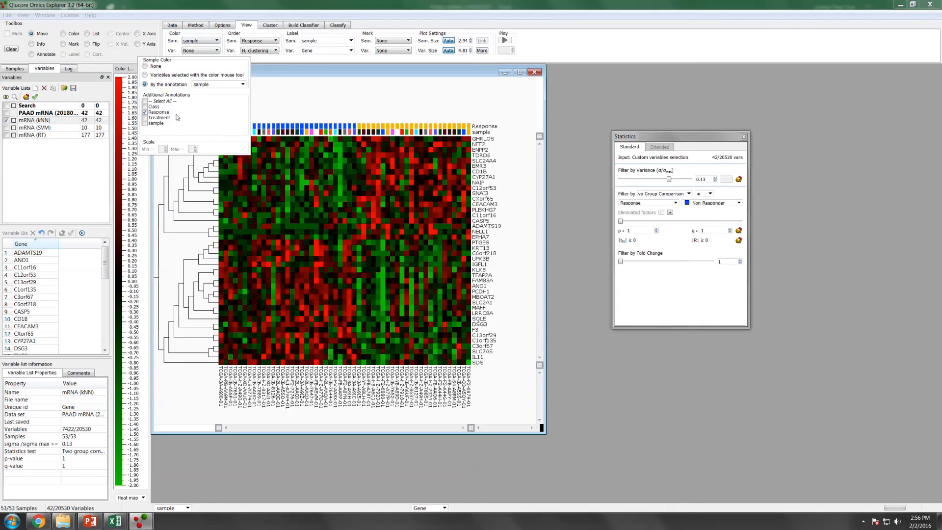
left_click(242, 84)
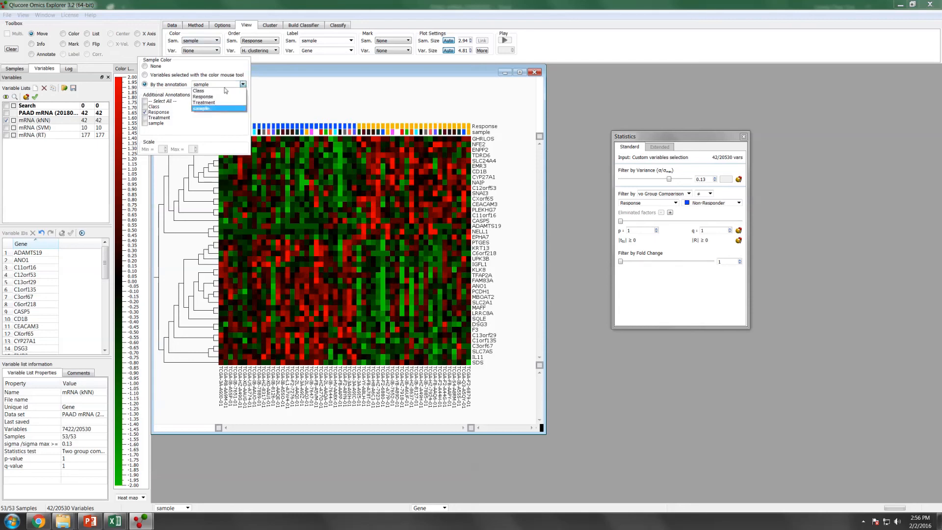
left_click(204, 98)
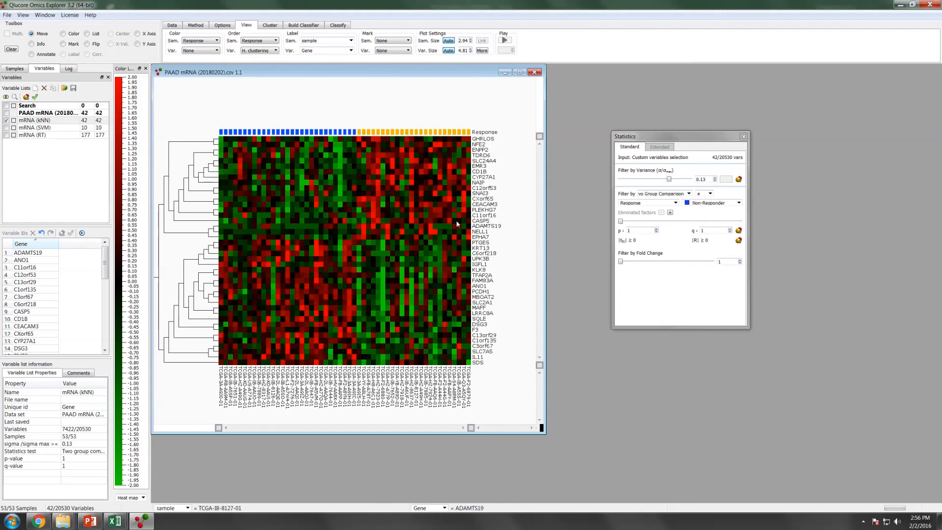
mouse_move(380, 124)
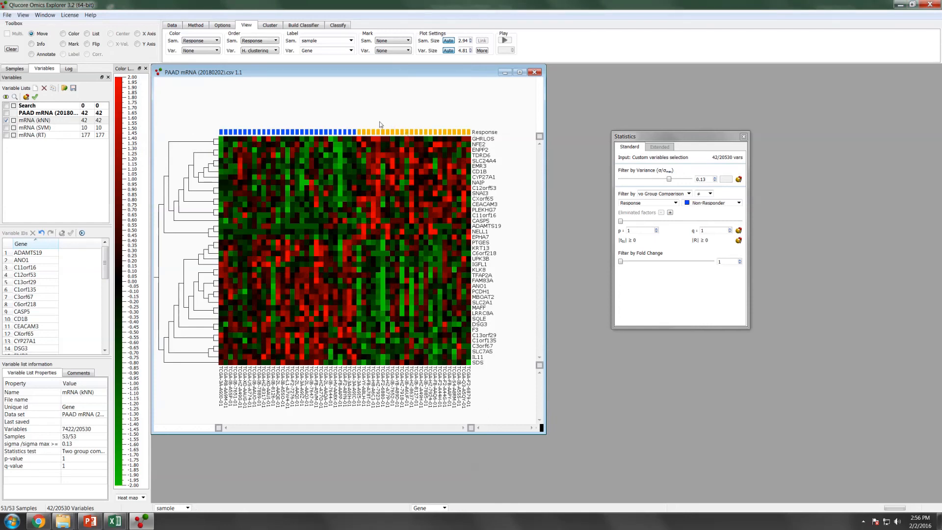
mouse_move(469, 133)
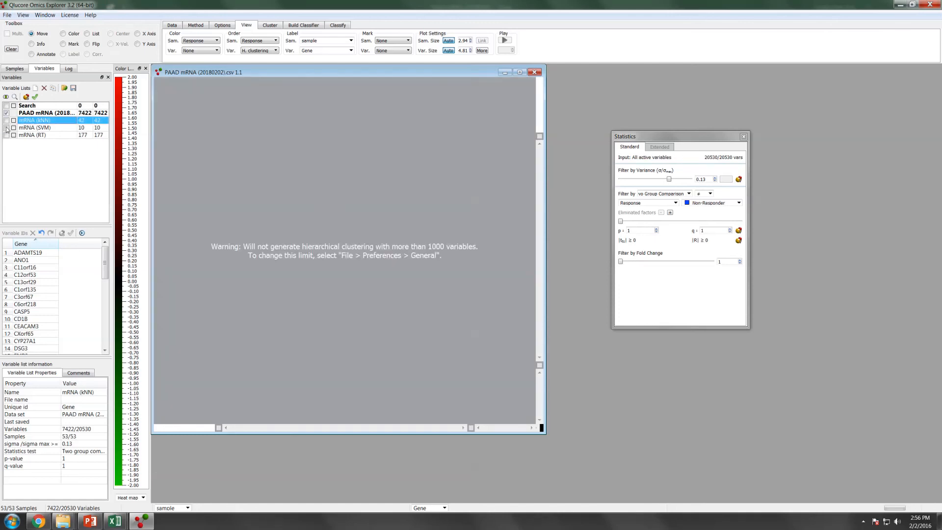
Tick the mRNA (SVM) variable list so the heat map shows its 10 genes.
left_click(34, 127)
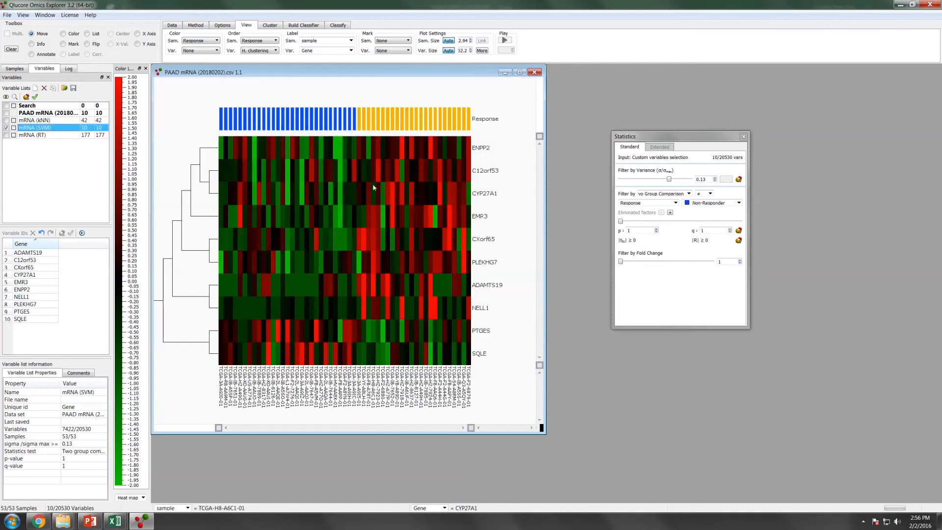
mouse_move(353, 325)
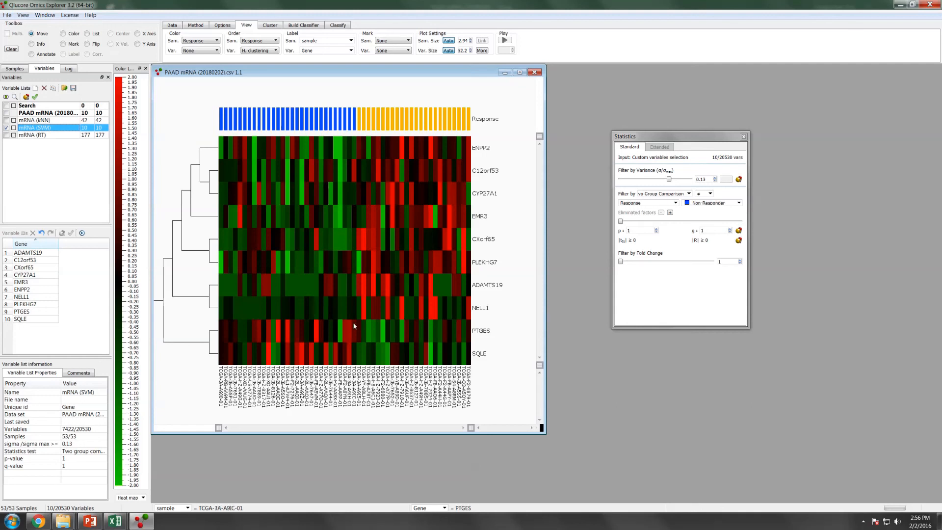
mouse_move(232, 314)
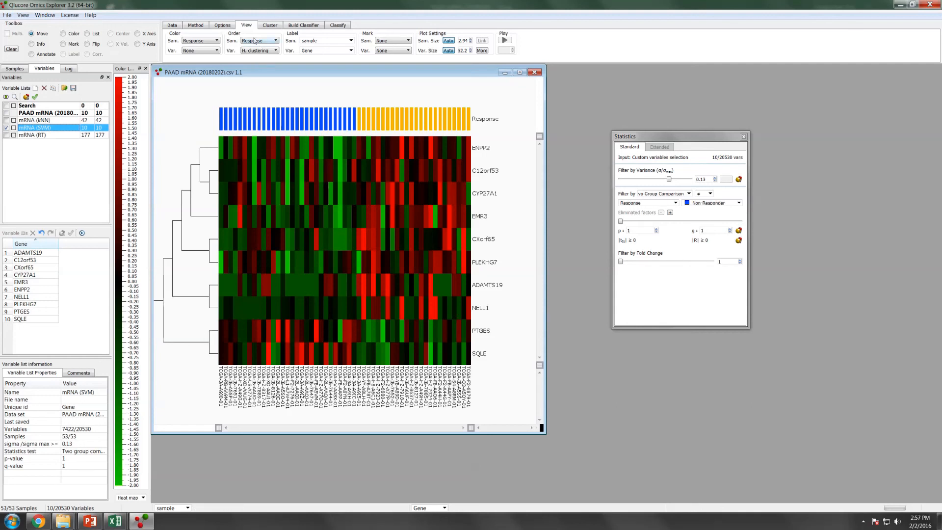
left_click(196, 25)
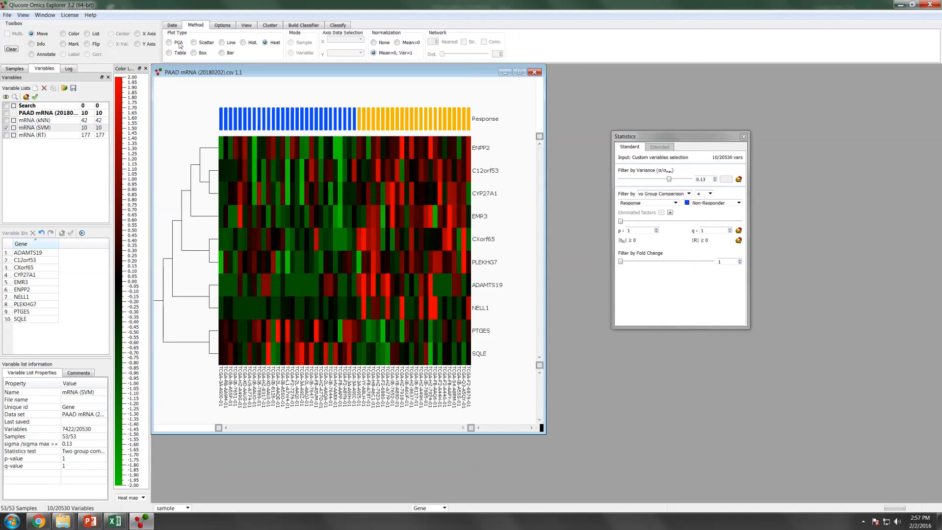
View the mRNA (RT) genes as a PCA plot, then return to the clustered heat map.
left_click(170, 42)
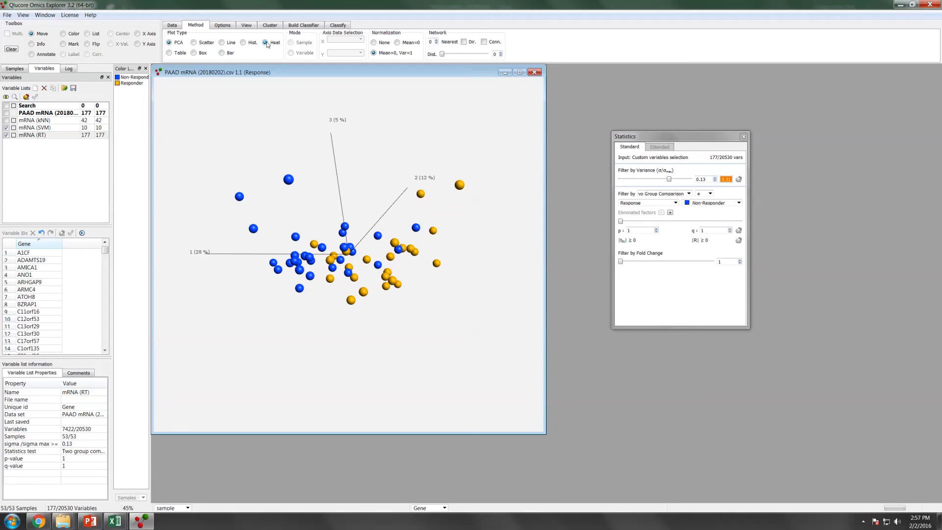
left_click(265, 42)
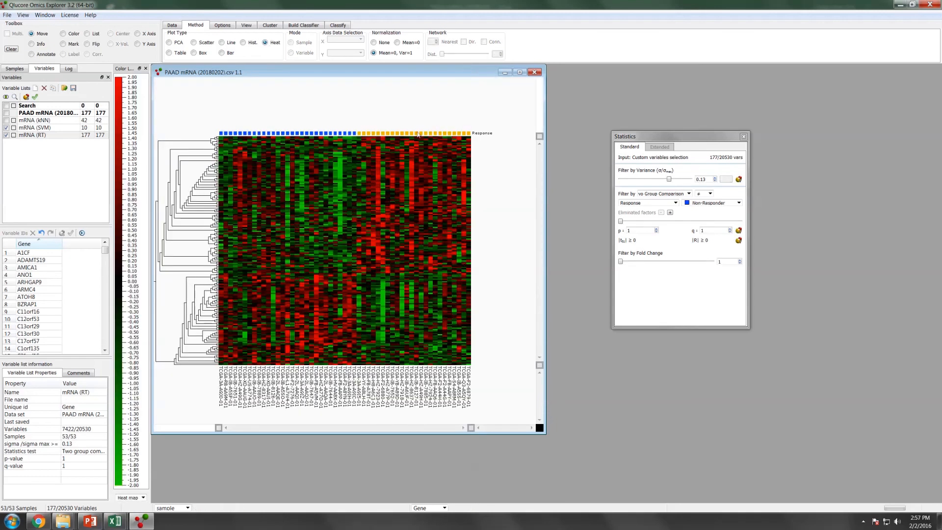
mouse_move(408, 155)
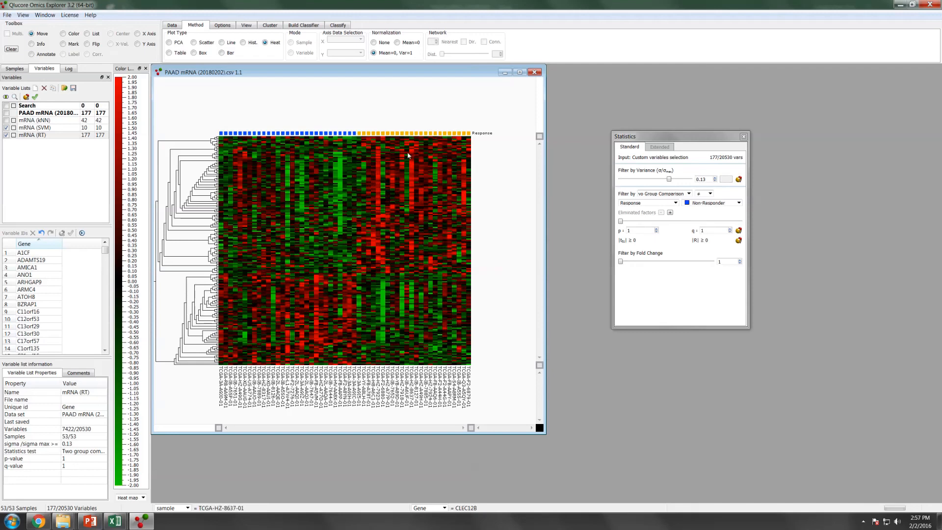
mouse_move(326, 307)
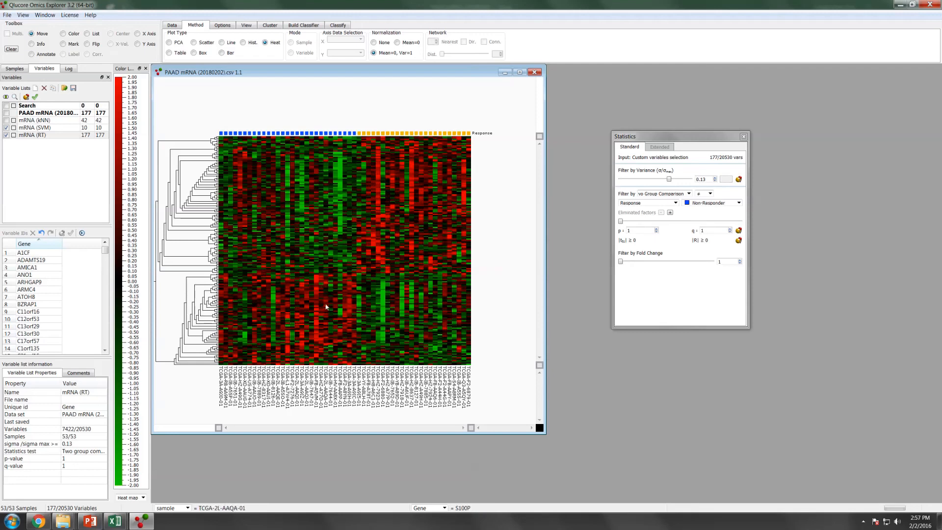